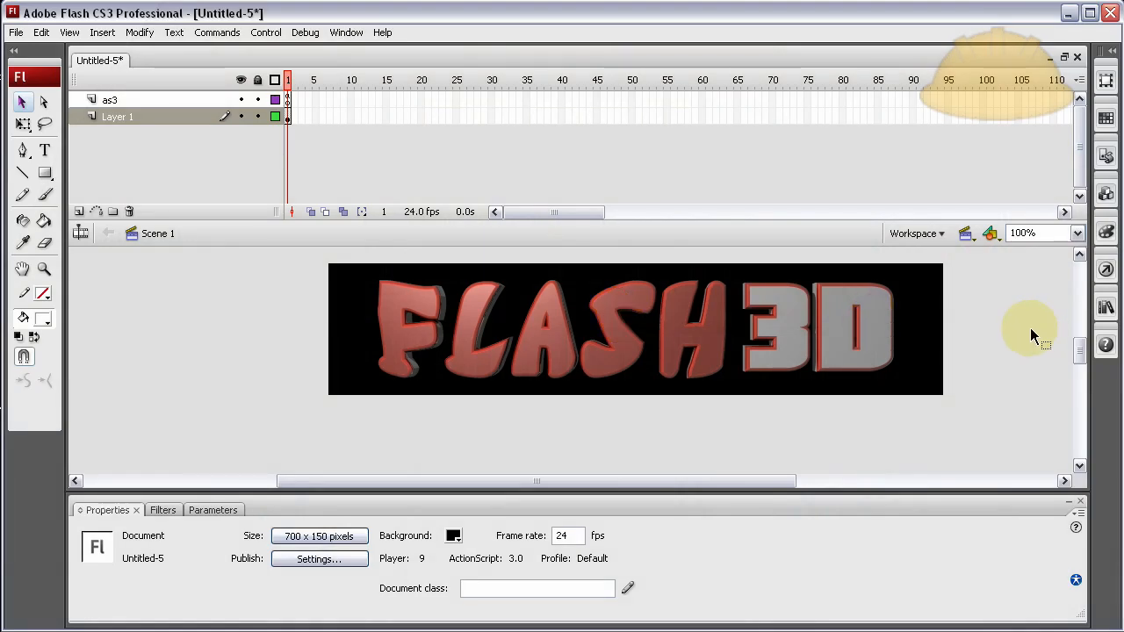
mouse_move(1023, 338)
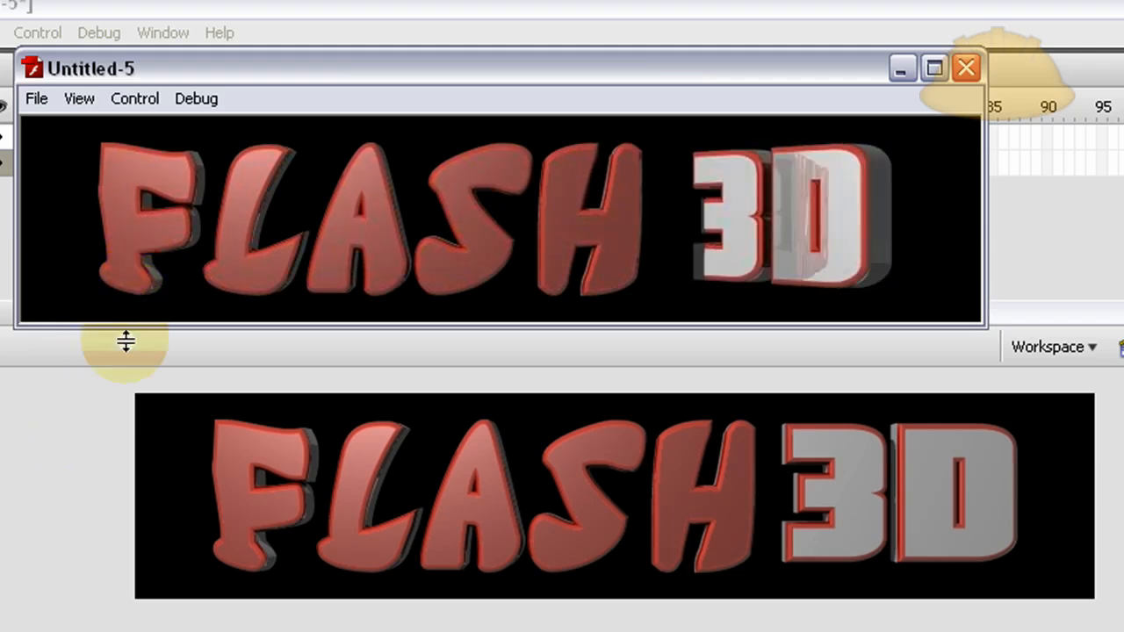
mouse_move(105, 553)
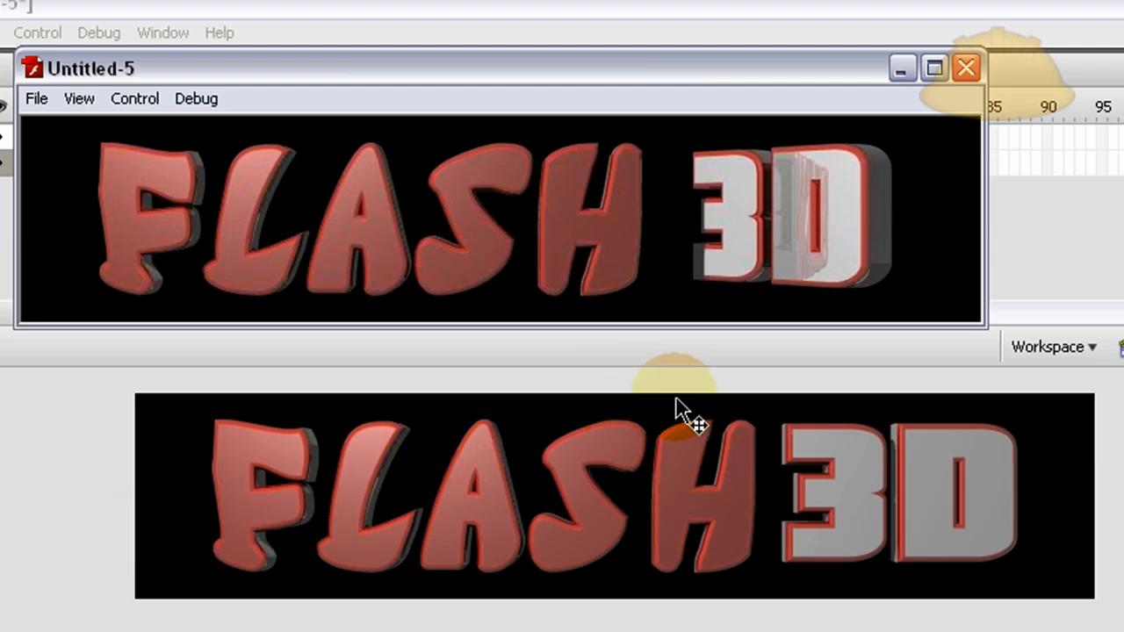
mouse_move(343, 329)
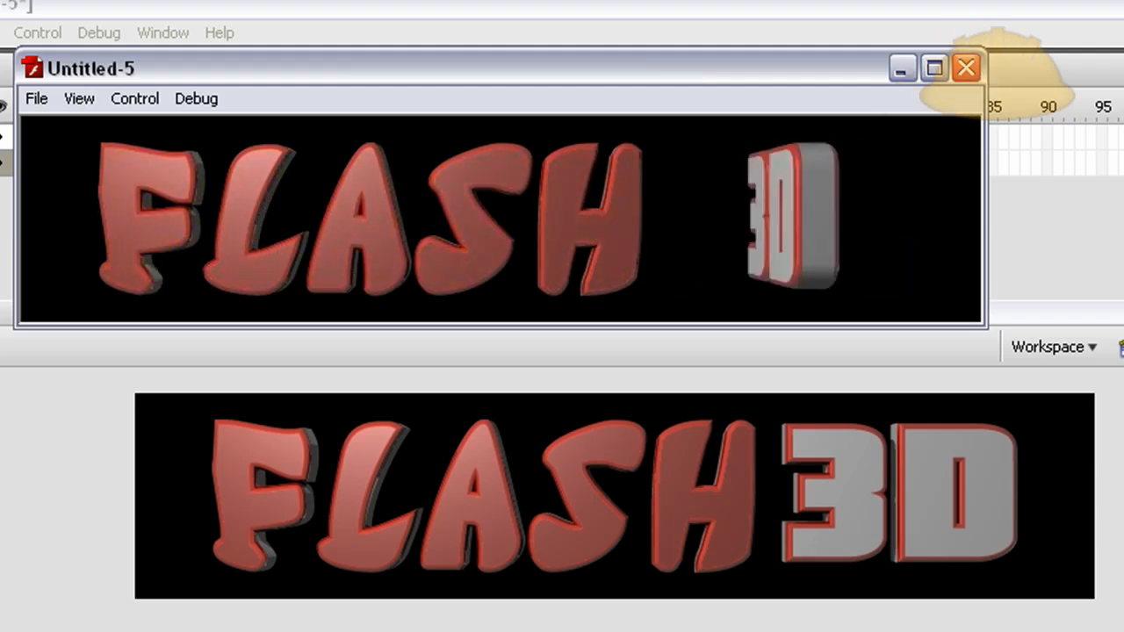
- Close the example Flash movie and size the new Swift 3D scene to 640 by 200
click(966, 69)
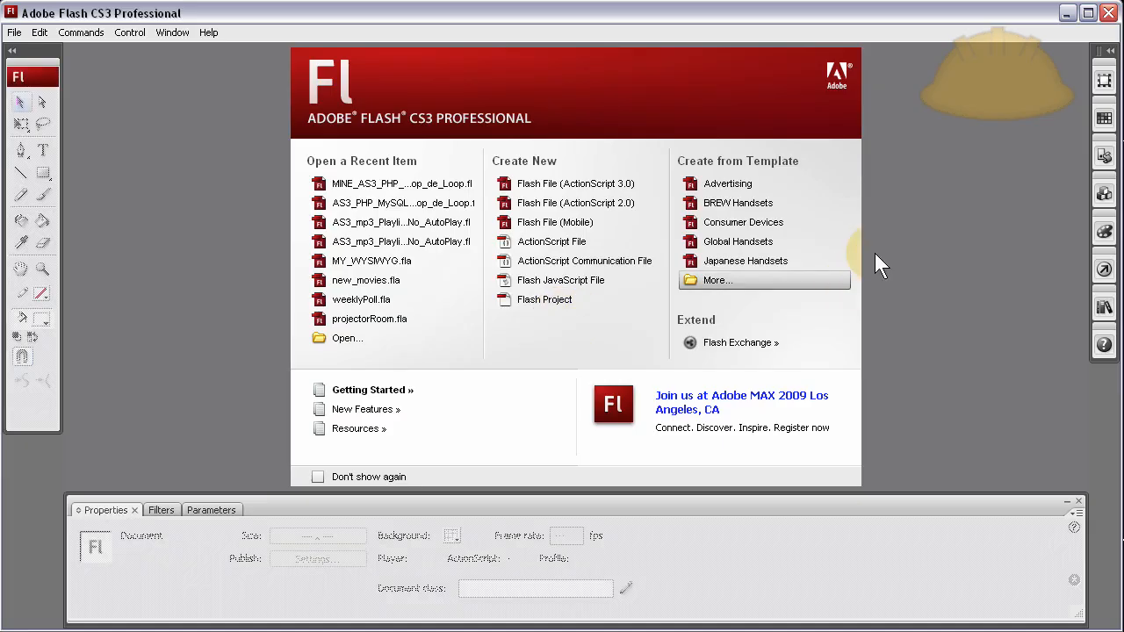
mouse_move(575, 22)
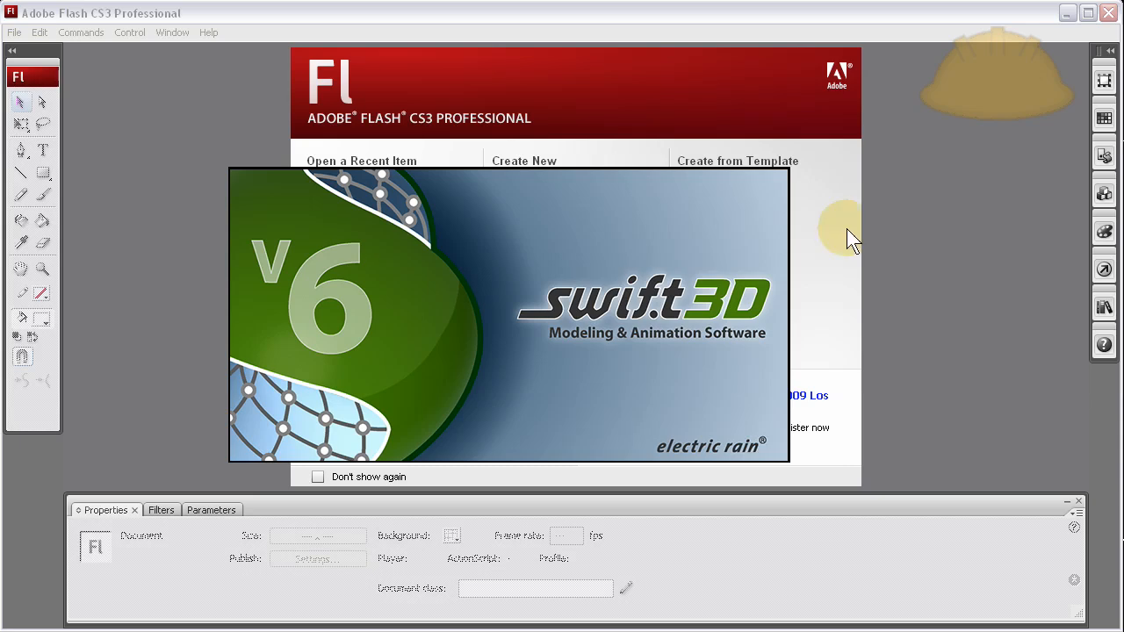
mouse_move(865, 342)
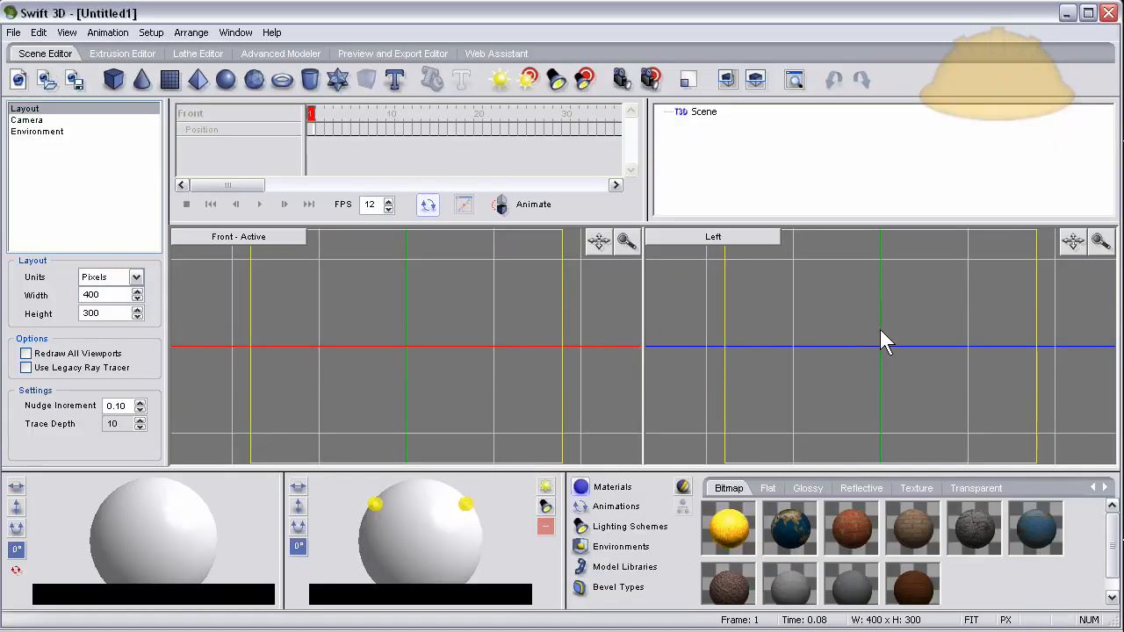
mouse_move(380, 313)
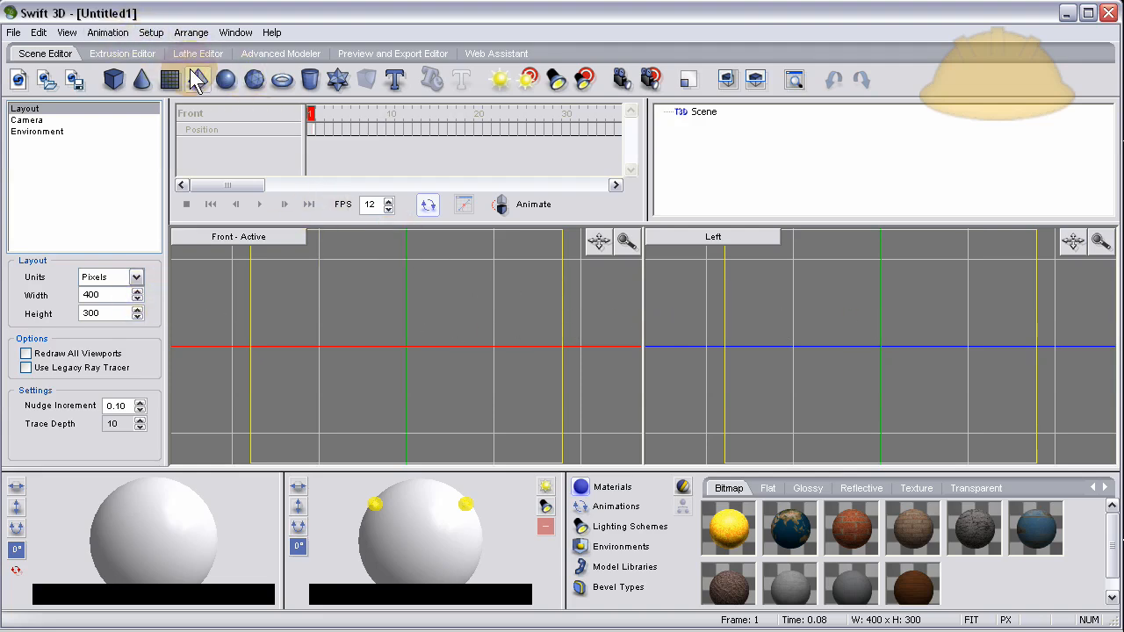
mouse_move(342, 390)
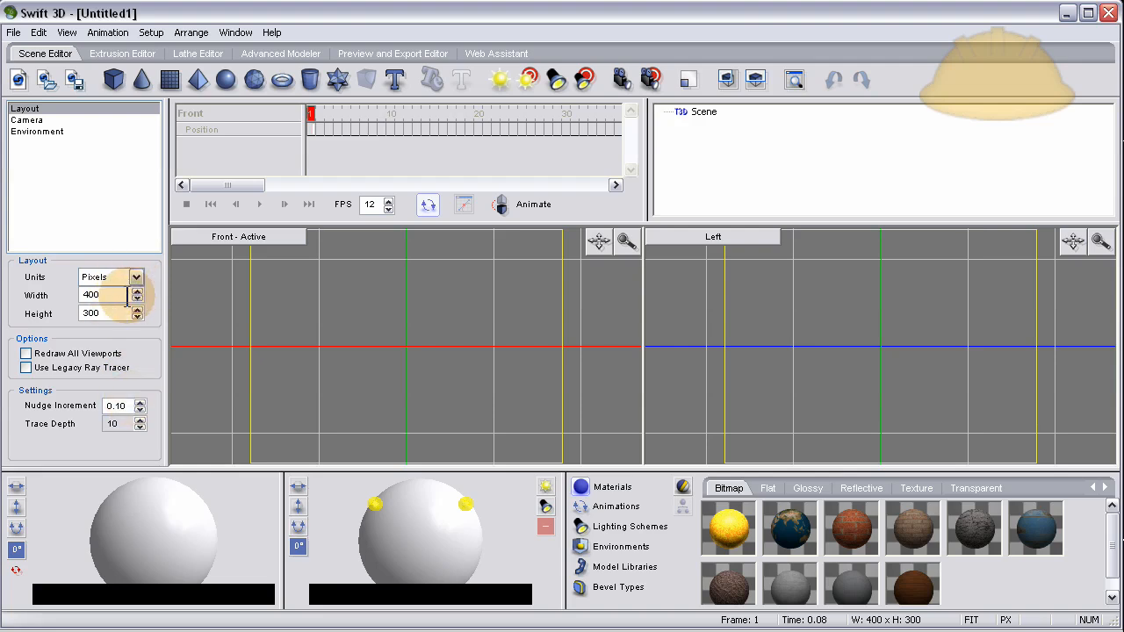
click(101, 295)
text(Fla)
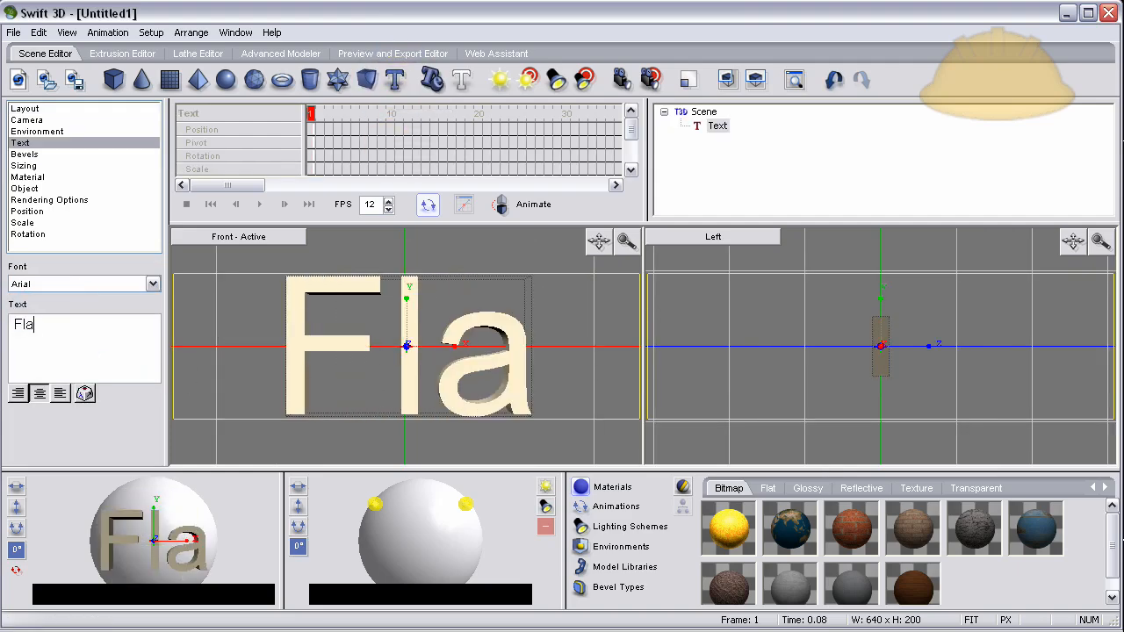
- Make the text object read 'Flash' and set it in the Katana font
text(sh)
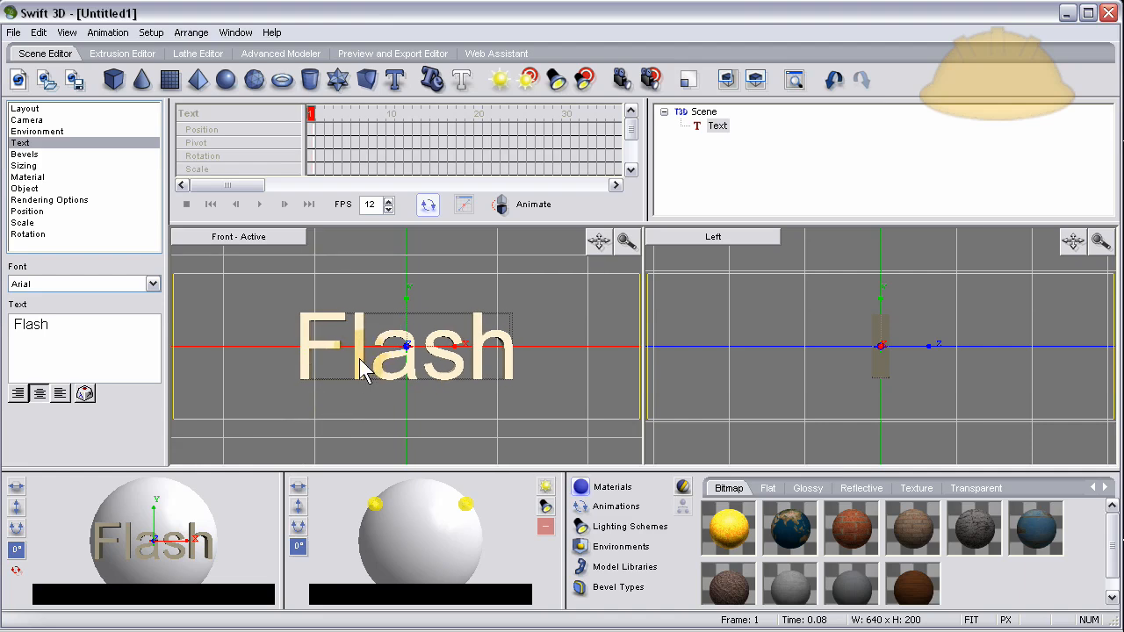
click(153, 283)
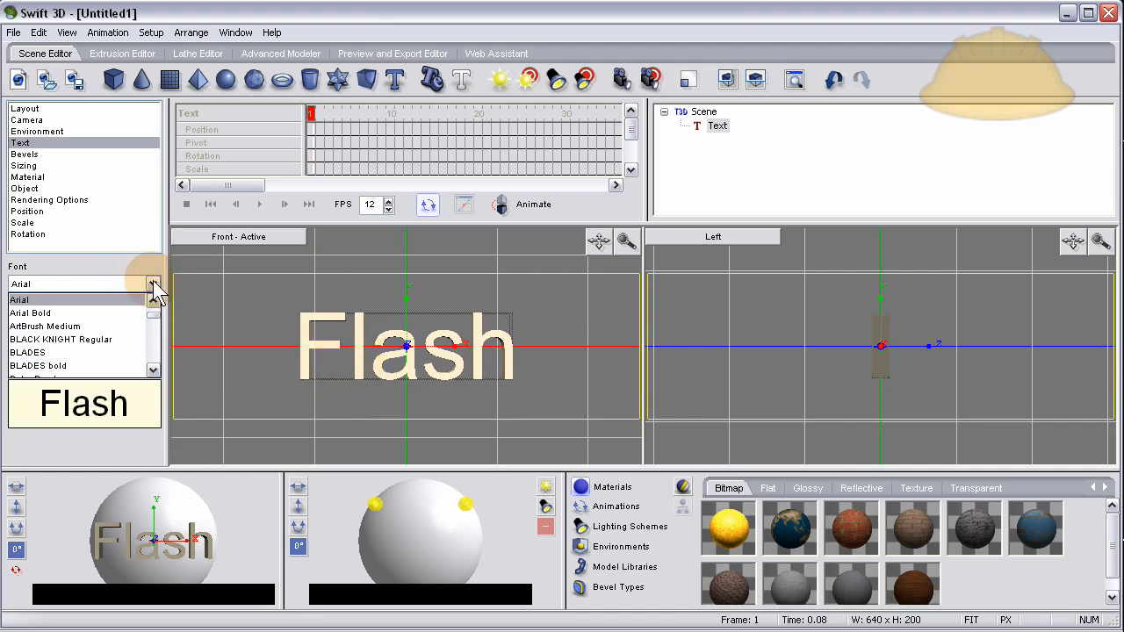
click(154, 342)
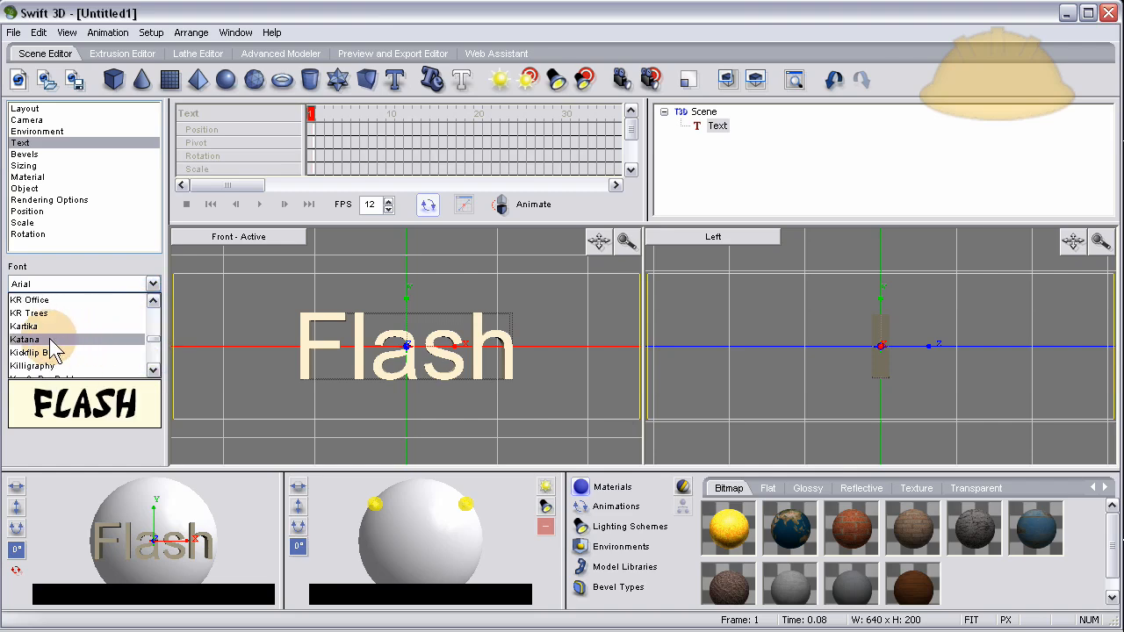
click(30, 339)
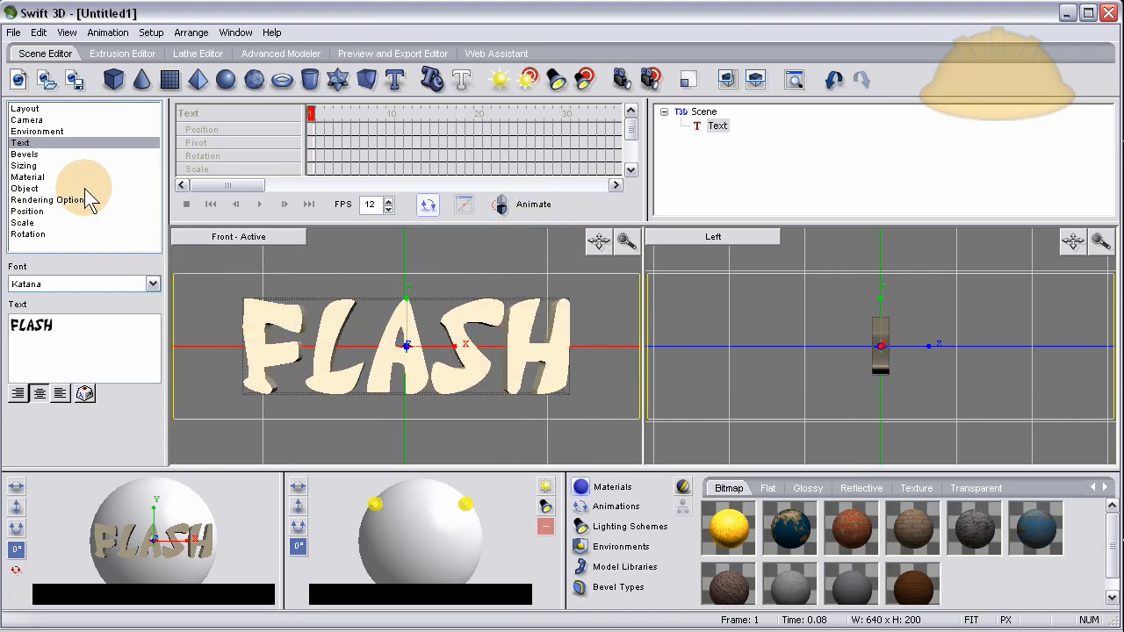
- Apply the Outer Round bevel style to the FLASH text
click(24, 154)
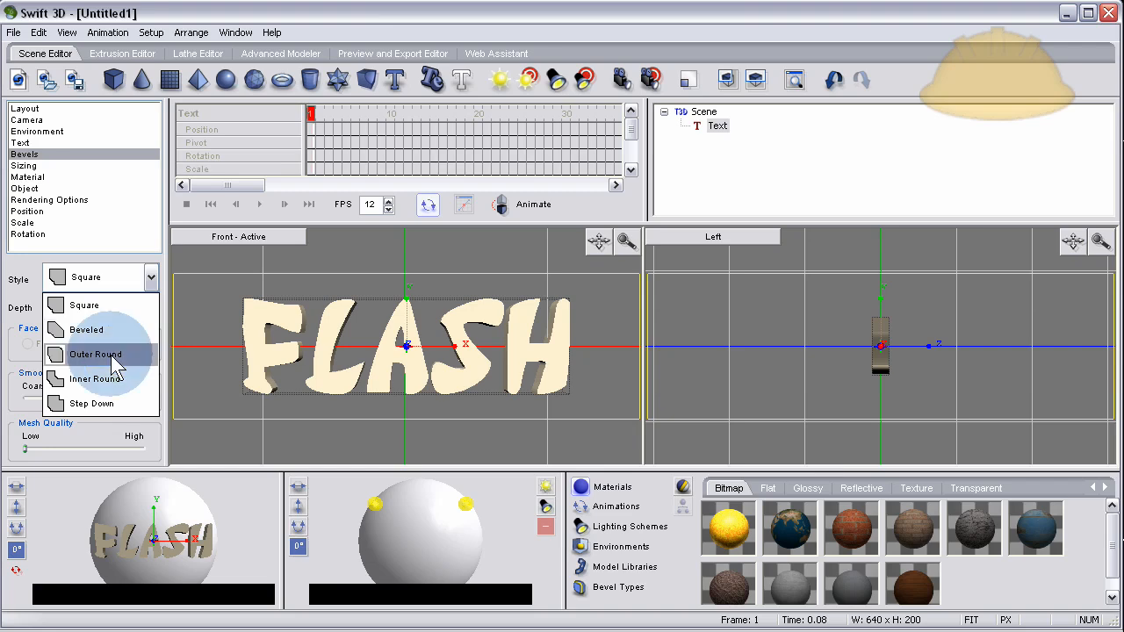
click(95, 354)
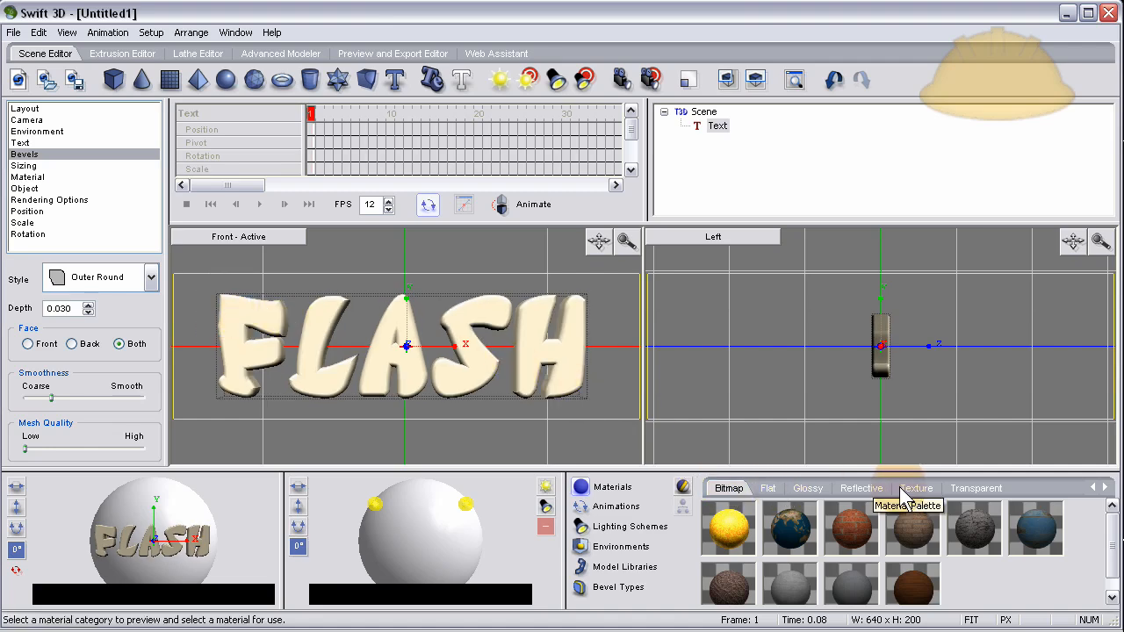
- Coat FLASH in the dark red reflective material and raise bevel smoothness and mesh quality
click(860, 488)
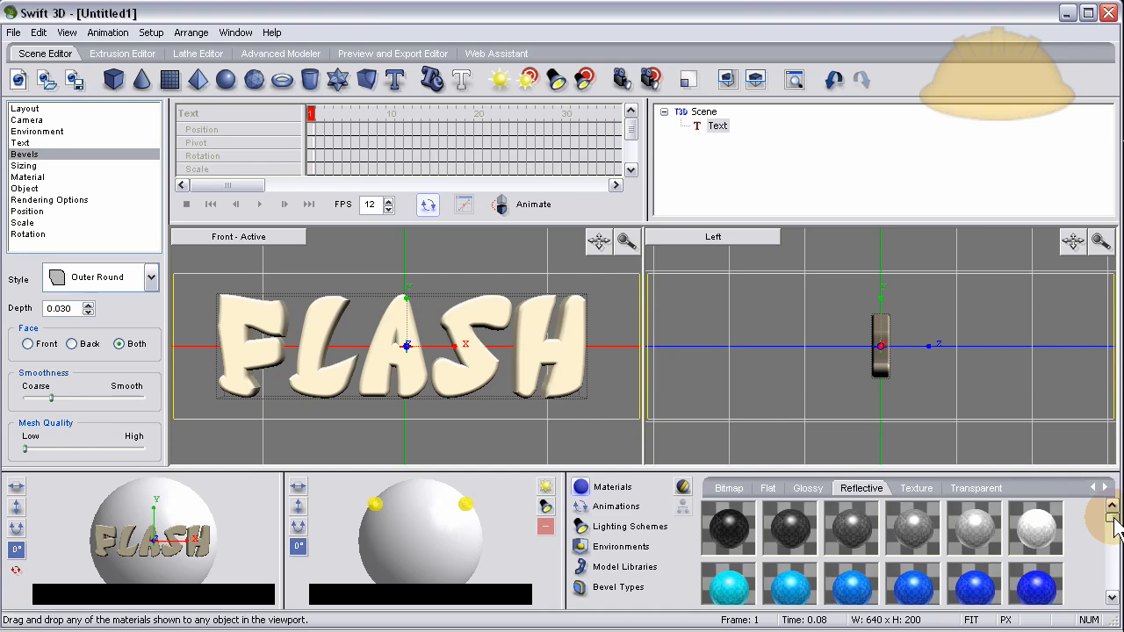
mouse_move(983, 536)
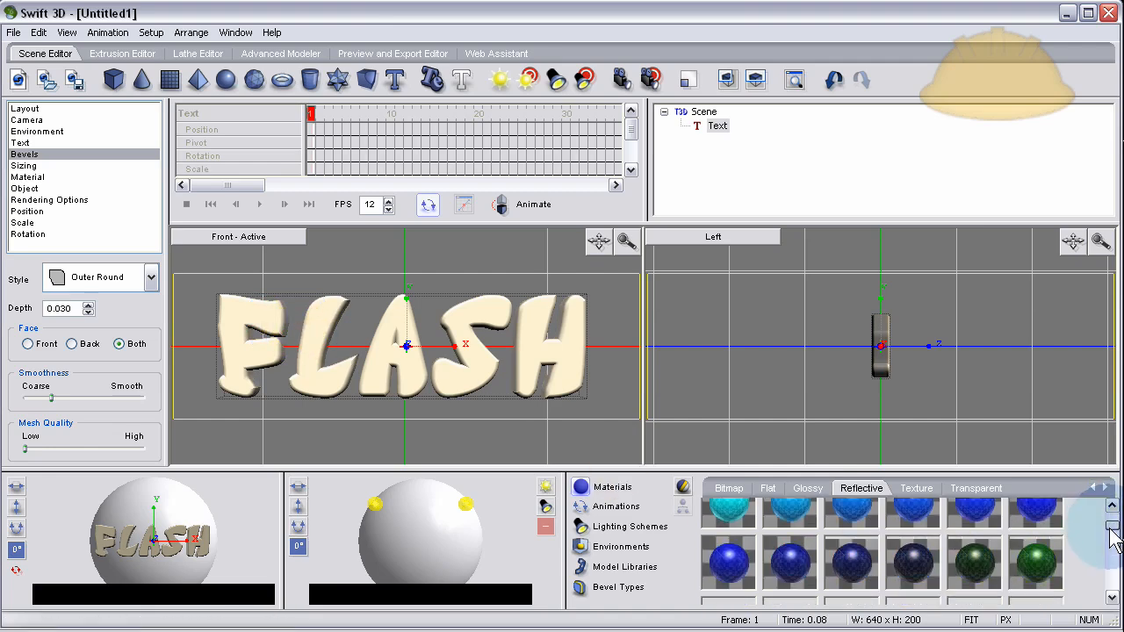
scroll(down, 3)
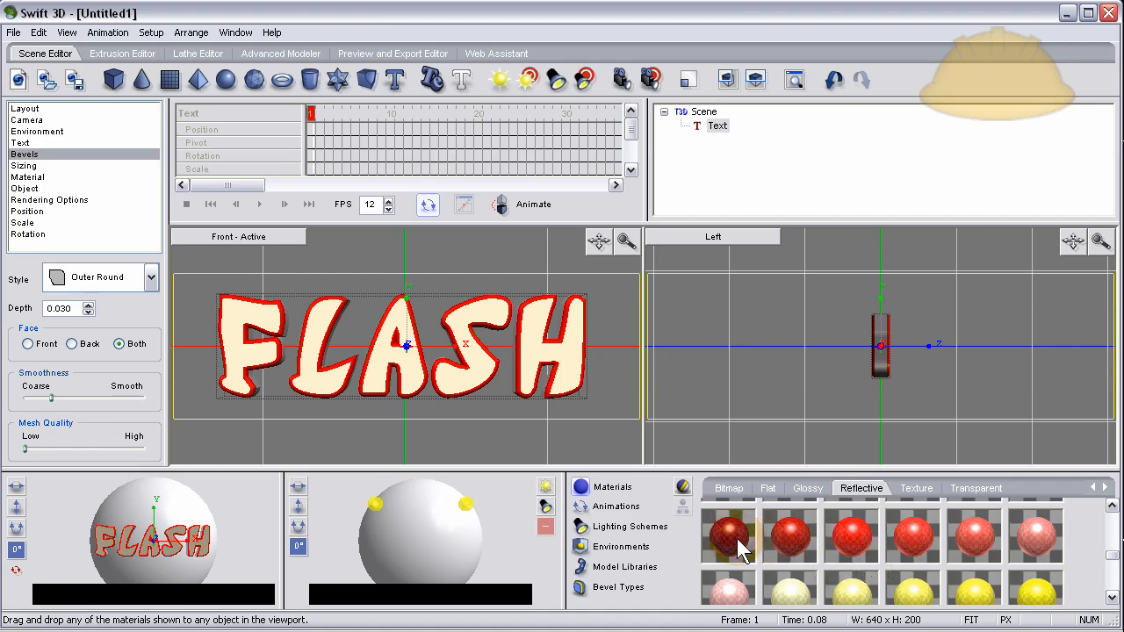
scroll(down, 3)
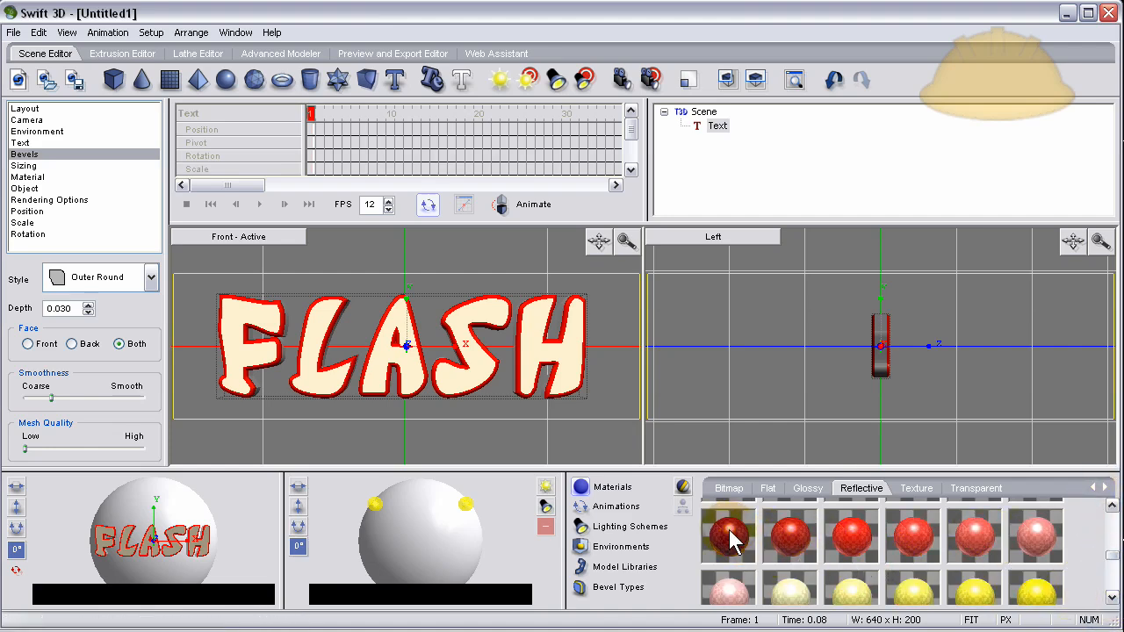
click(727, 534)
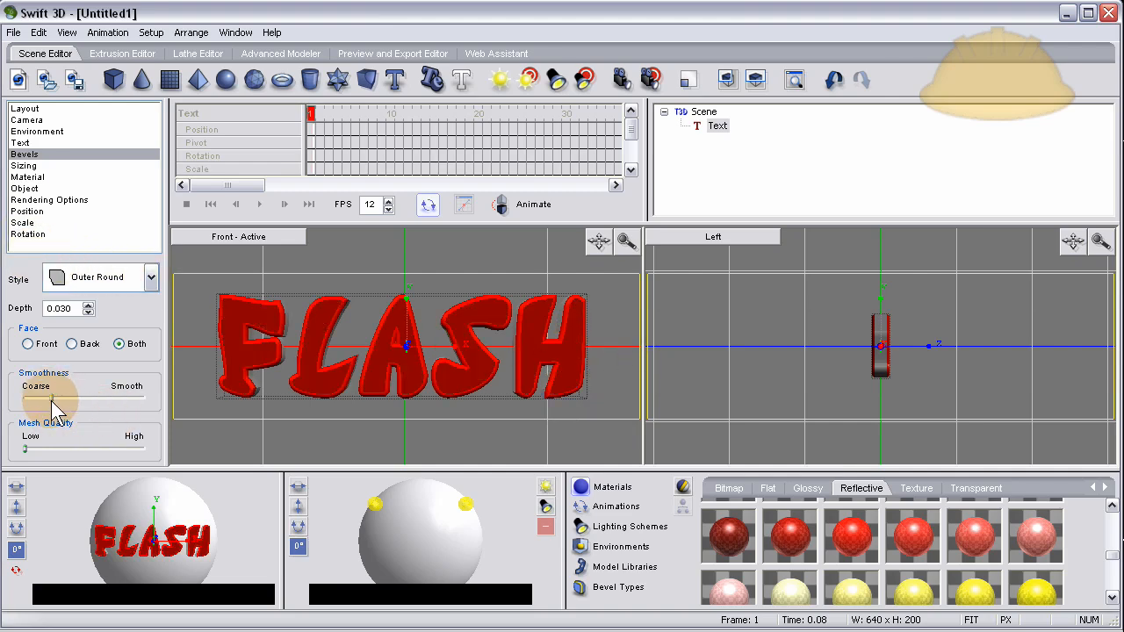
drag(54, 398, 148, 398)
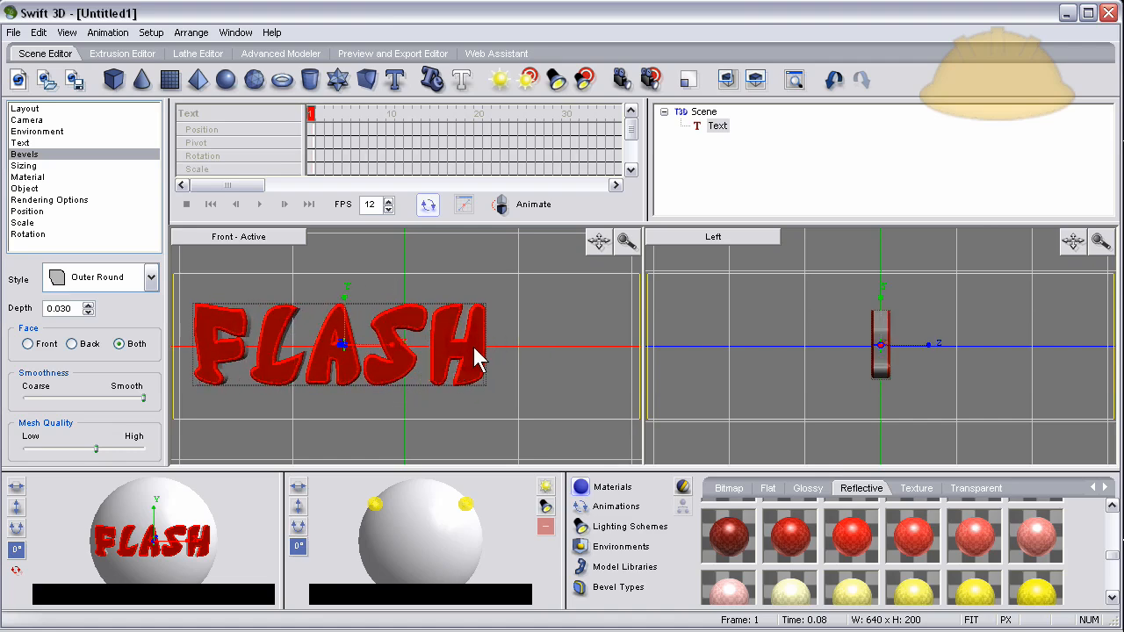
- Duplicate the FLASH text as '3D' and place it to the right of FLASH
click(23, 165)
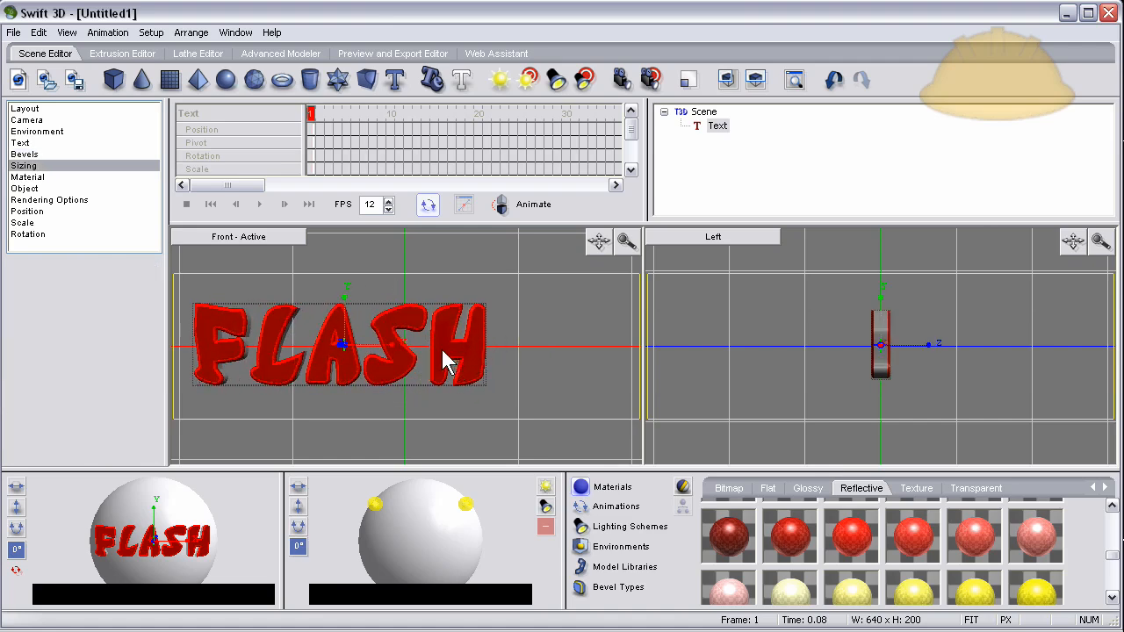
click(24, 153)
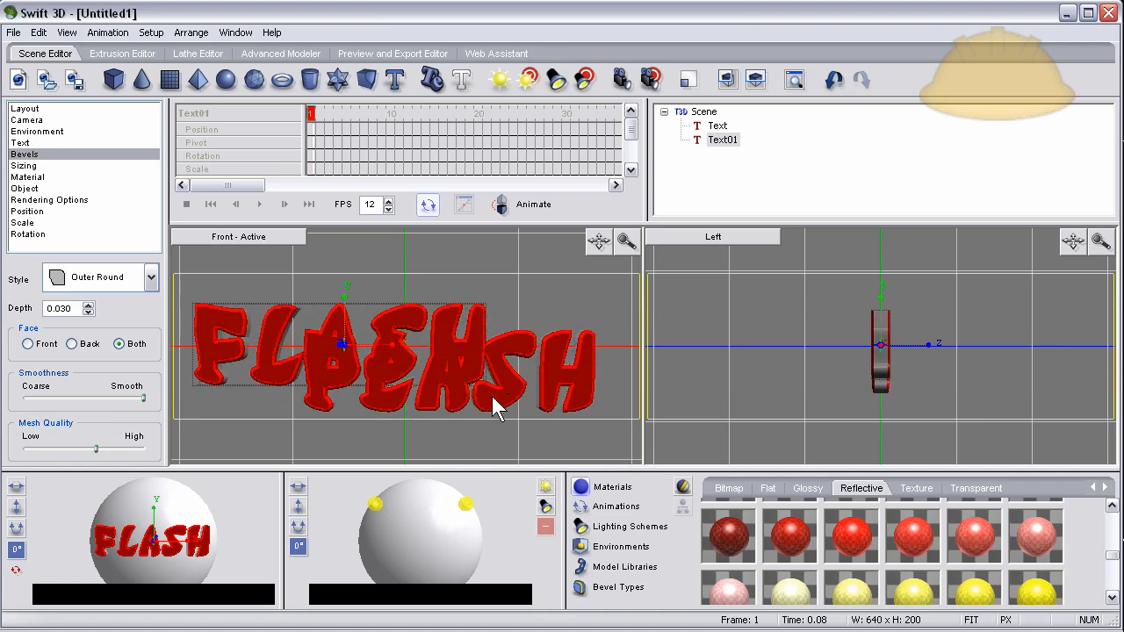
click(19, 143)
text(3D)
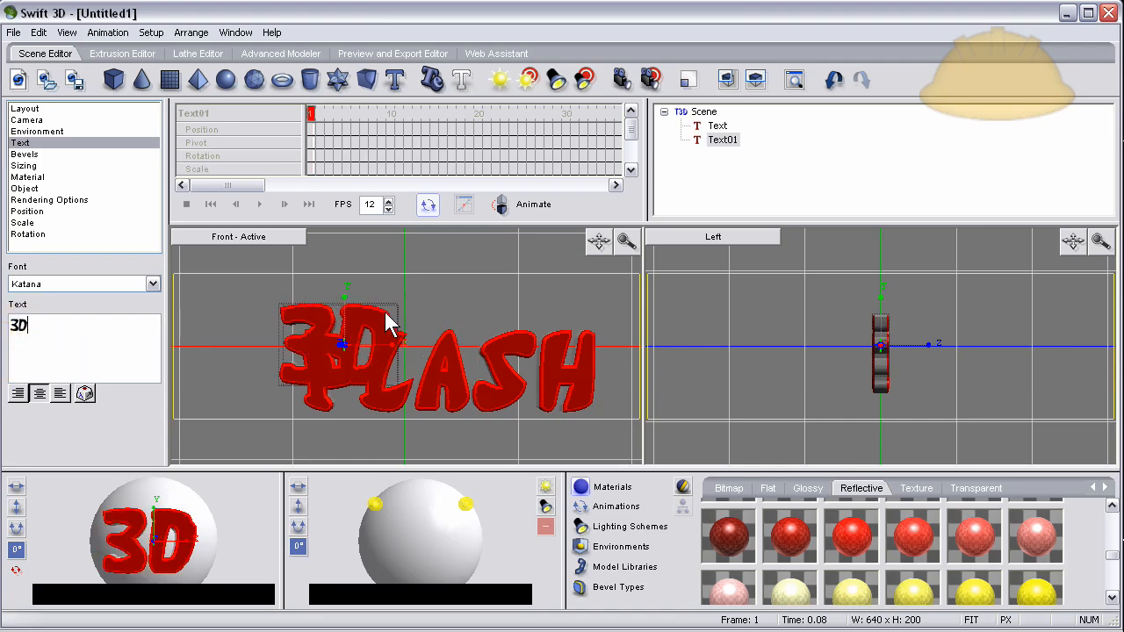
drag(343, 342, 509, 342)
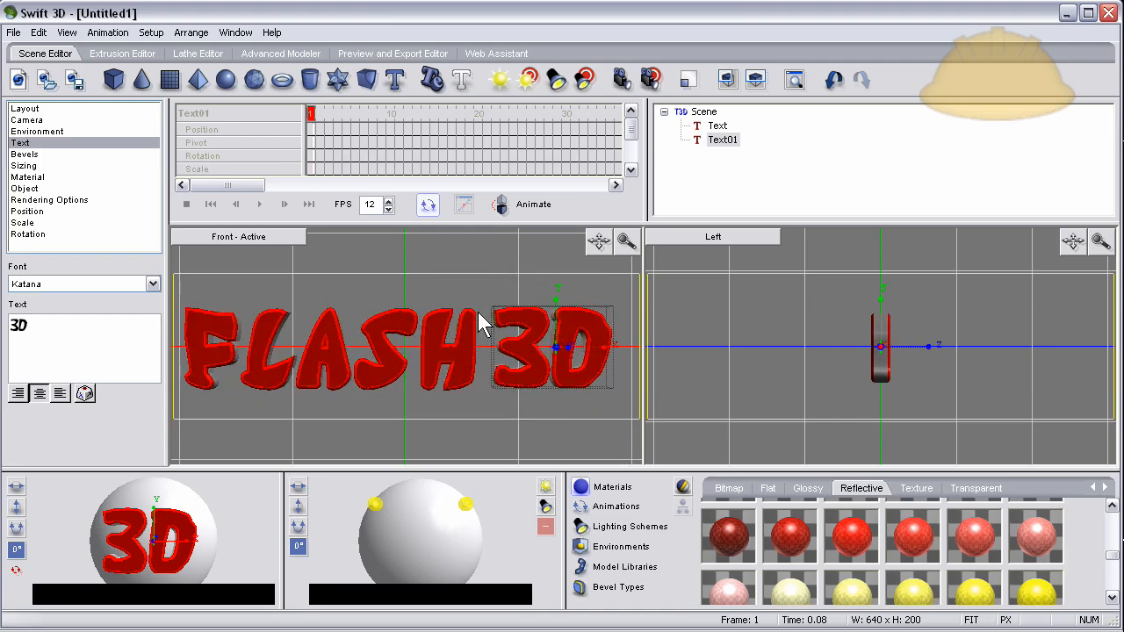
- Set the 3D text in the OliversBarney font
click(154, 284)
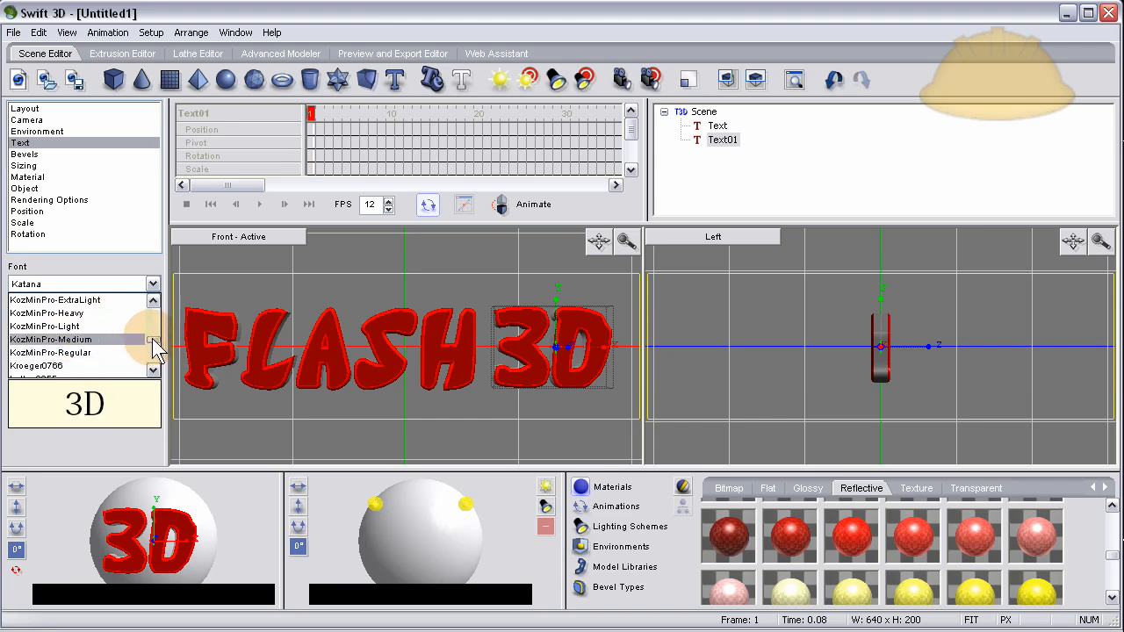
scroll(down, 3)
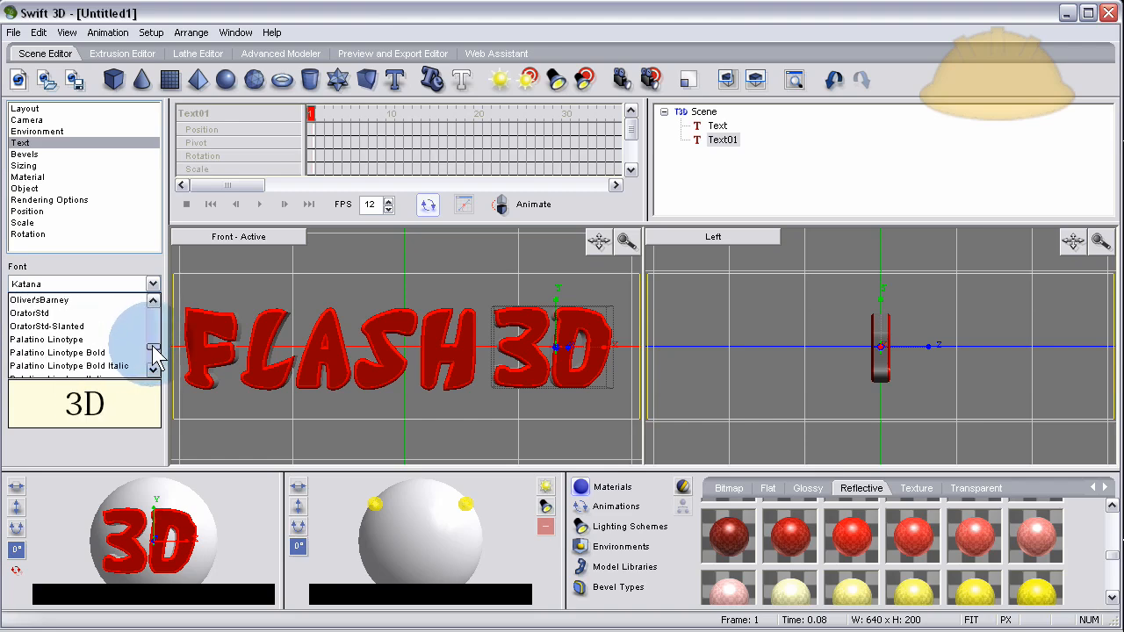
click(40, 299)
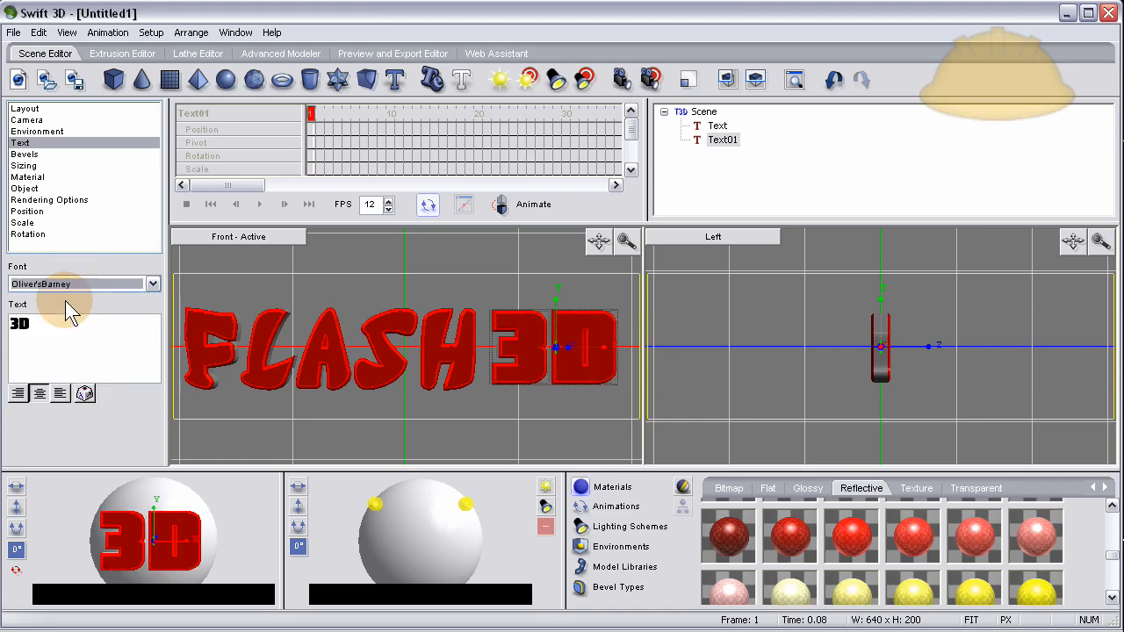
mouse_move(659, 439)
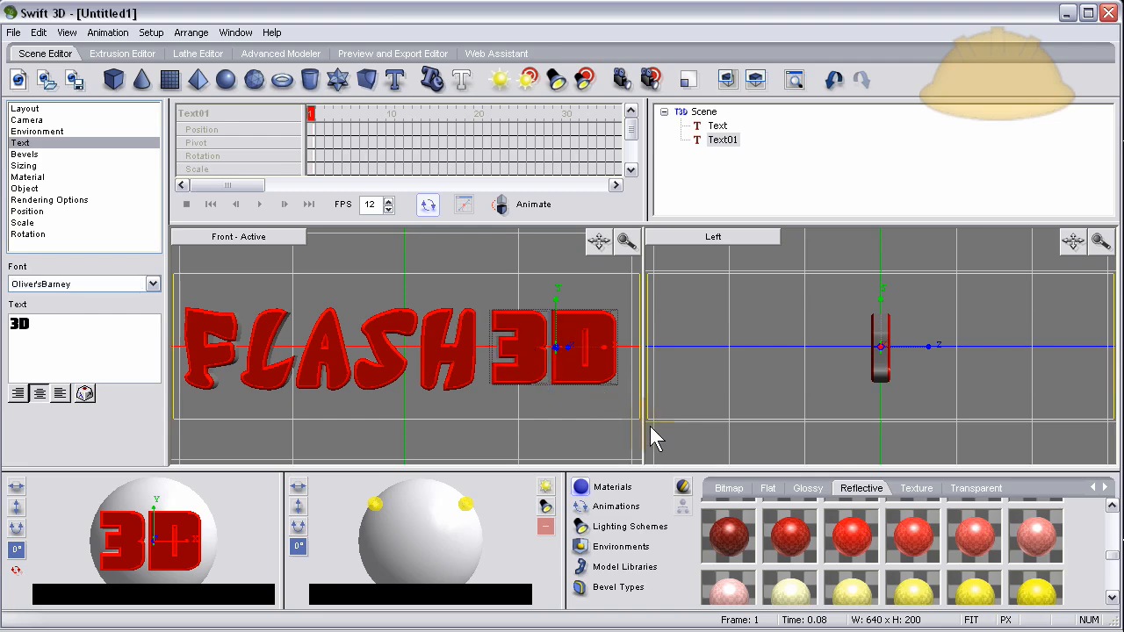
mouse_move(797, 498)
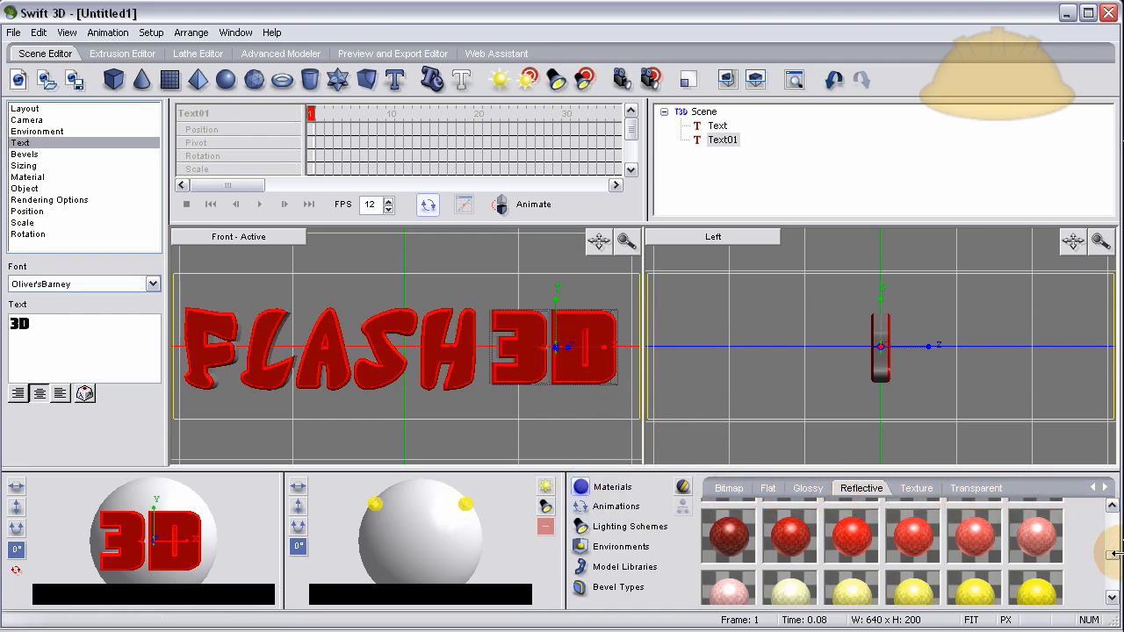
- Apply the white ER - Reflective 05 material to the Text01 (3D) object
scroll(down, 3)
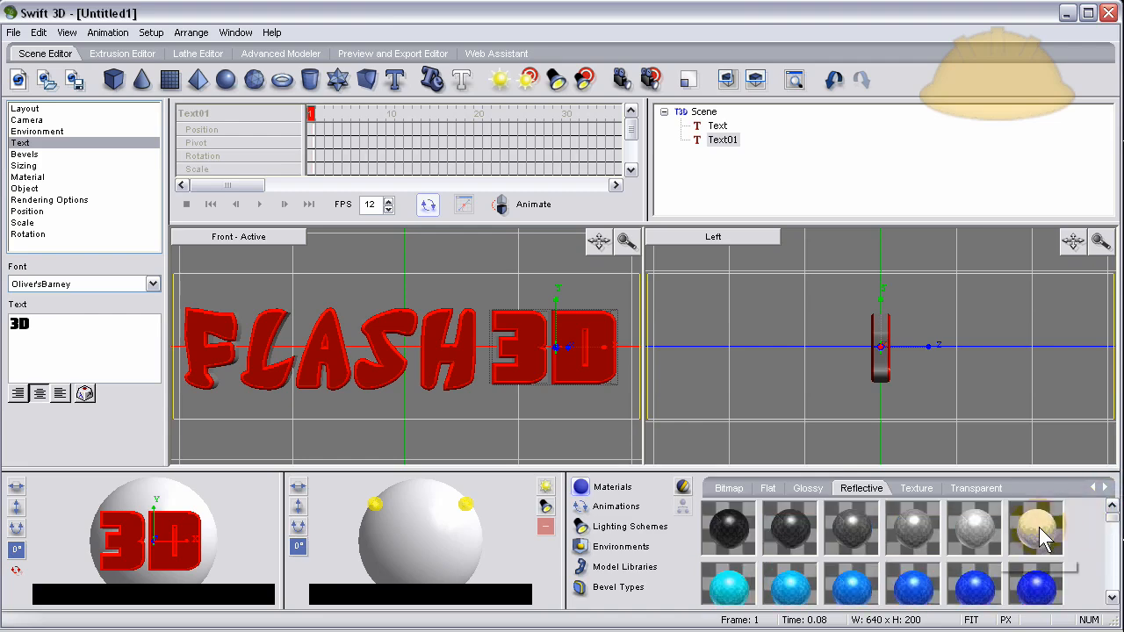
click(1034, 527)
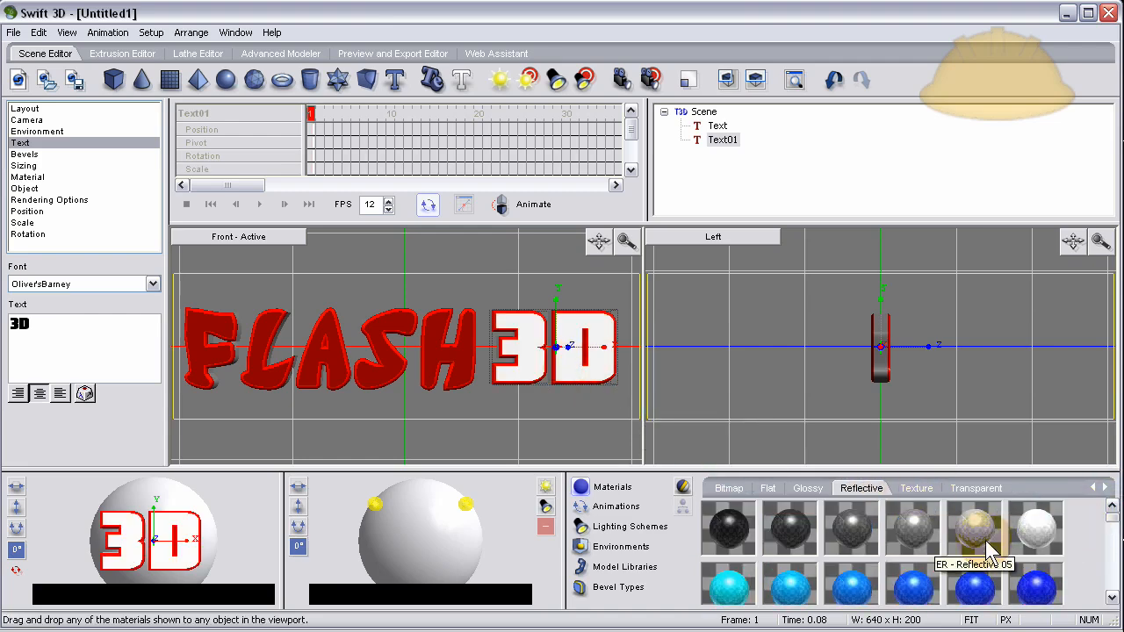
click(33, 108)
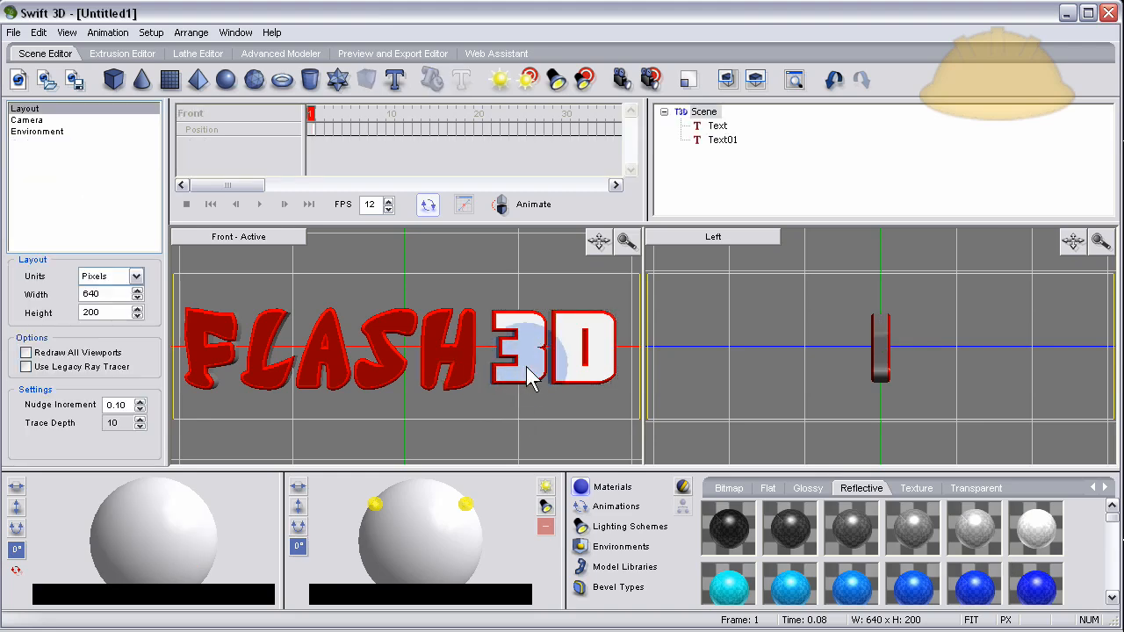
click(553, 347)
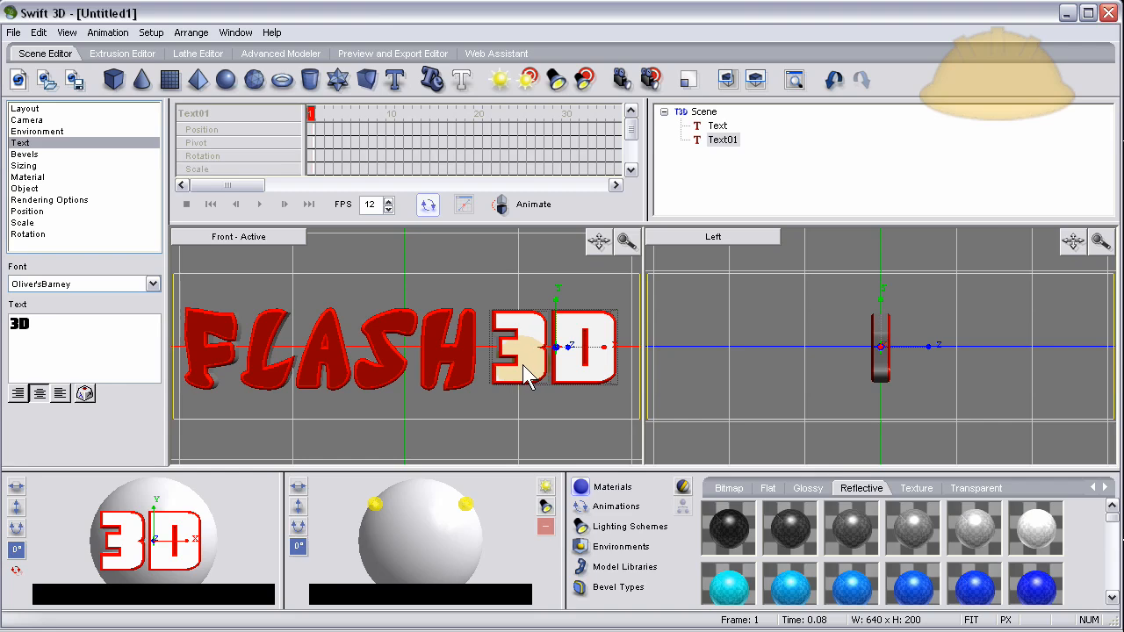
click(25, 108)
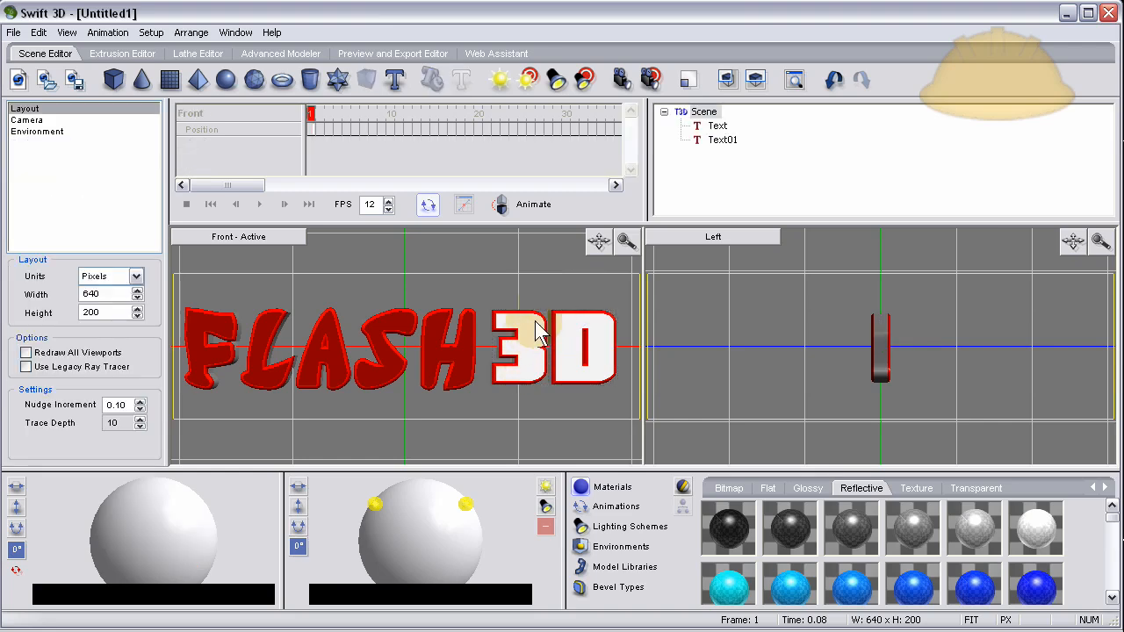
click(553, 347)
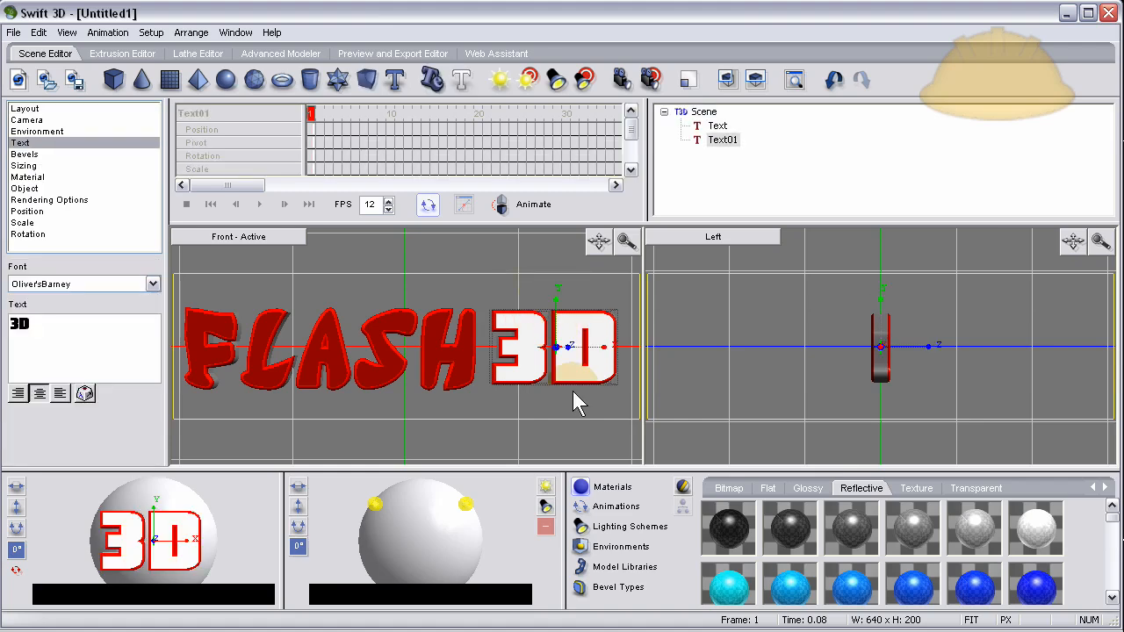
click(615, 506)
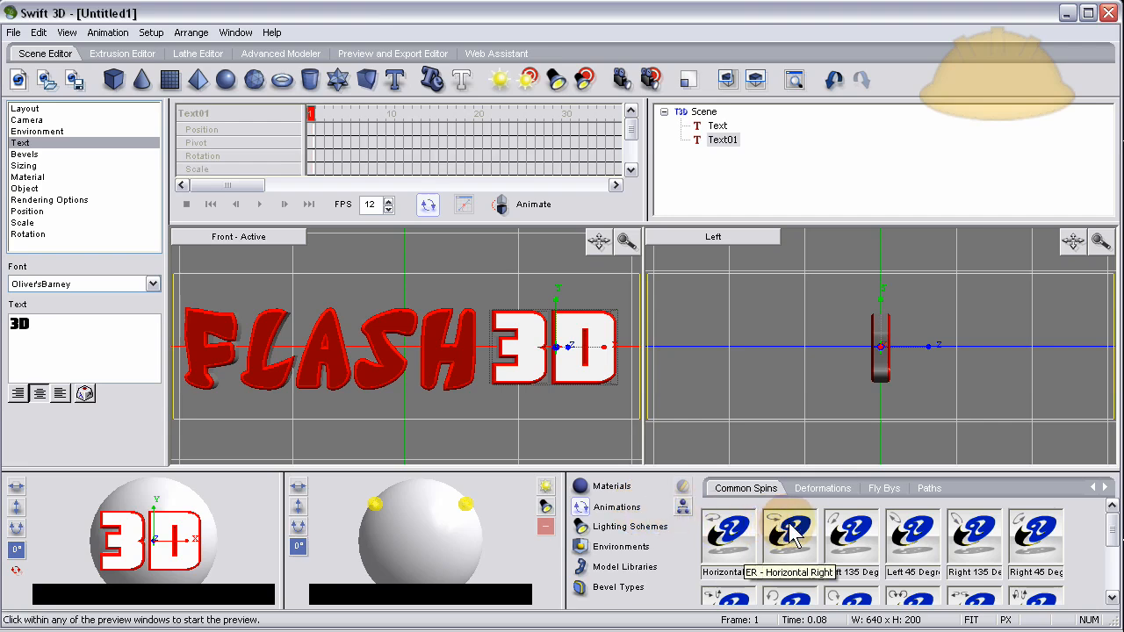
mouse_move(789, 527)
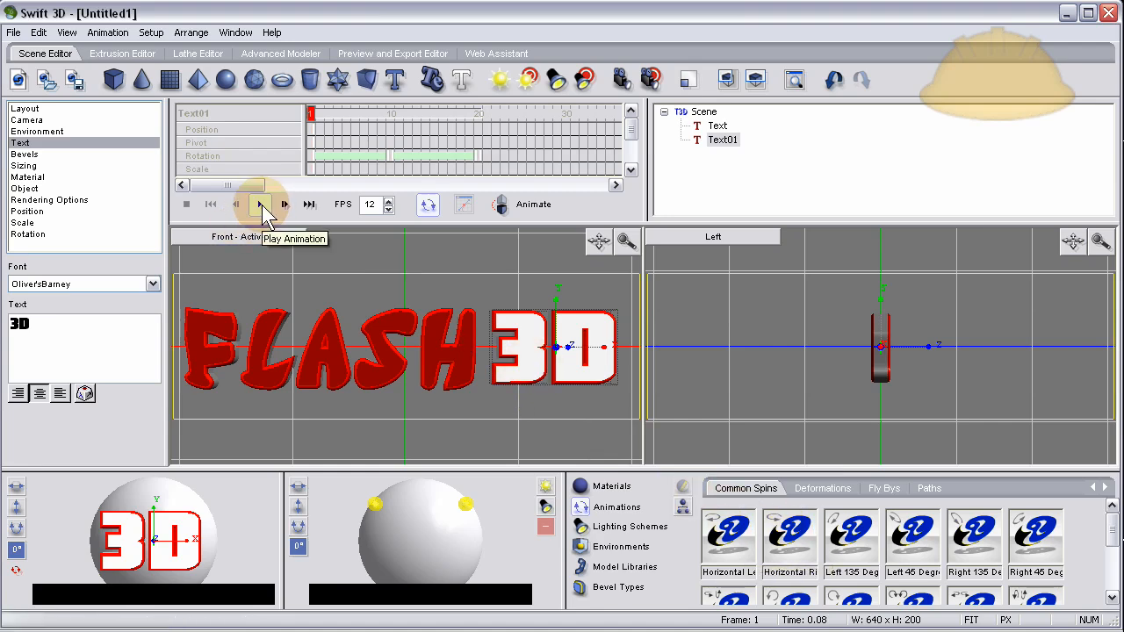
- Play and then stop the Horizontal Right spin preview on the 3D letters
click(260, 204)
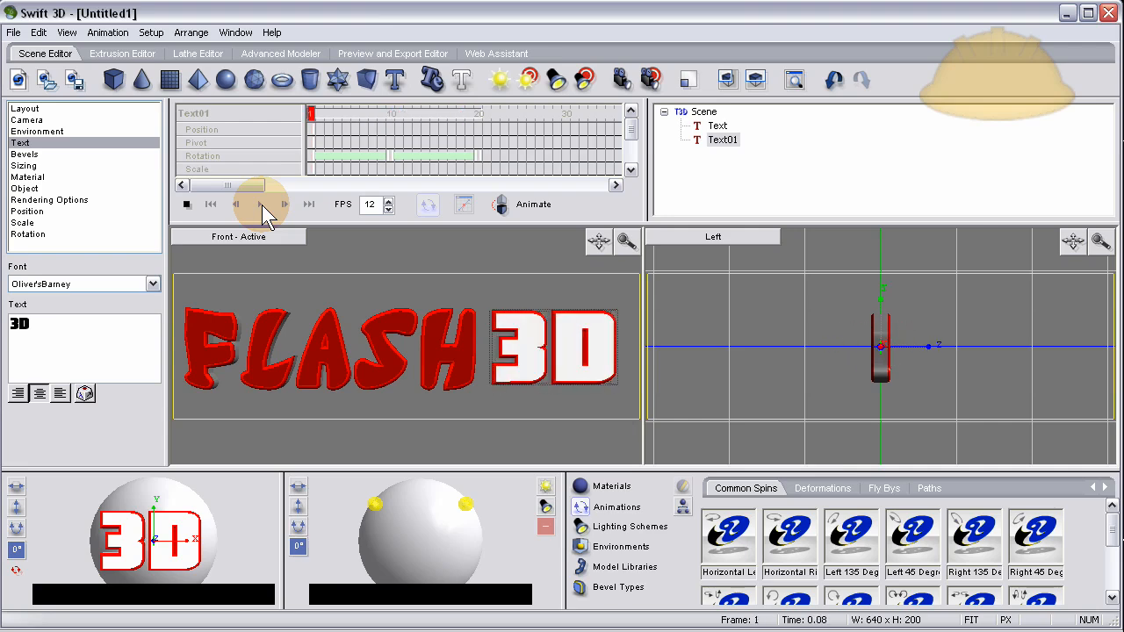
click(259, 204)
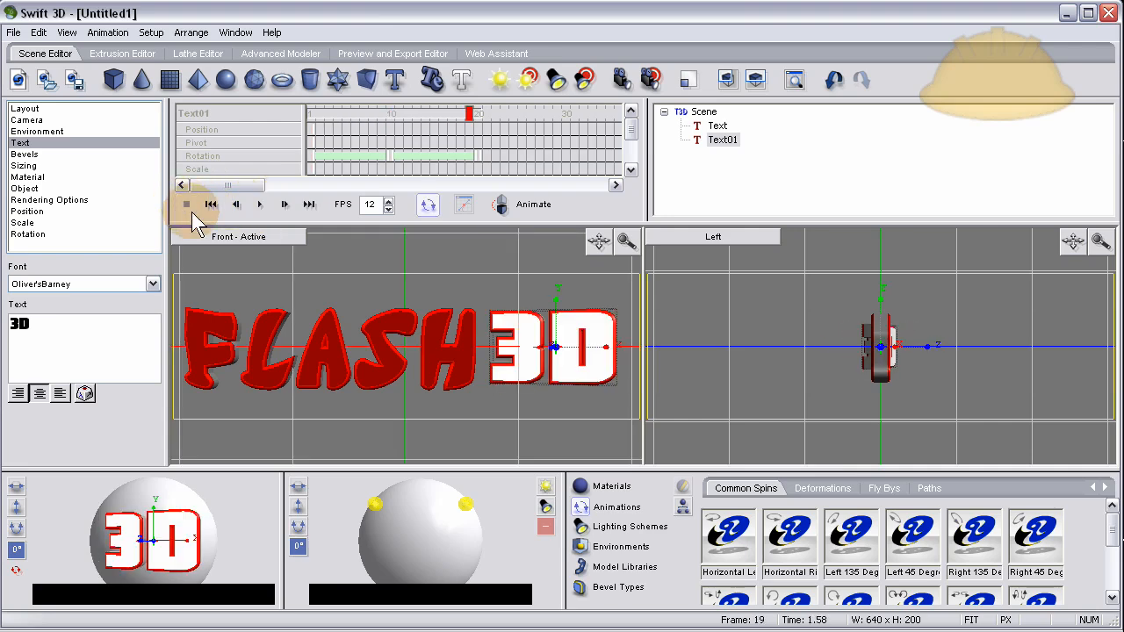
mouse_move(386, 312)
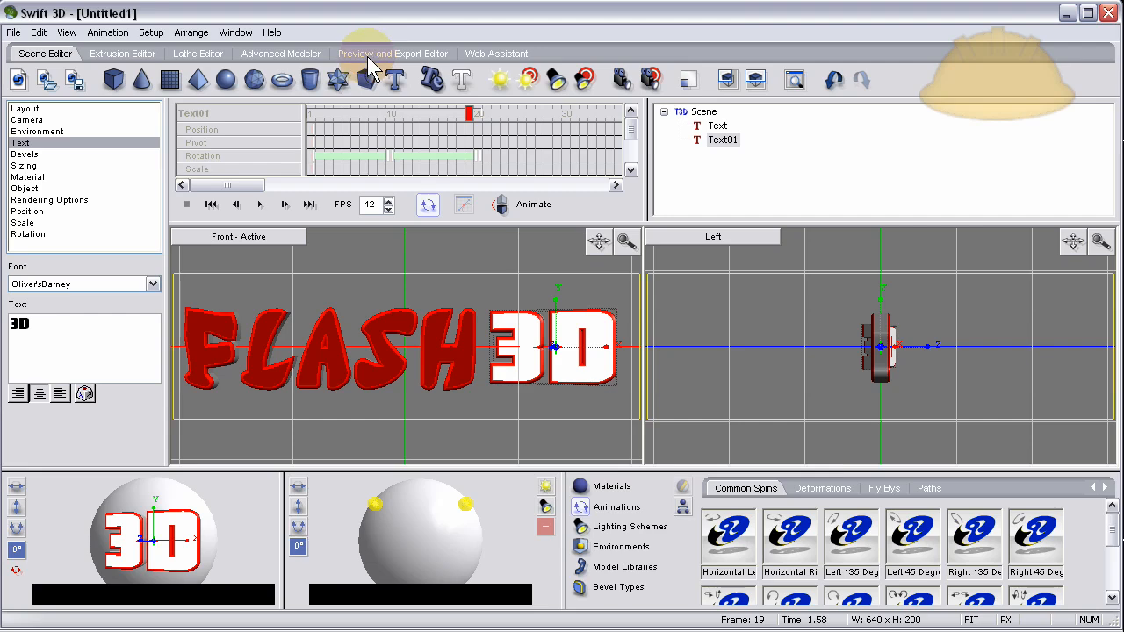
- Render a raster preview of frame 1, then return to the Scene Editor
click(392, 54)
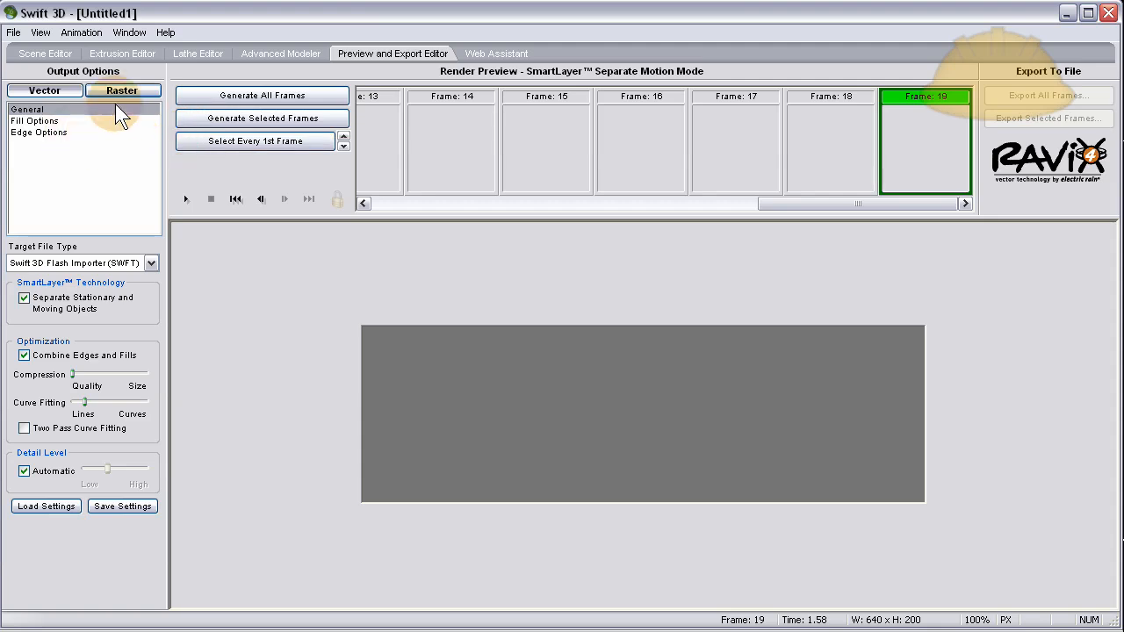
click(122, 91)
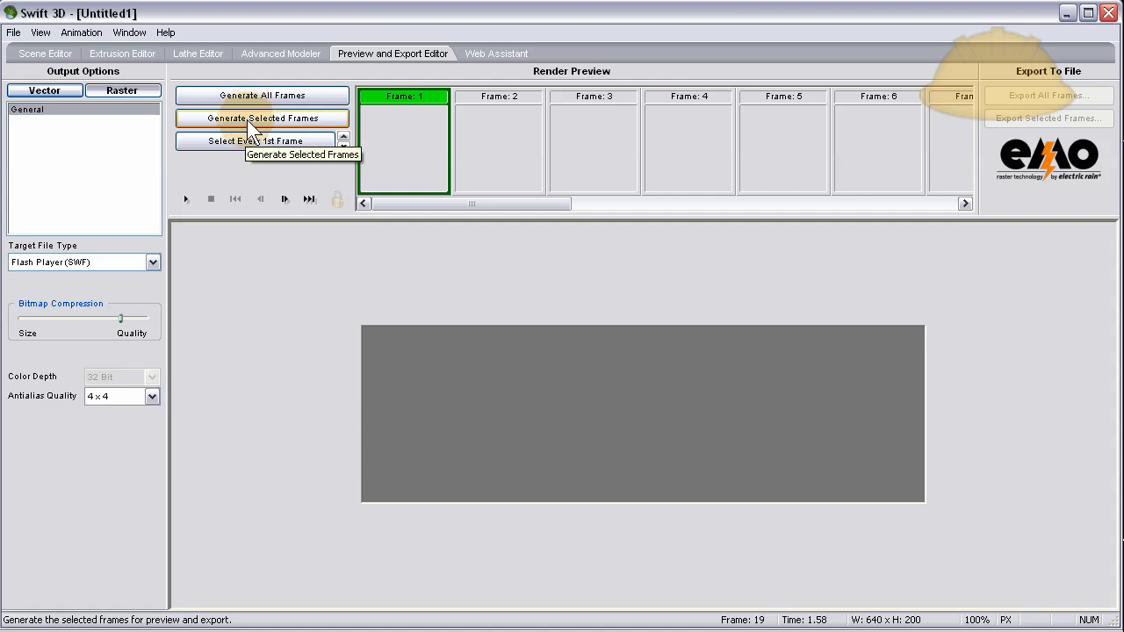
click(261, 118)
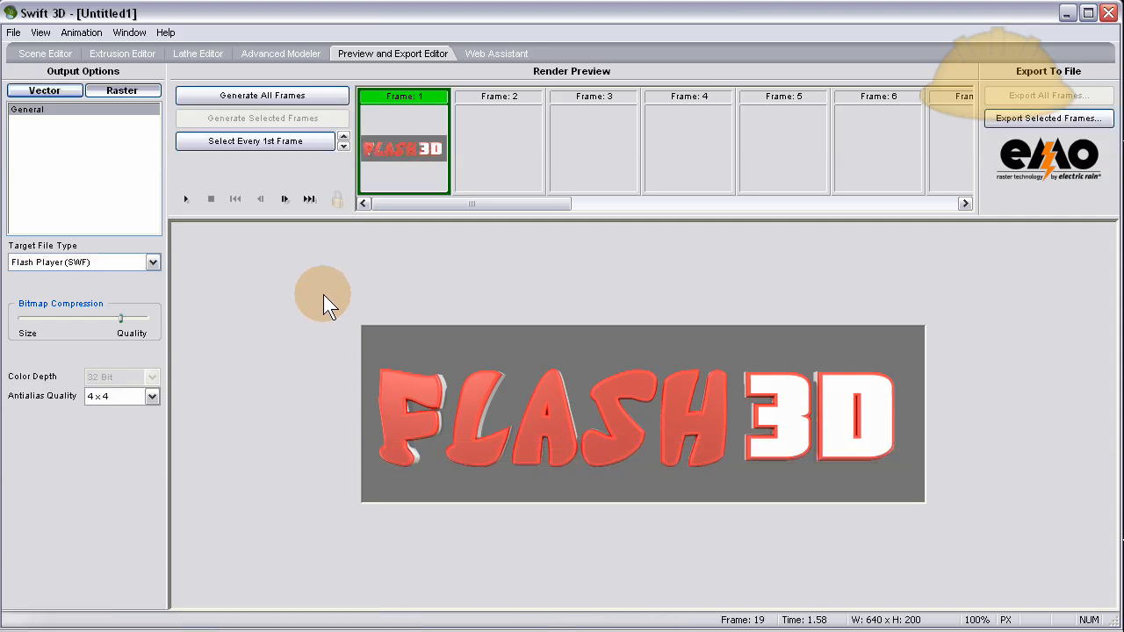
click(43, 54)
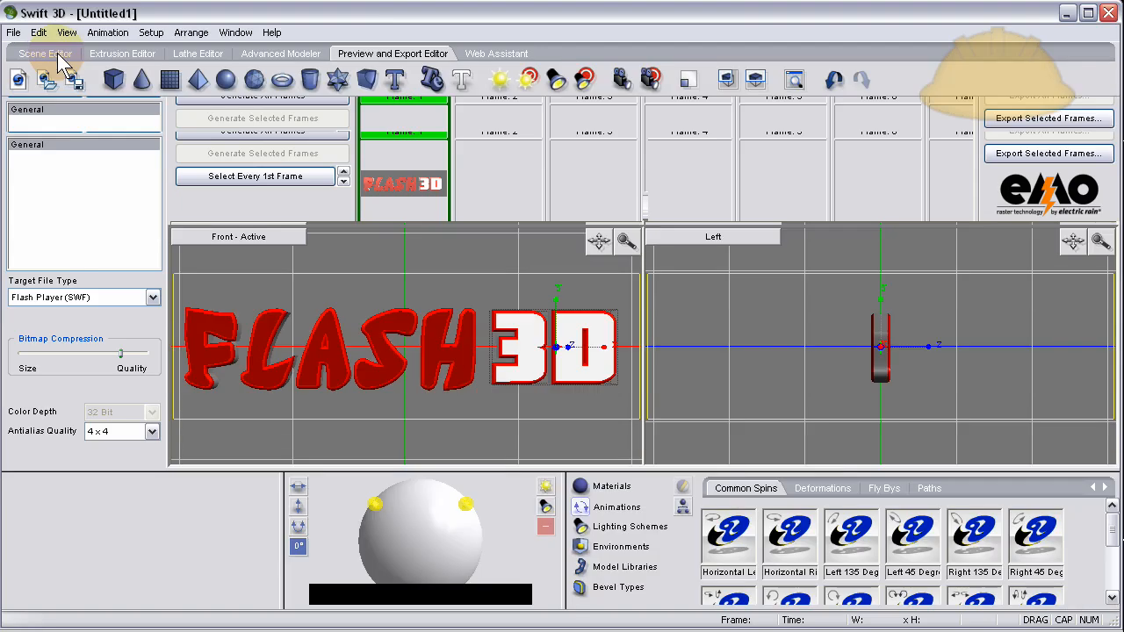
- Reposition the point light, set a black background and dark gray ambient light
click(43, 53)
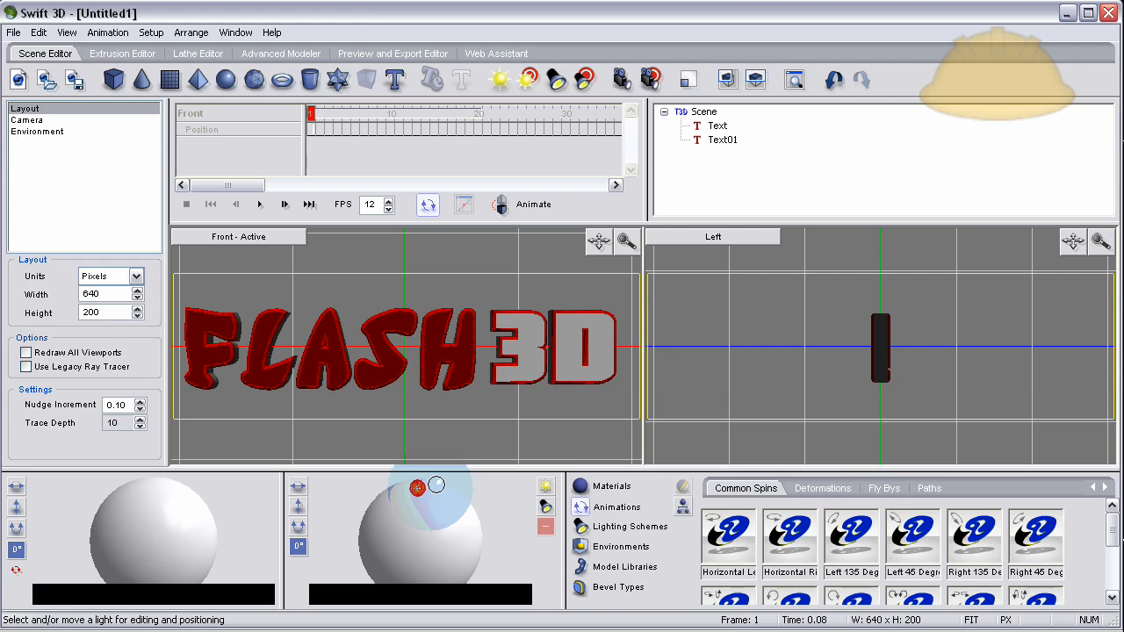
click(420, 492)
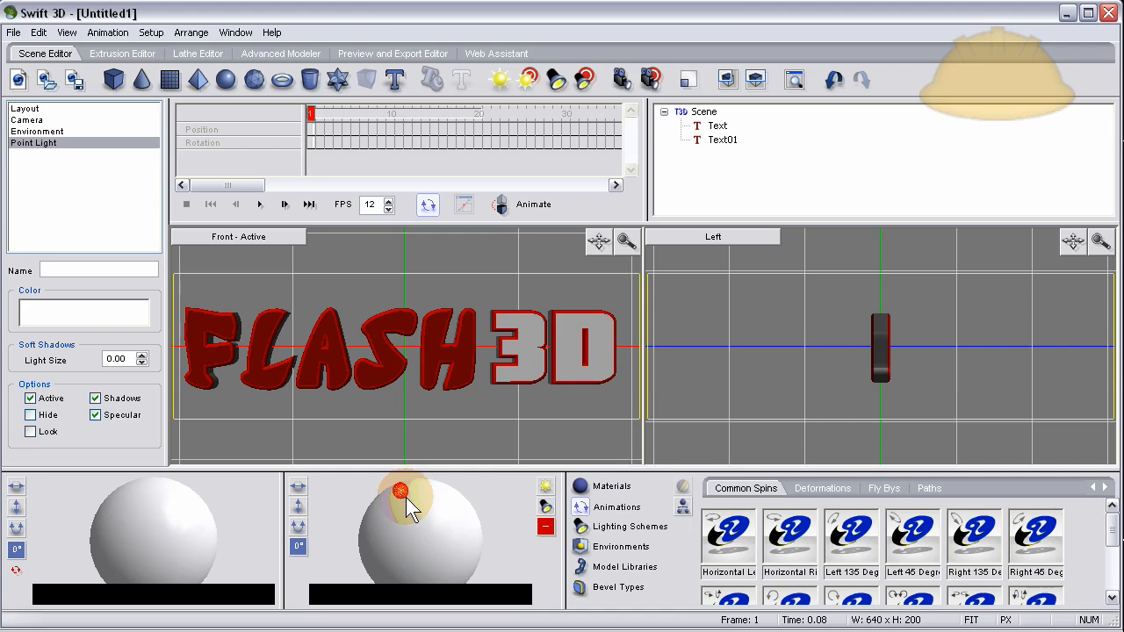
click(25, 108)
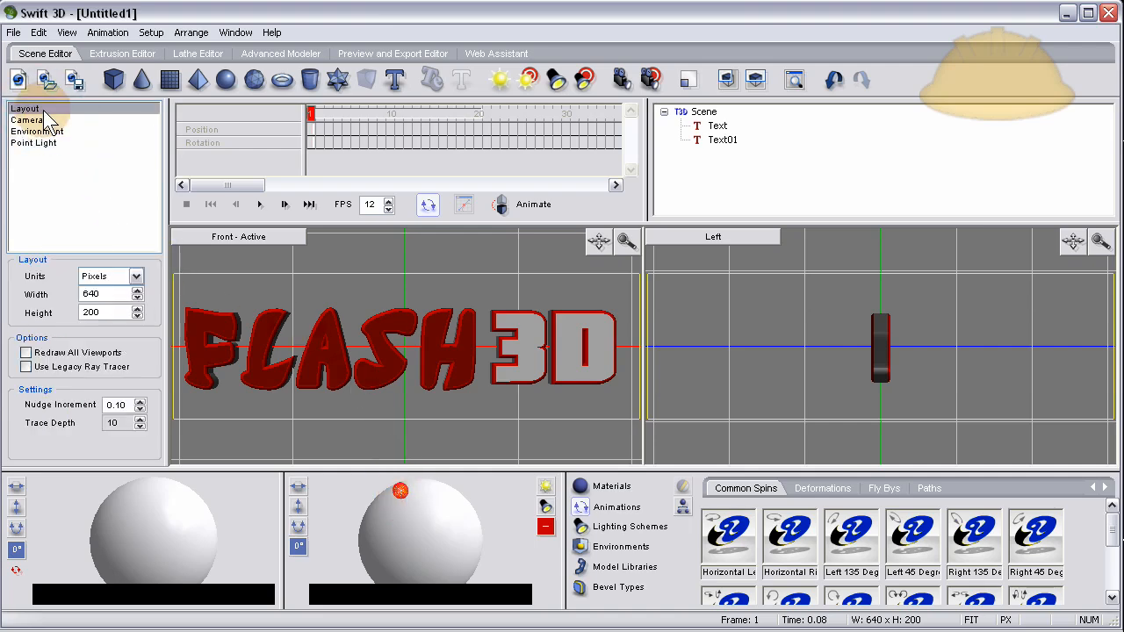
click(37, 131)
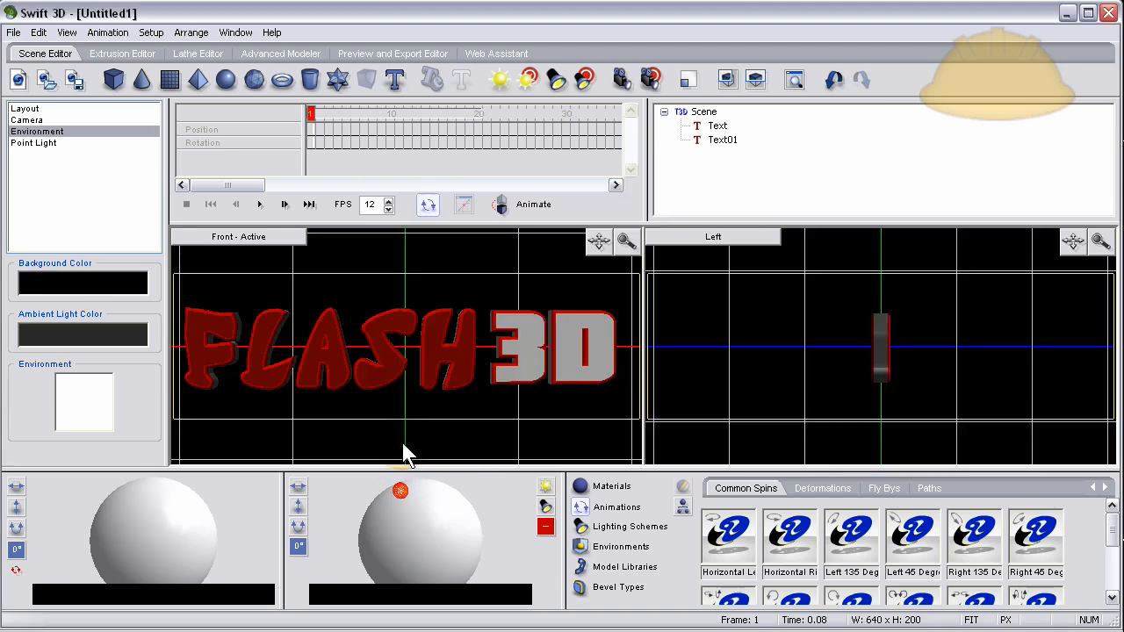
mouse_move(92, 343)
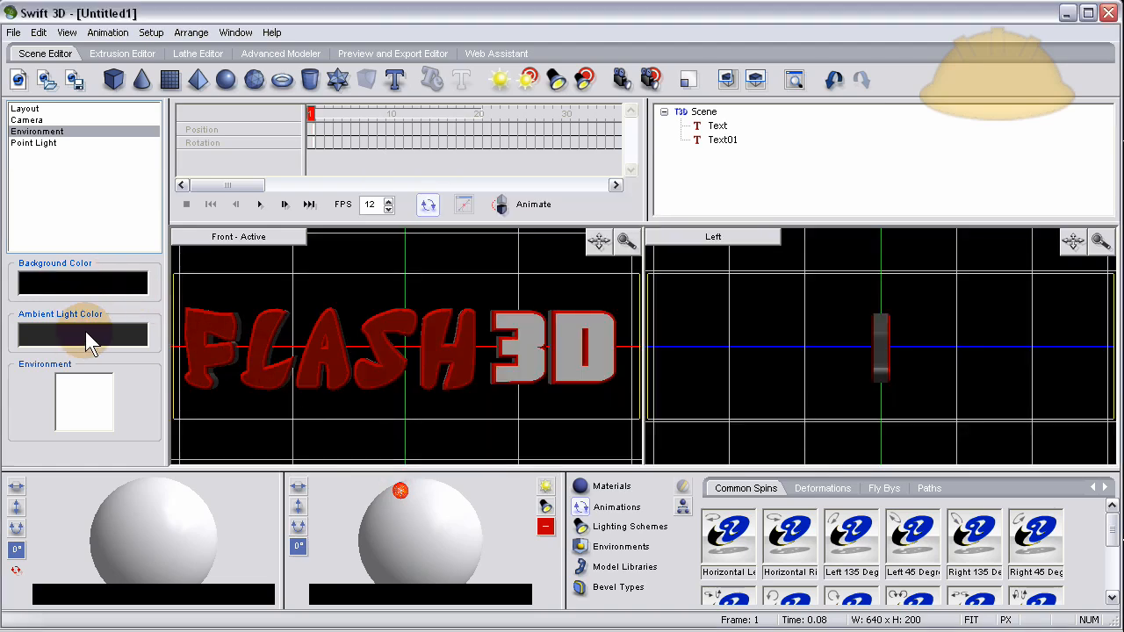
click(84, 401)
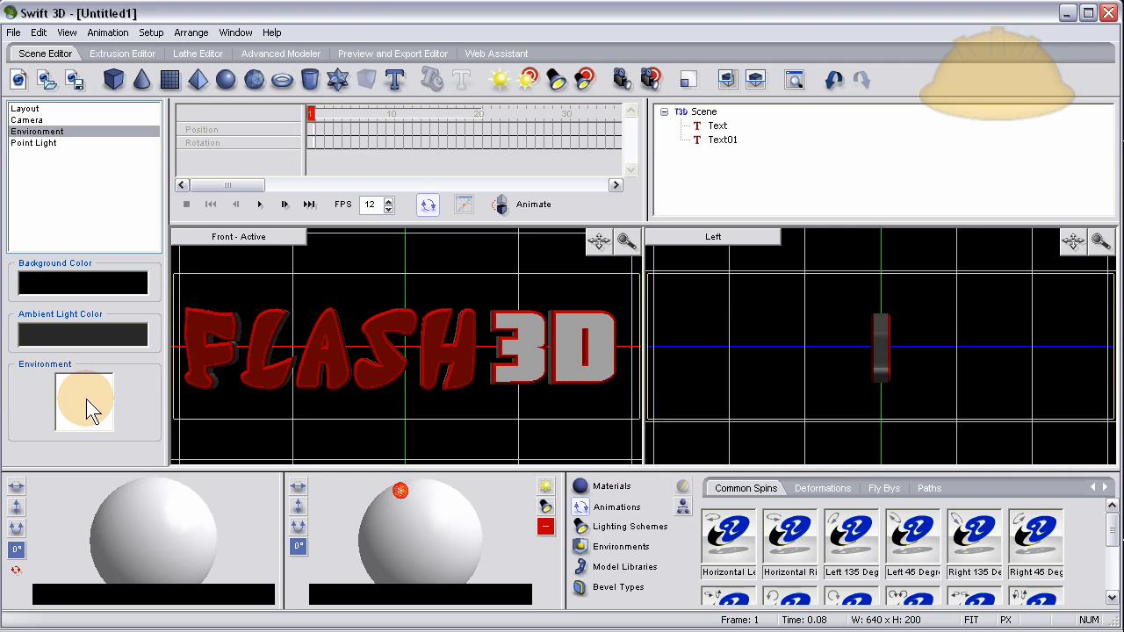
double_click(84, 401)
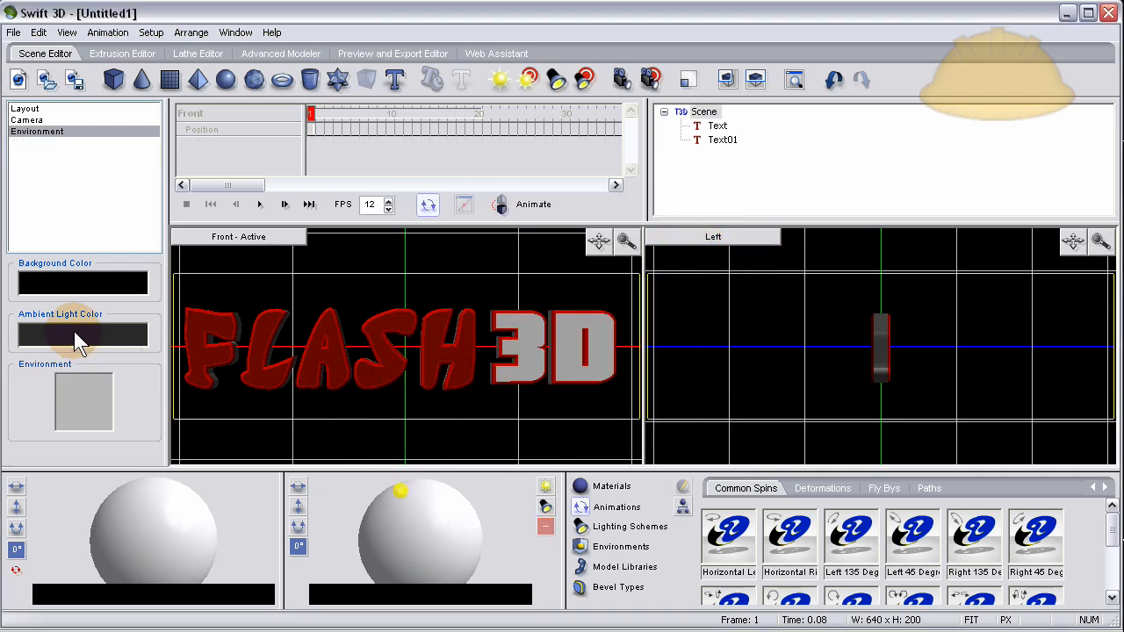
click(83, 334)
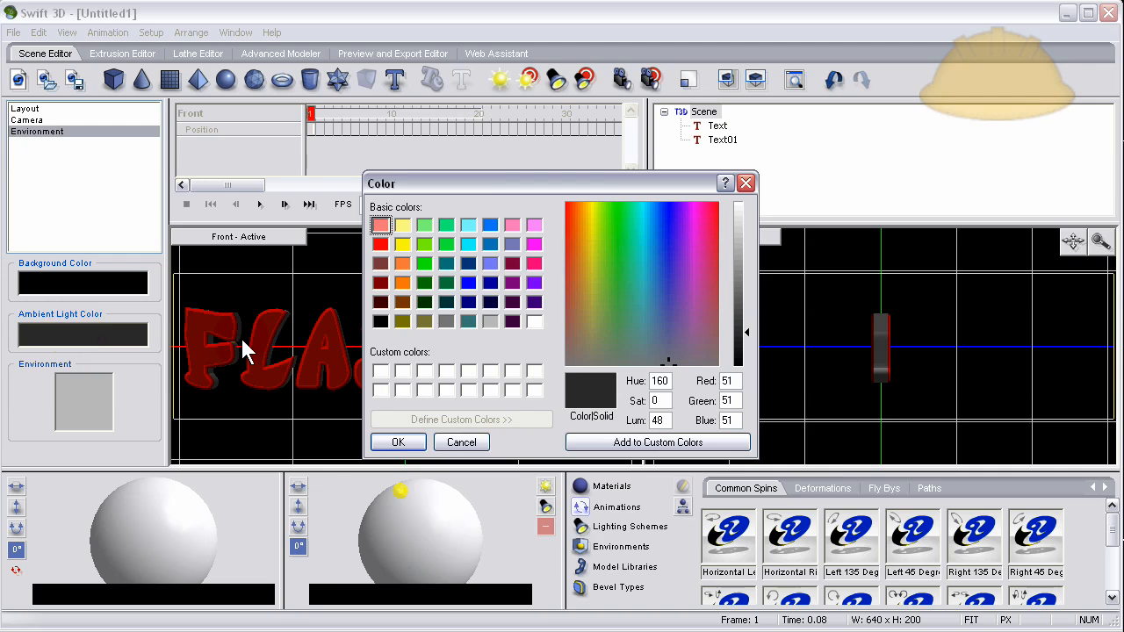
click(461, 441)
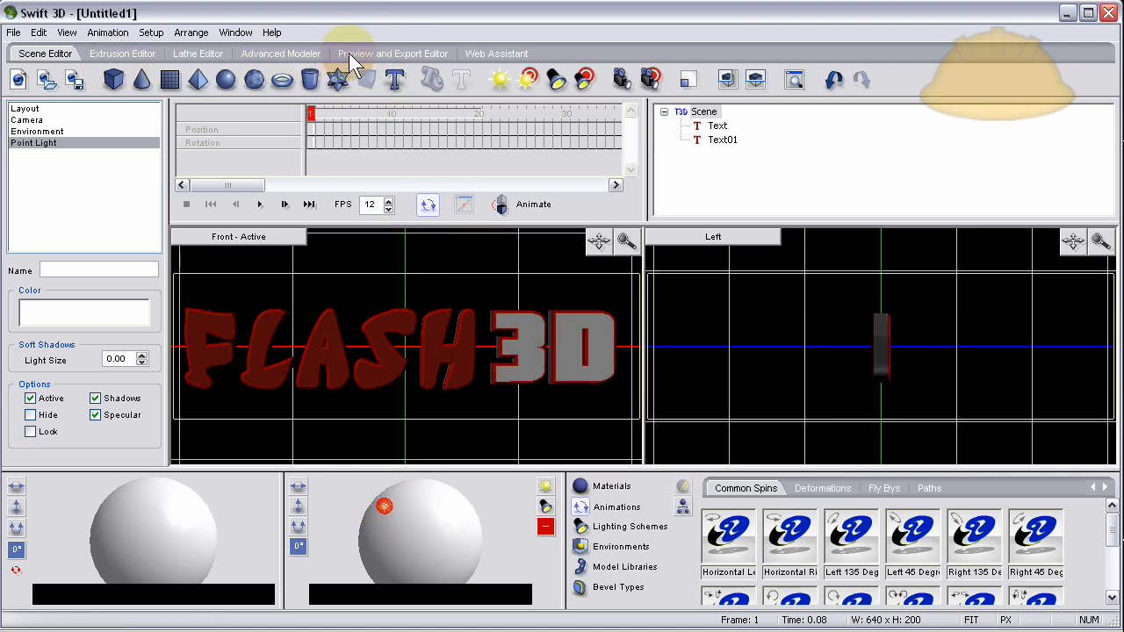
- Render a fresh raster preview of frame 1 with the dimmer lighting
click(392, 53)
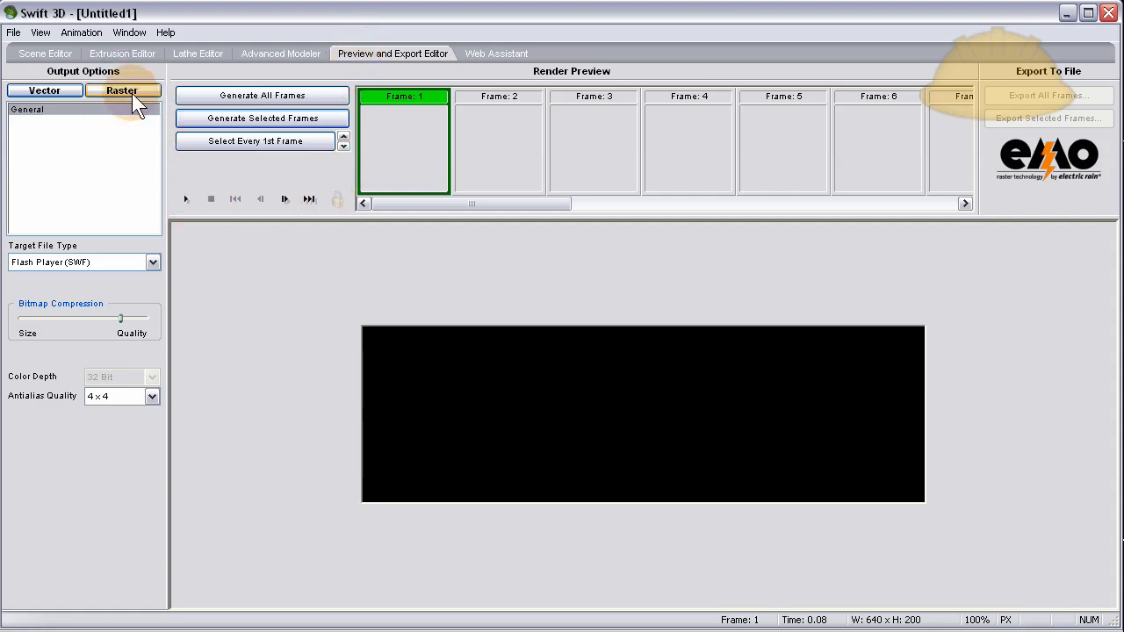
click(261, 95)
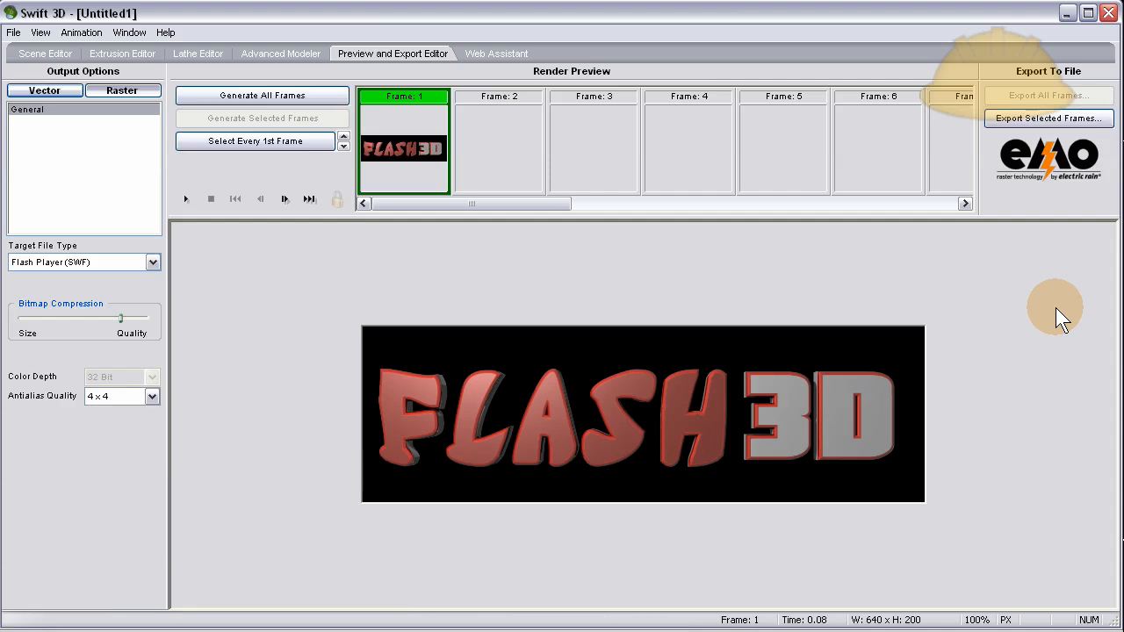
mouse_move(1015, 314)
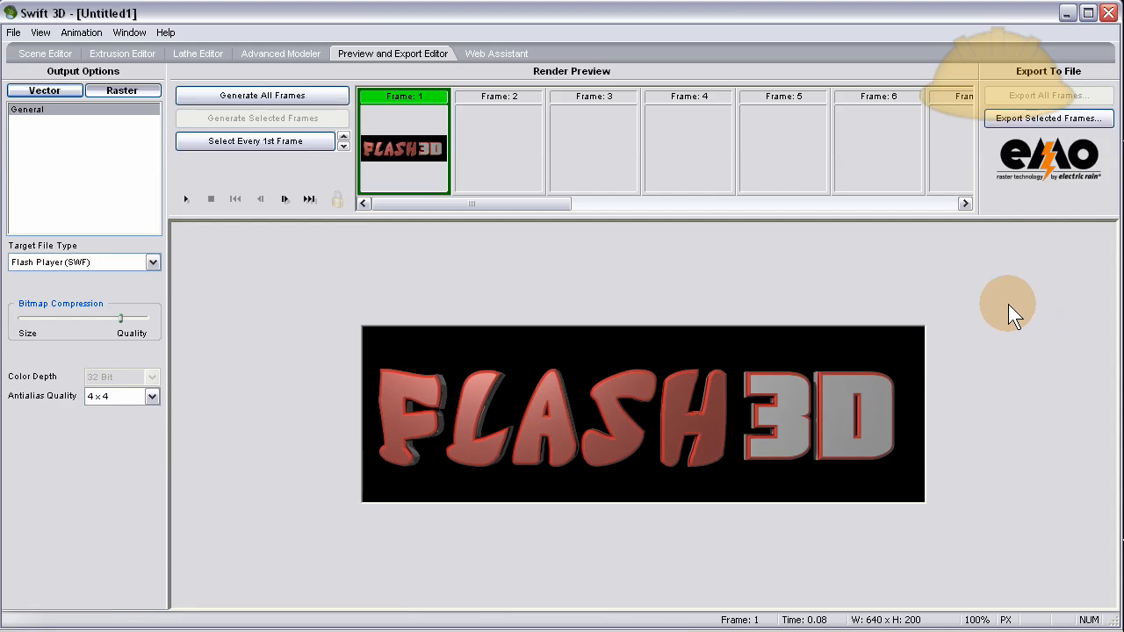
mouse_move(505, 408)
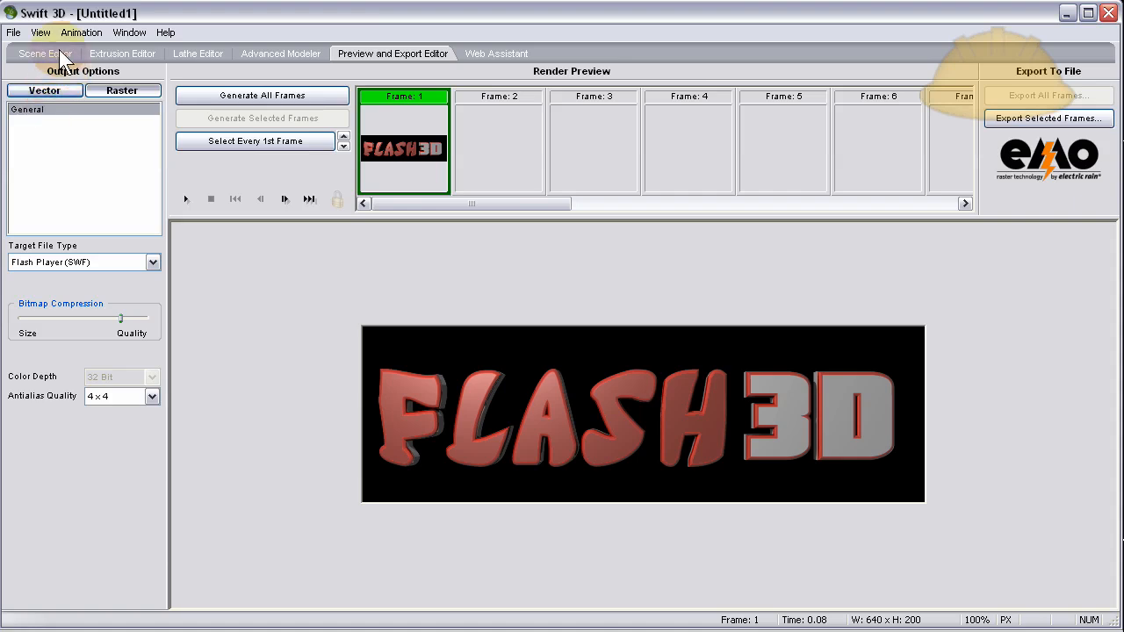
click(40, 53)
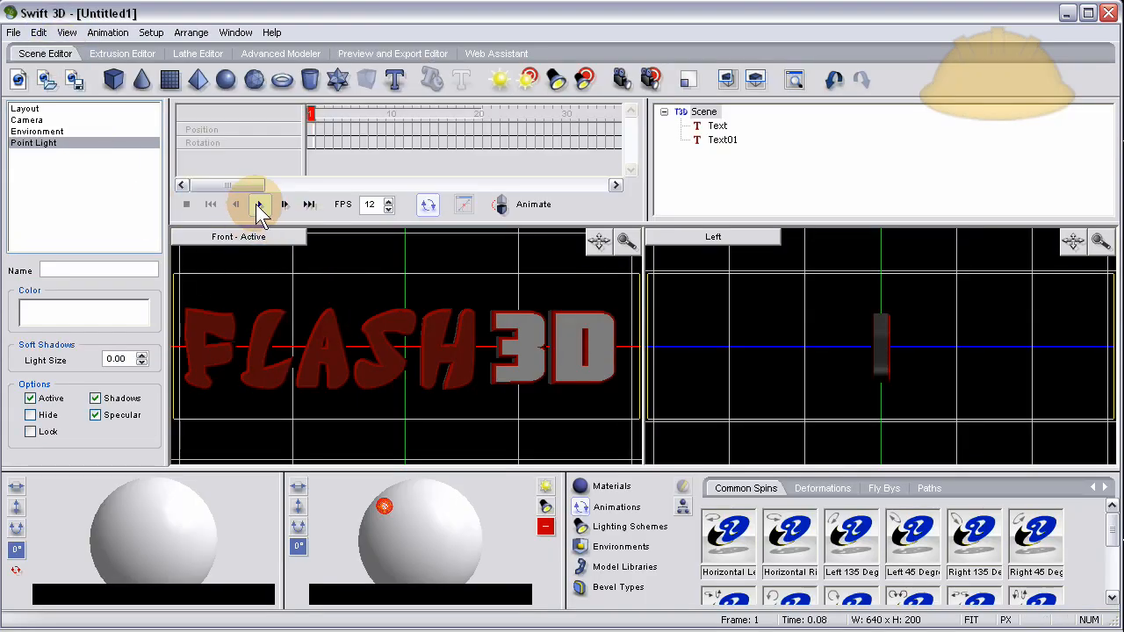
click(258, 204)
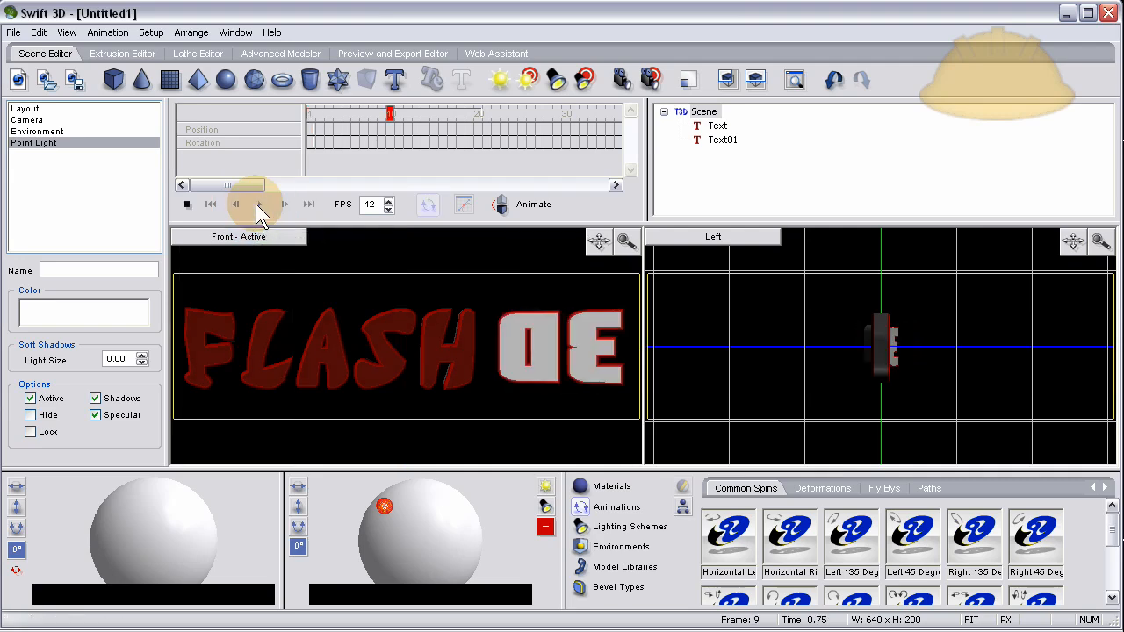
click(284, 204)
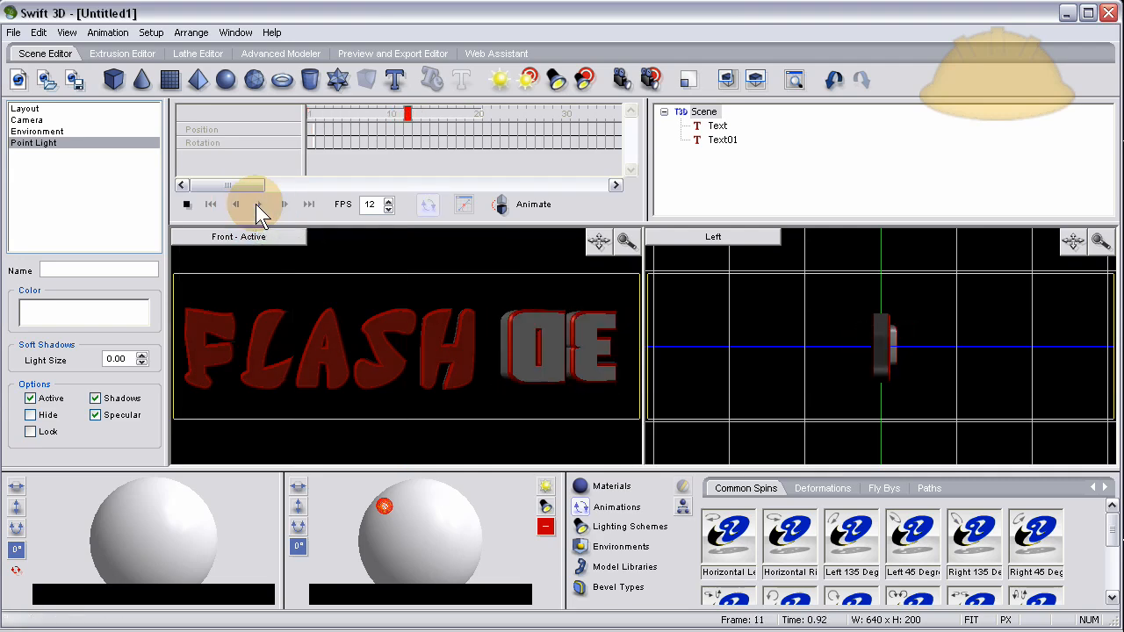
click(284, 203)
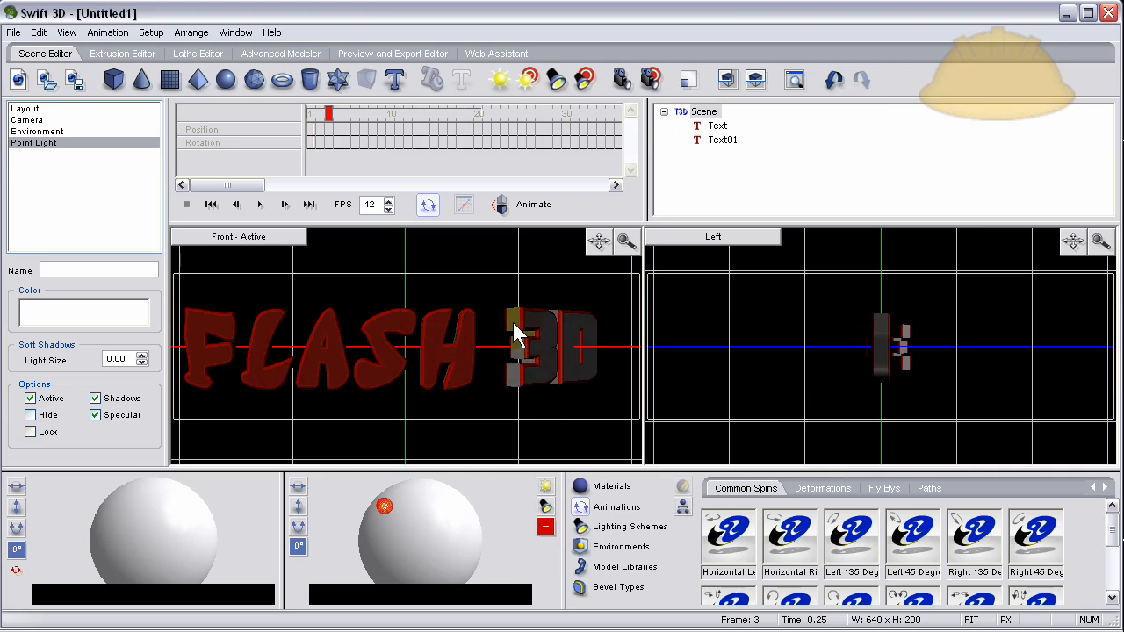
mouse_move(310, 79)
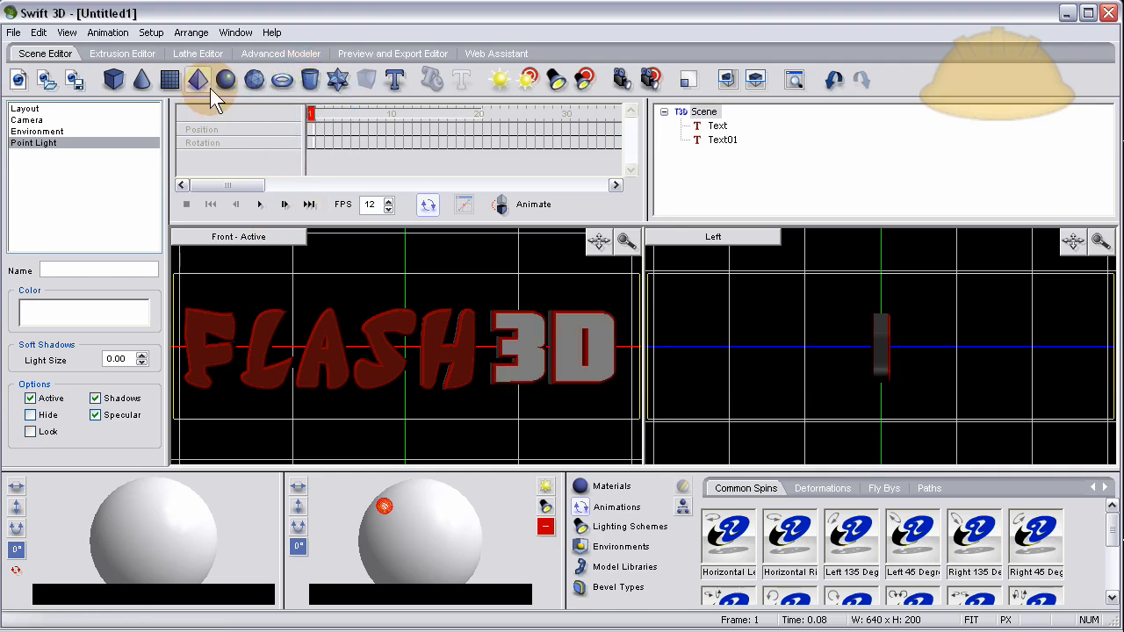
- In the Preview and Export Editor, keep Flash Player (SWF) as the target file type
click(391, 53)
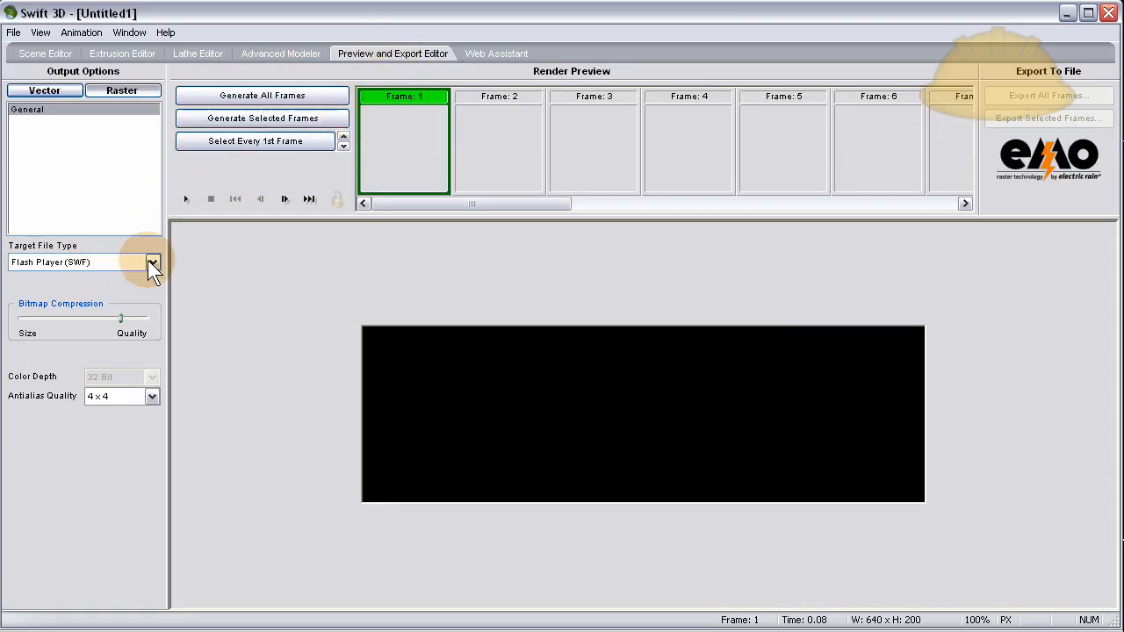
mouse_move(66, 276)
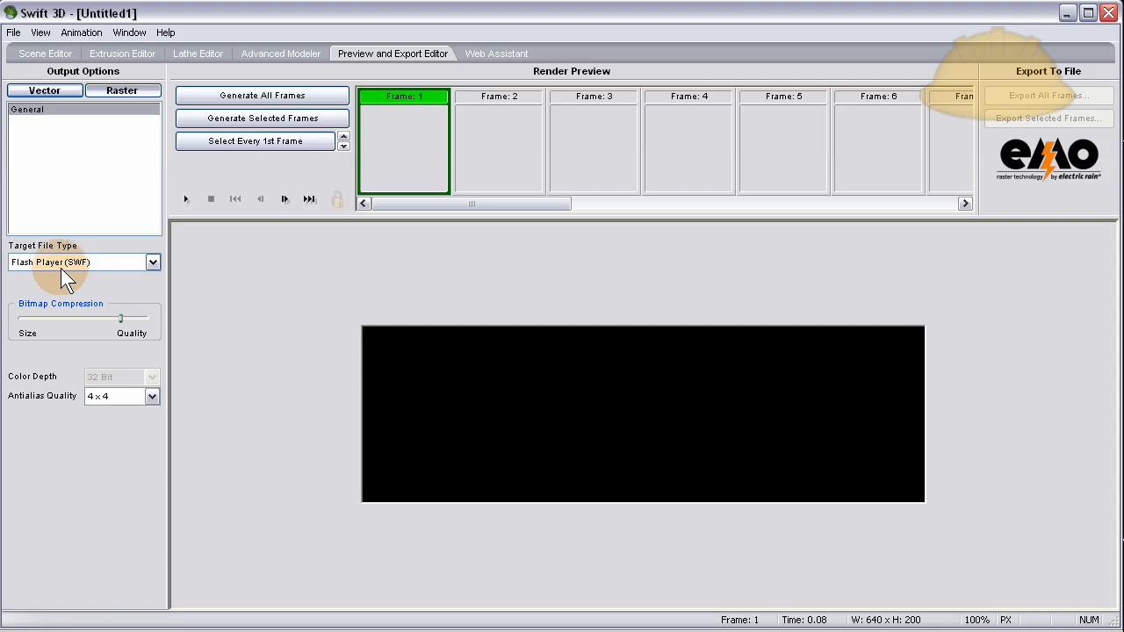
click(152, 262)
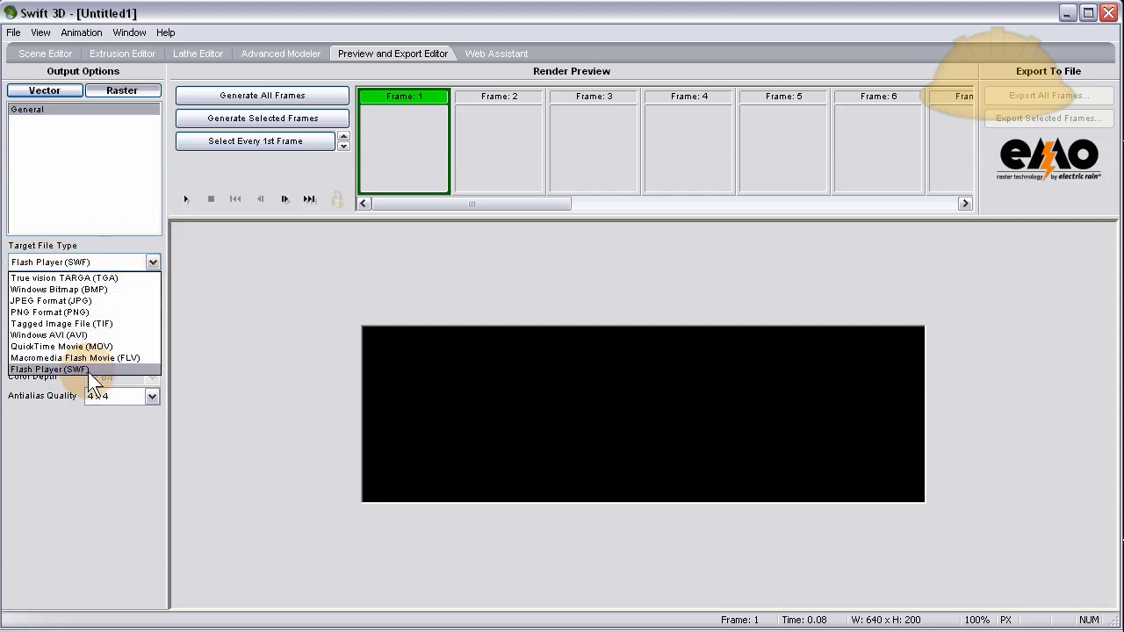
click(48, 368)
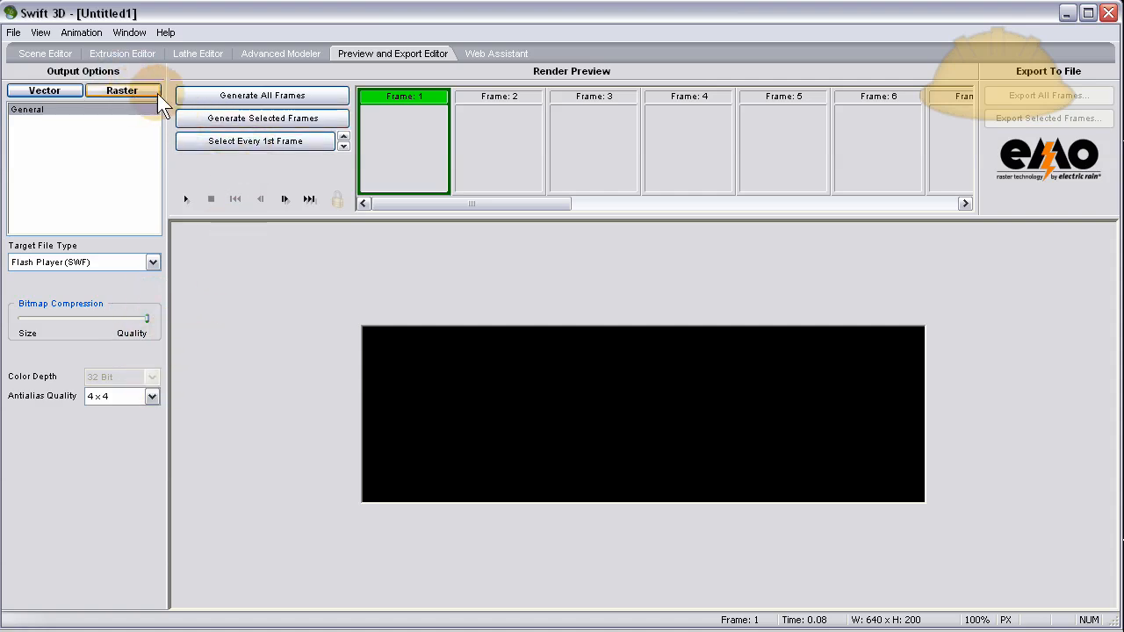
- Generate all frames of the spinning logo, then play and stop the preview
click(262, 95)
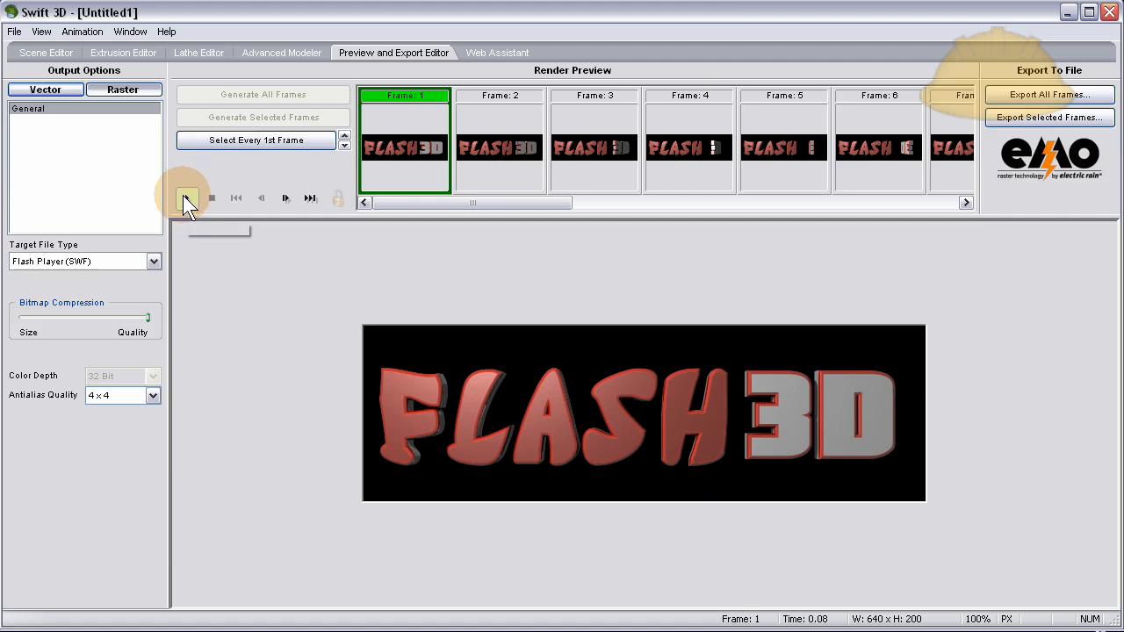
mouse_move(187, 197)
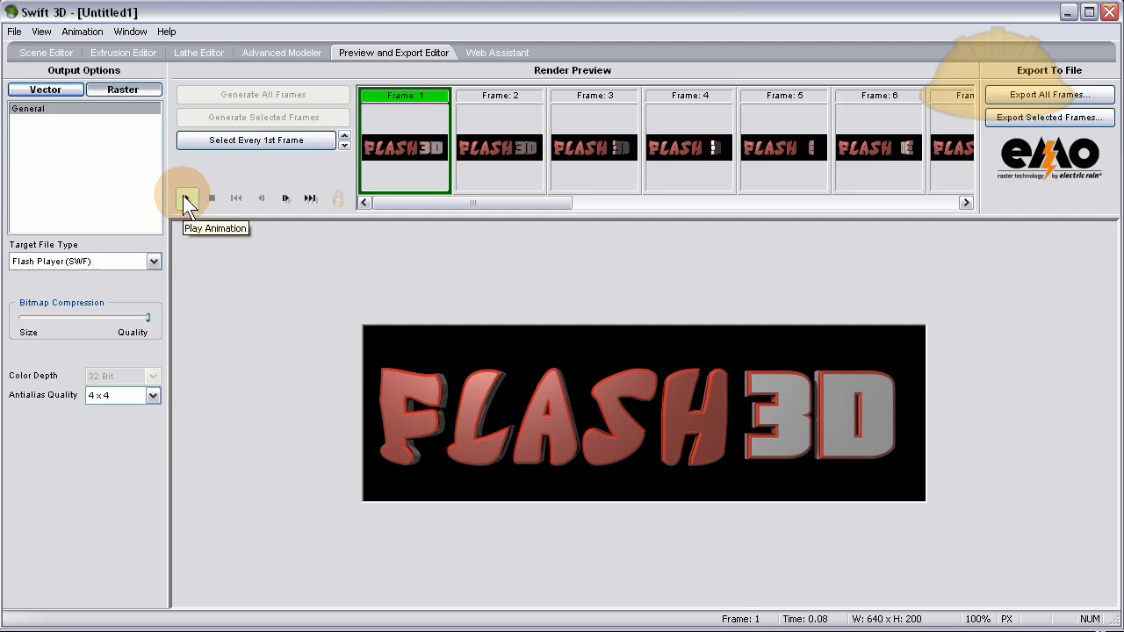
click(186, 198)
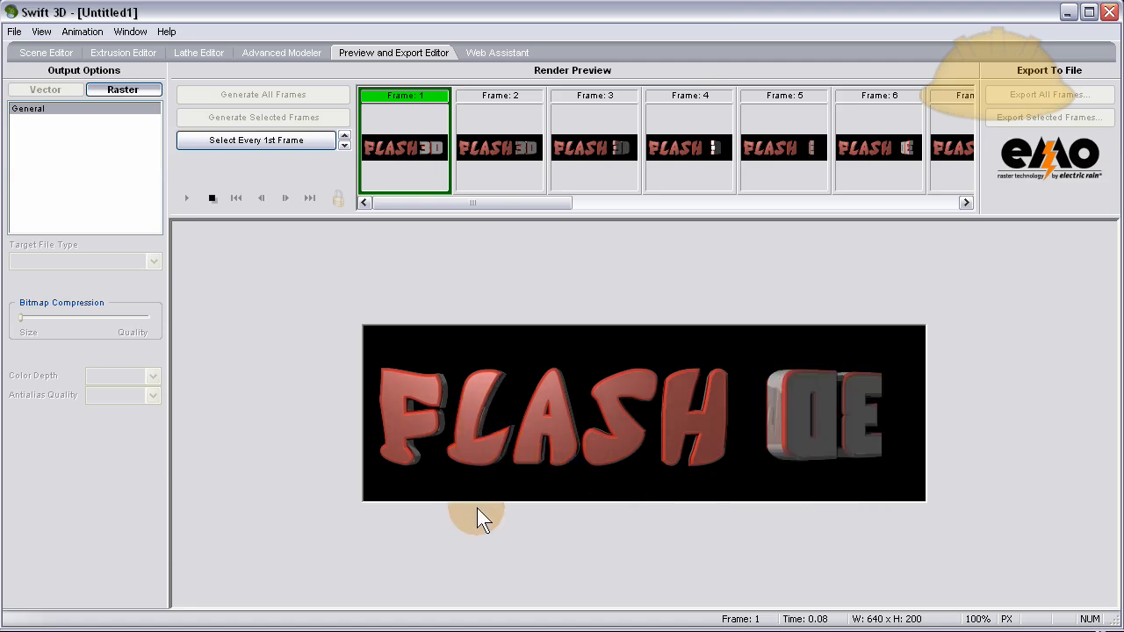
click(45, 89)
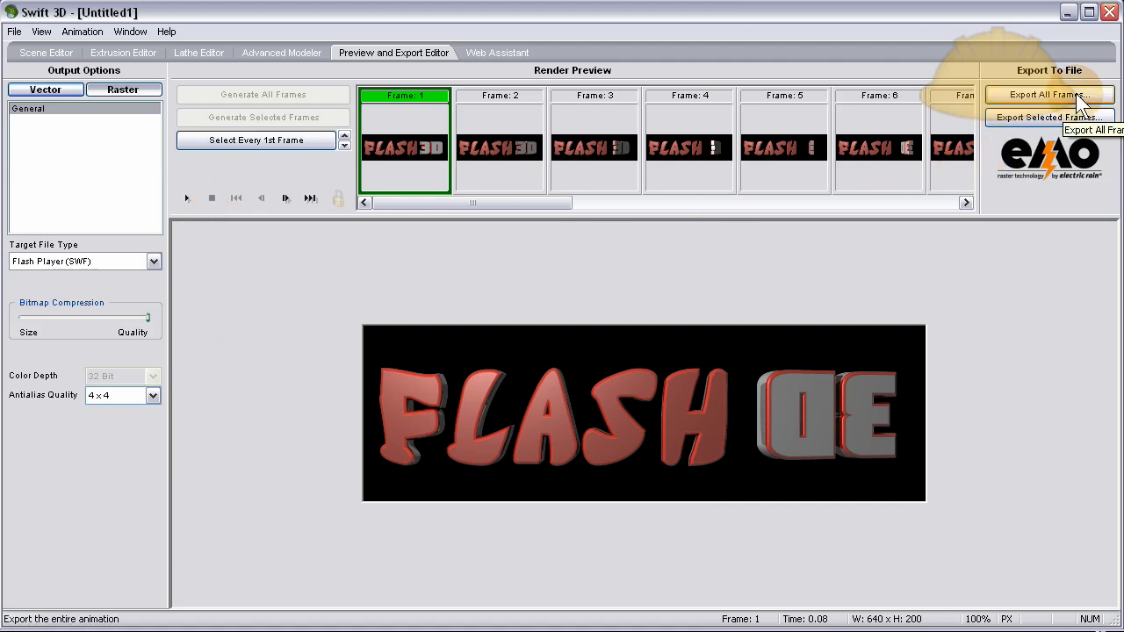
- Export all frames to the desktop as flash3D.swf
click(1046, 94)
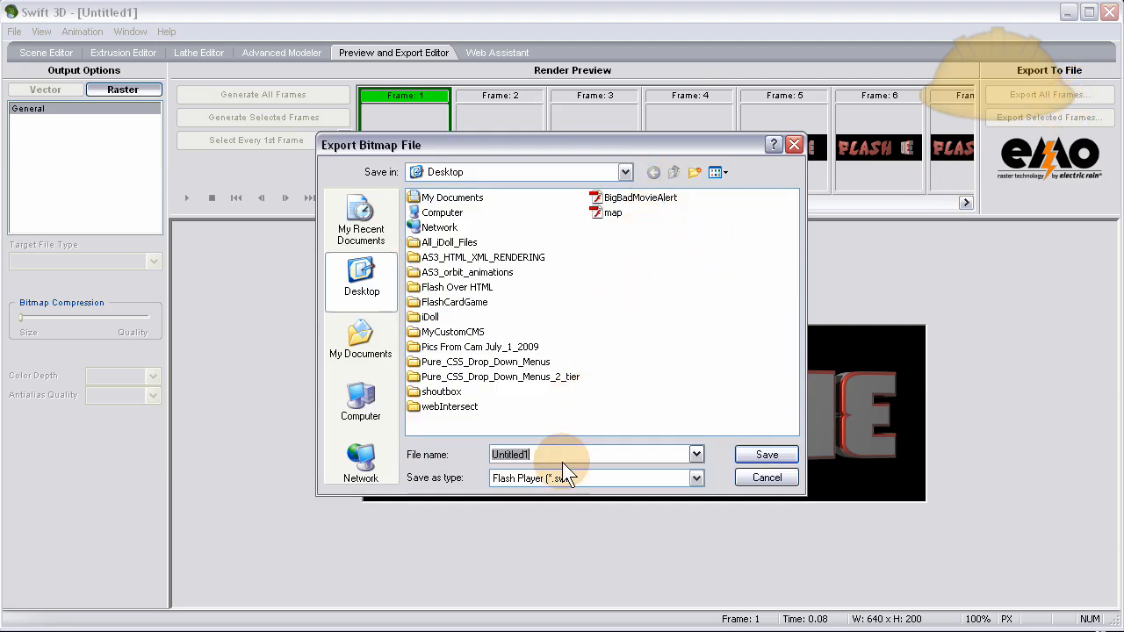
mouse_move(654, 422)
text(flash3D)
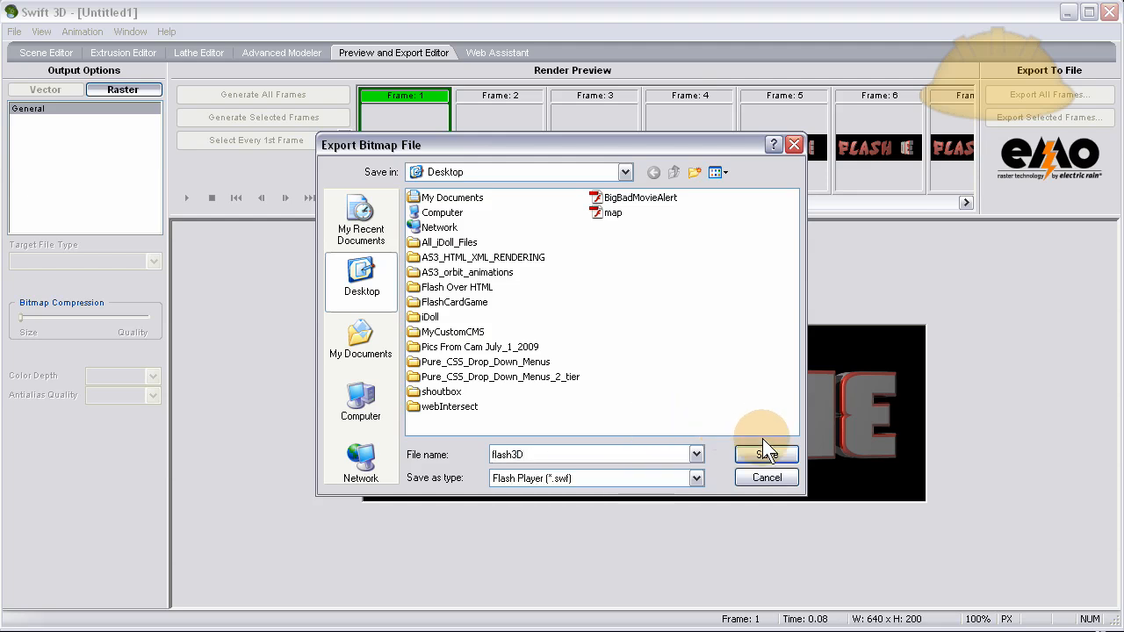
click(765, 454)
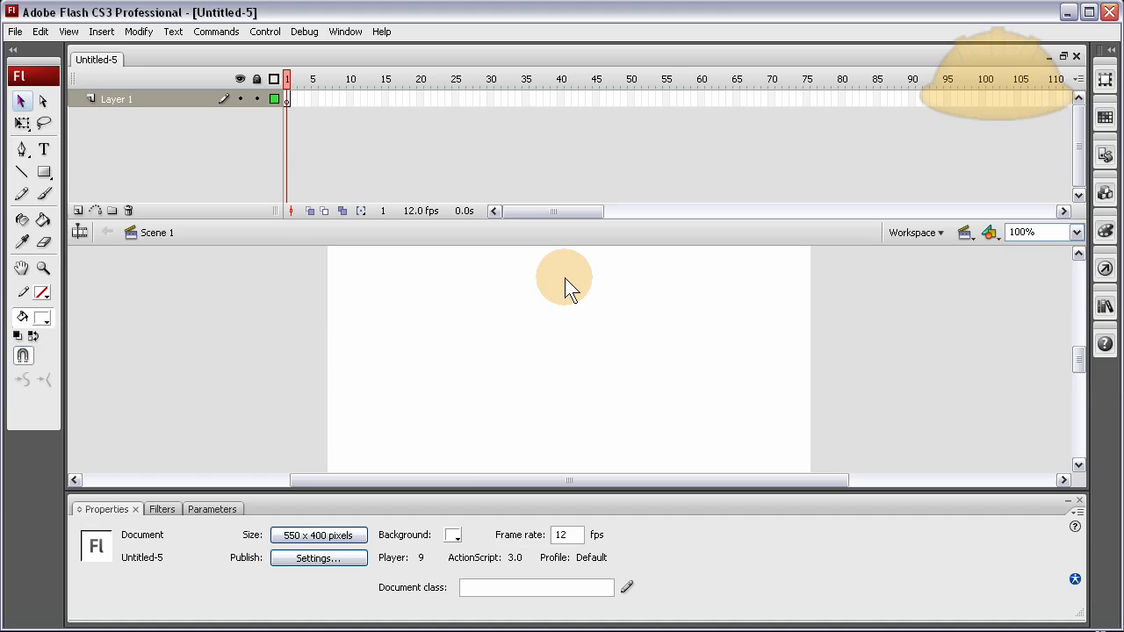
mouse_move(318, 534)
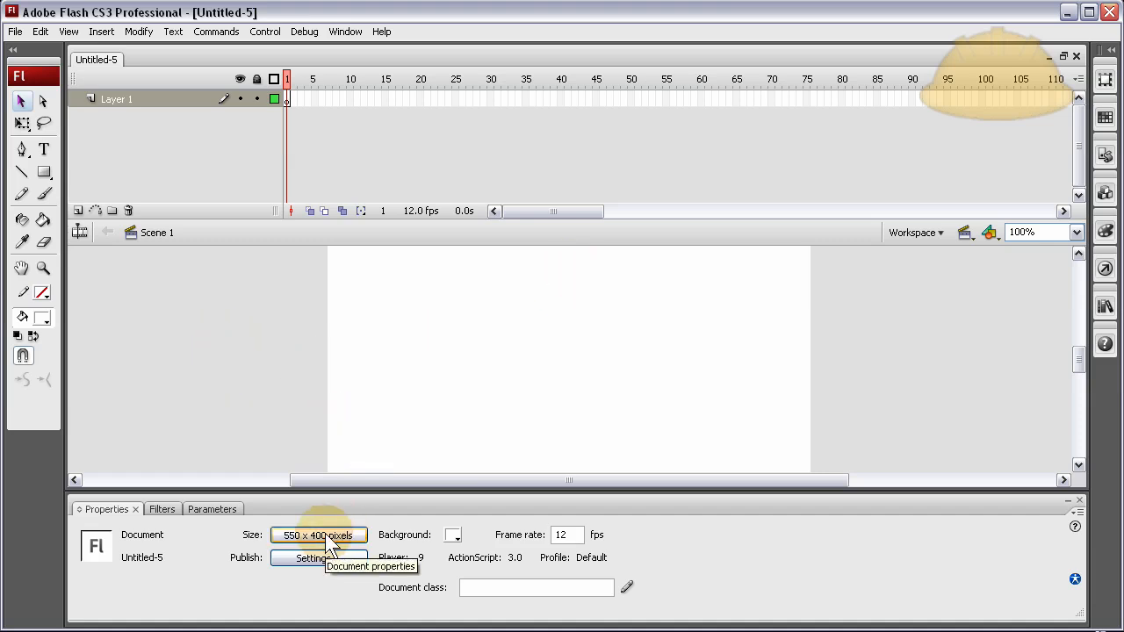
- Set the document to 700 × 150 px at 24 fps with a black background
click(317, 534)
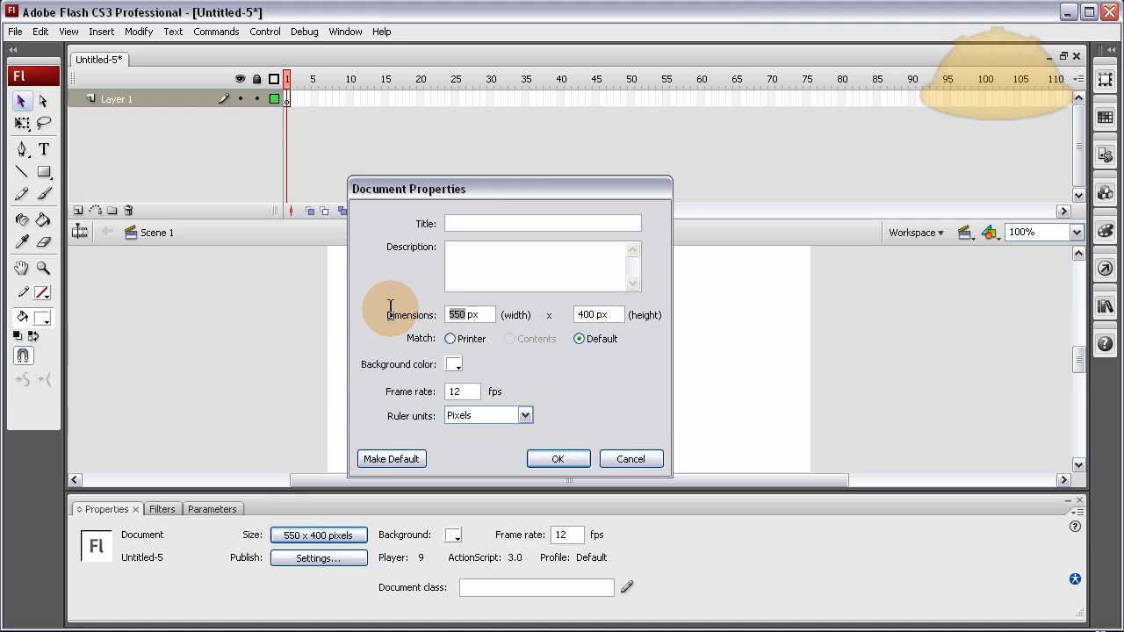
text(70)
click(599, 314)
text(150)
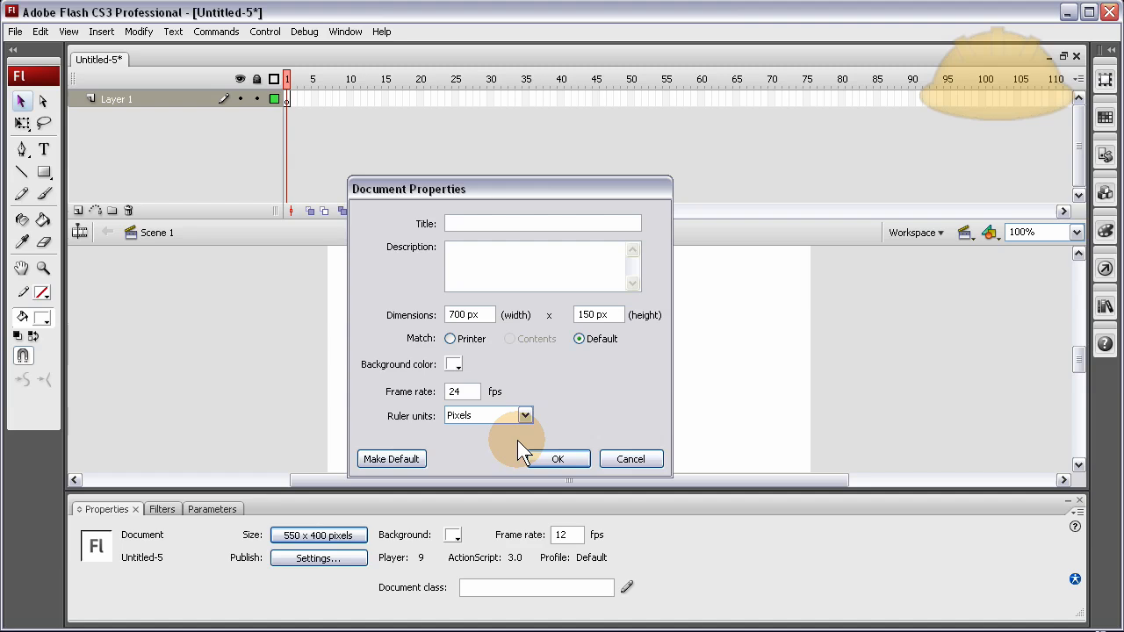
click(453, 364)
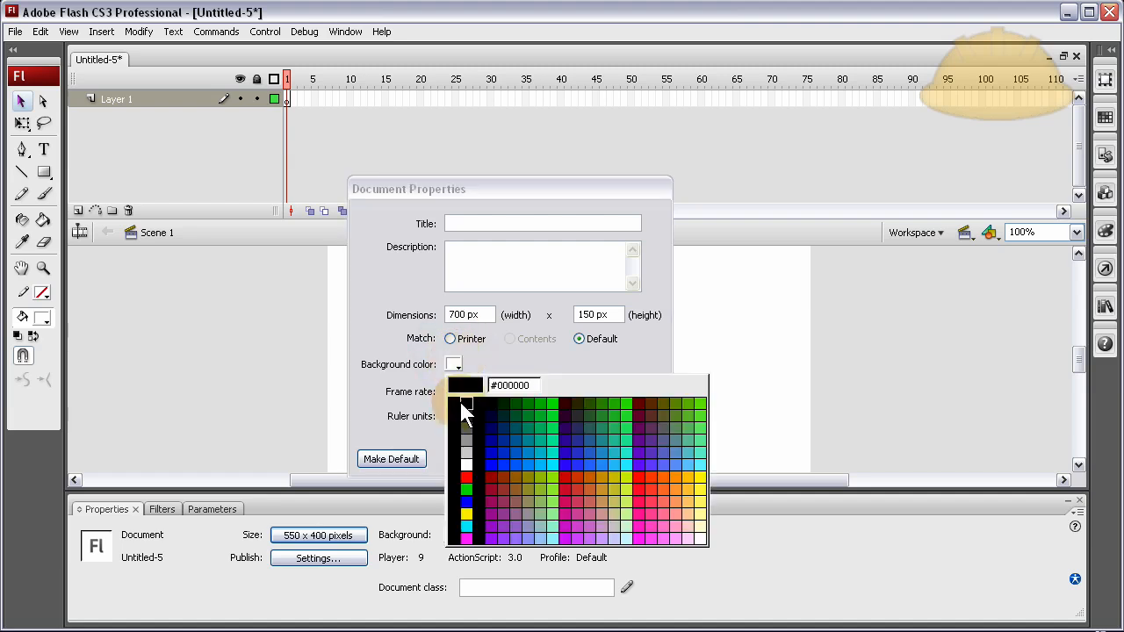
click(465, 402)
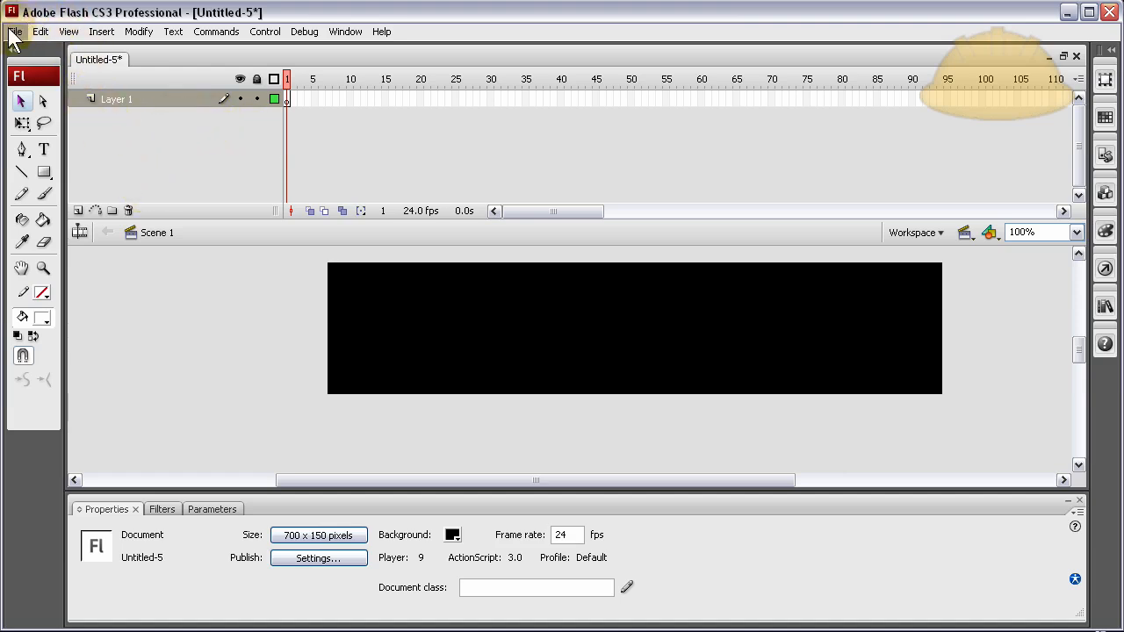
- Open Import to Library, browse to flash3D on the desktop, then close the dialog
click(14, 32)
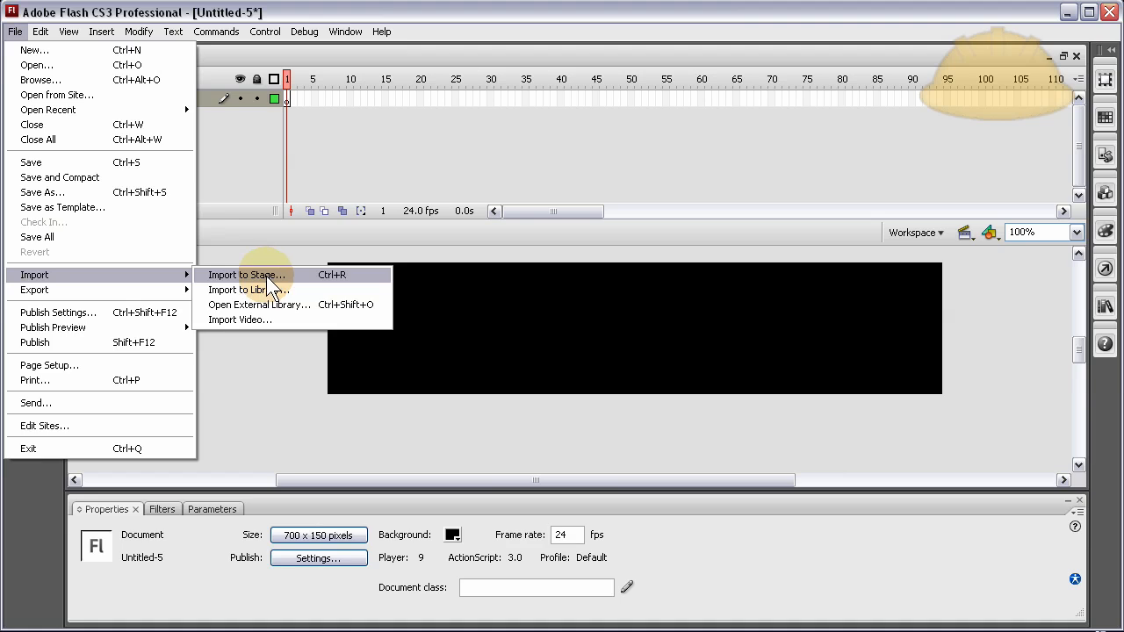
mouse_move(248, 290)
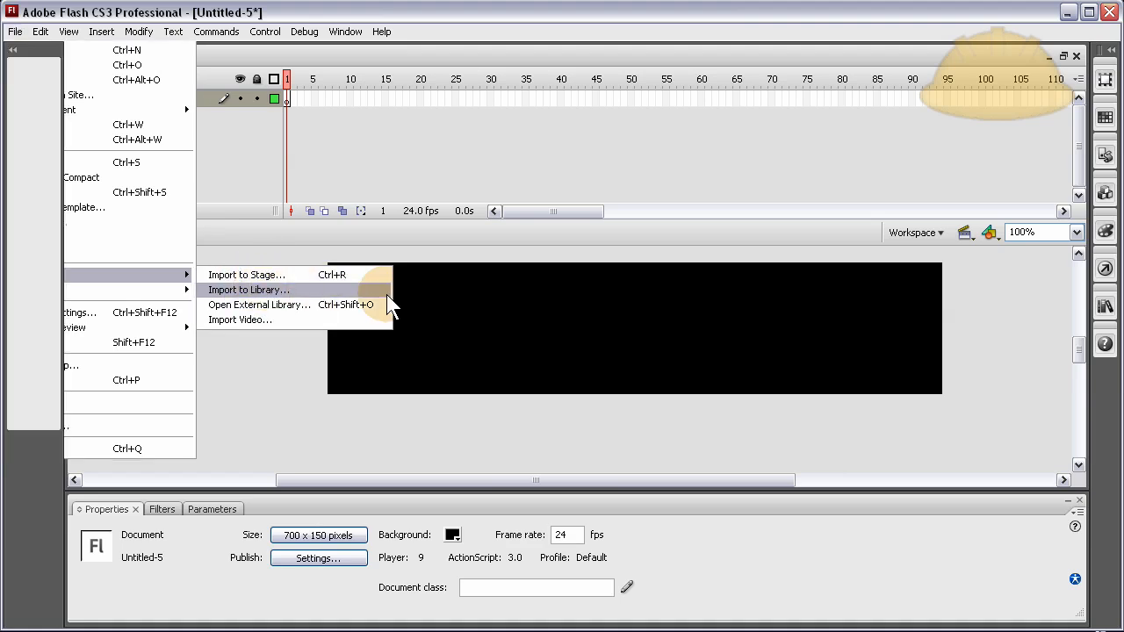
mouse_move(387, 281)
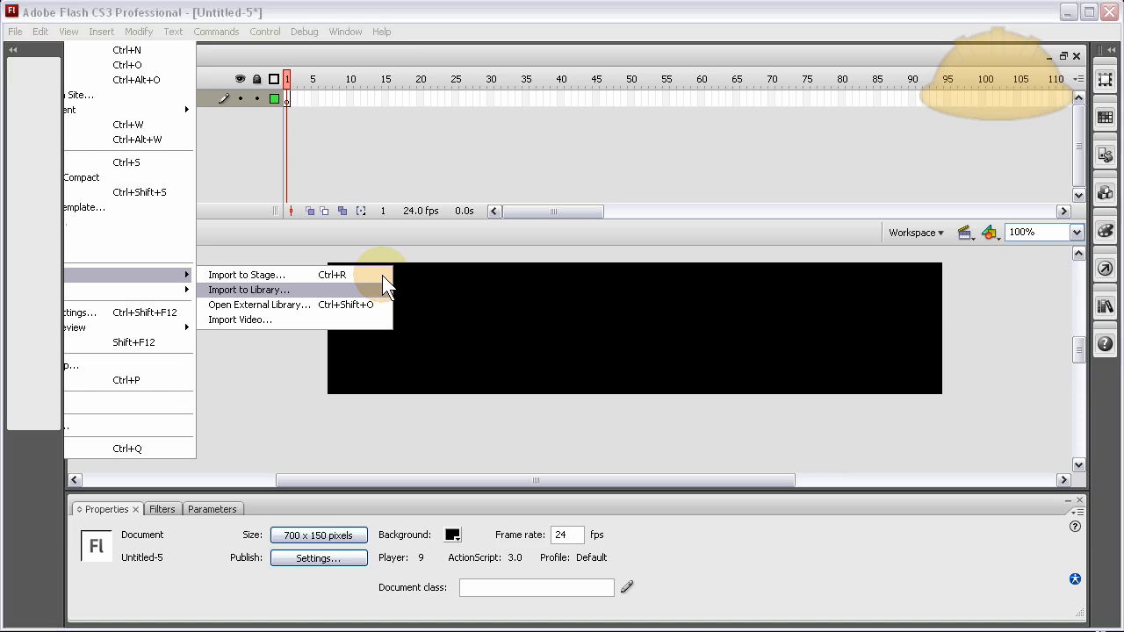
click(249, 290)
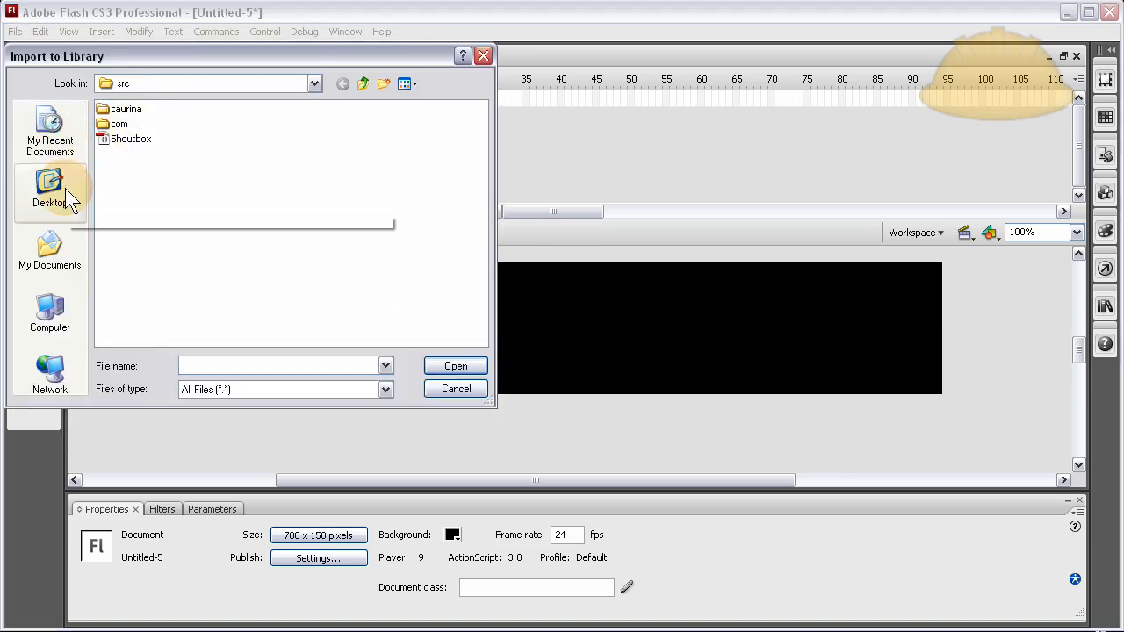
mouse_move(50, 250)
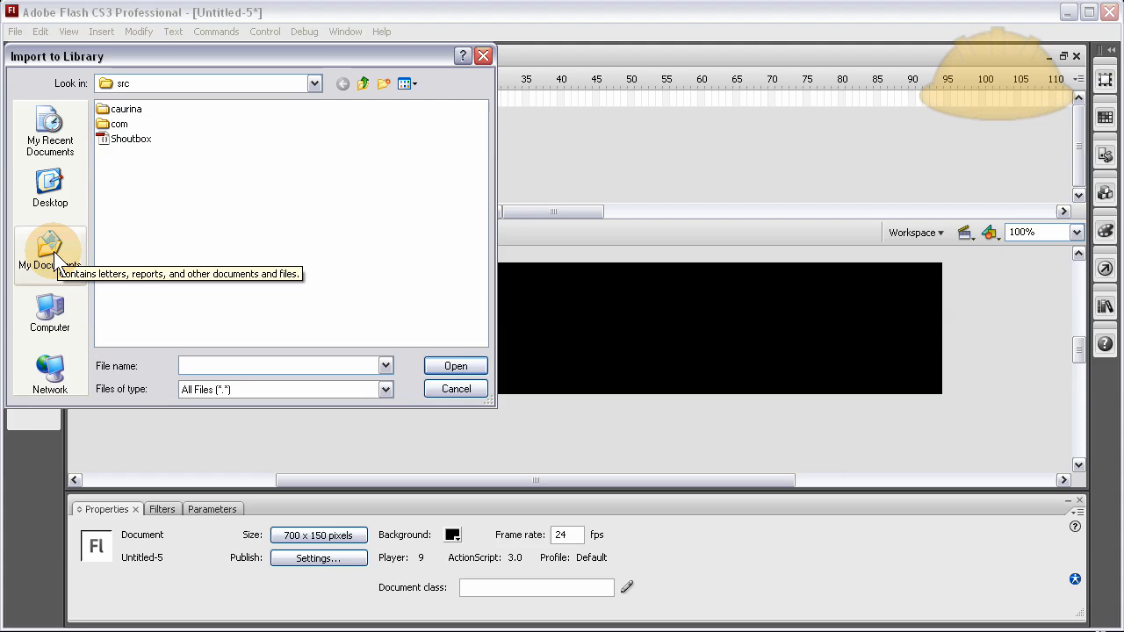
mouse_move(50, 193)
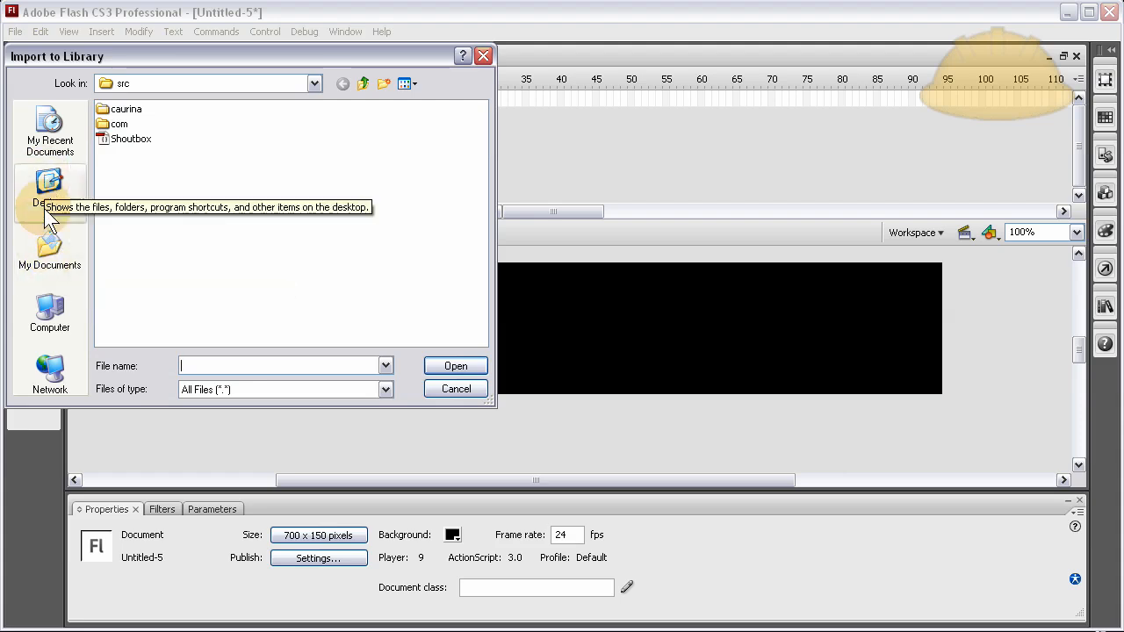
mouse_move(50, 312)
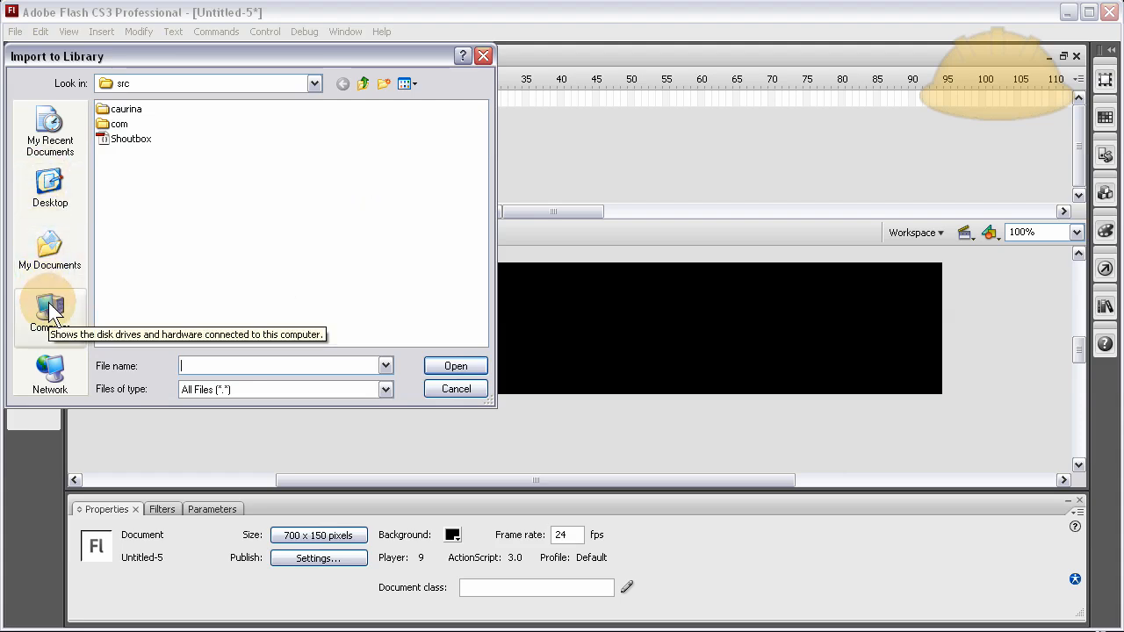
click(49, 188)
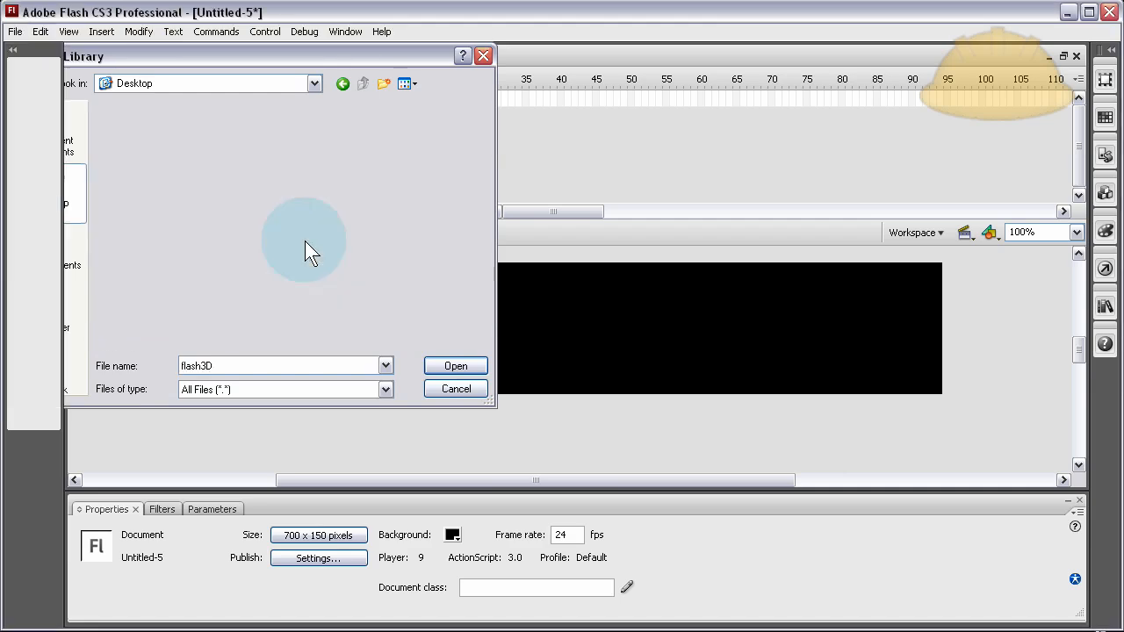
mouse_move(965, 356)
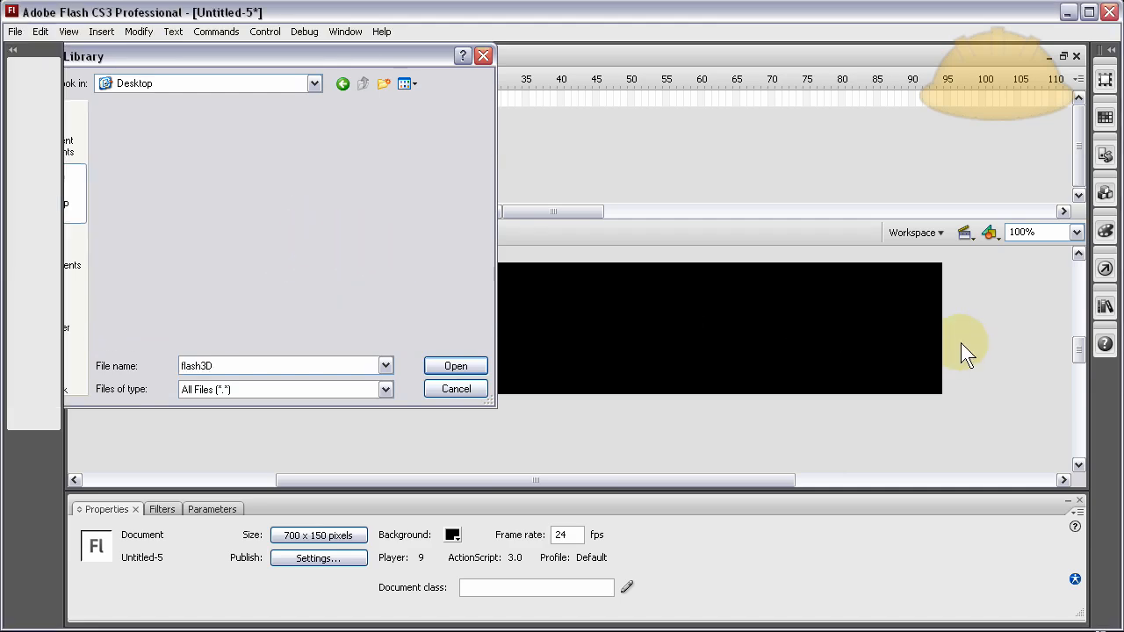
mouse_move(527, 92)
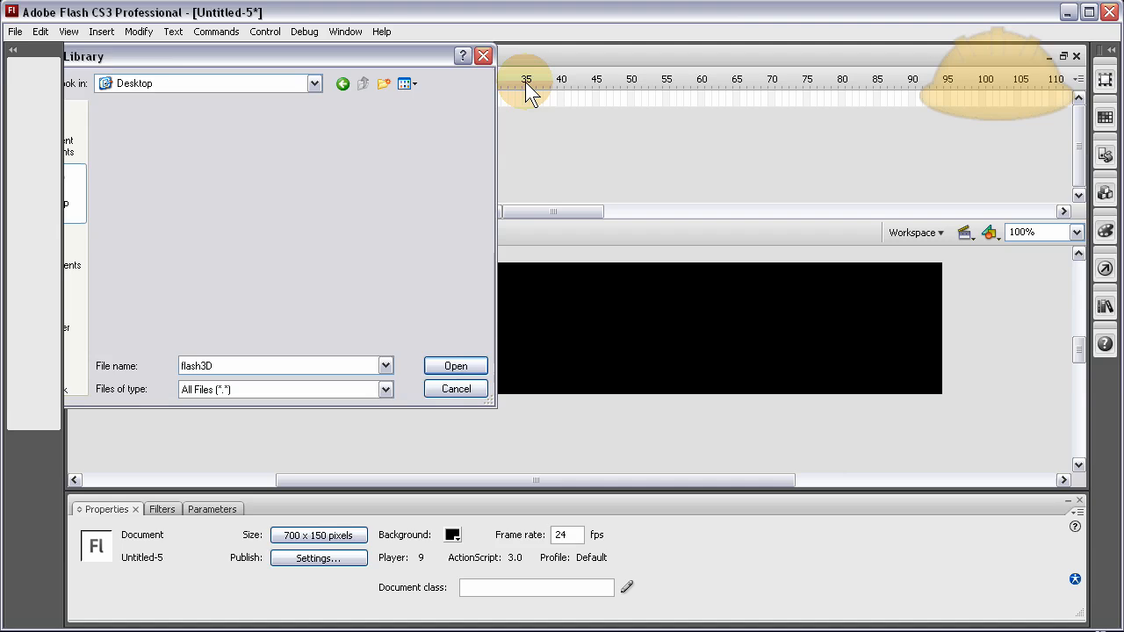
mouse_move(482, 56)
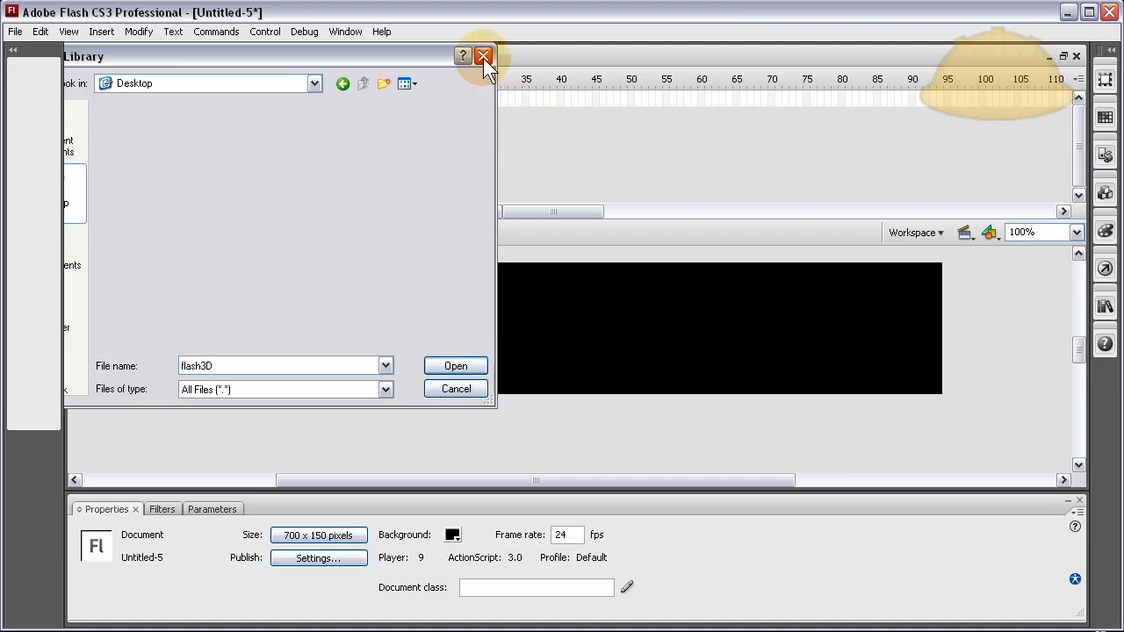
click(483, 56)
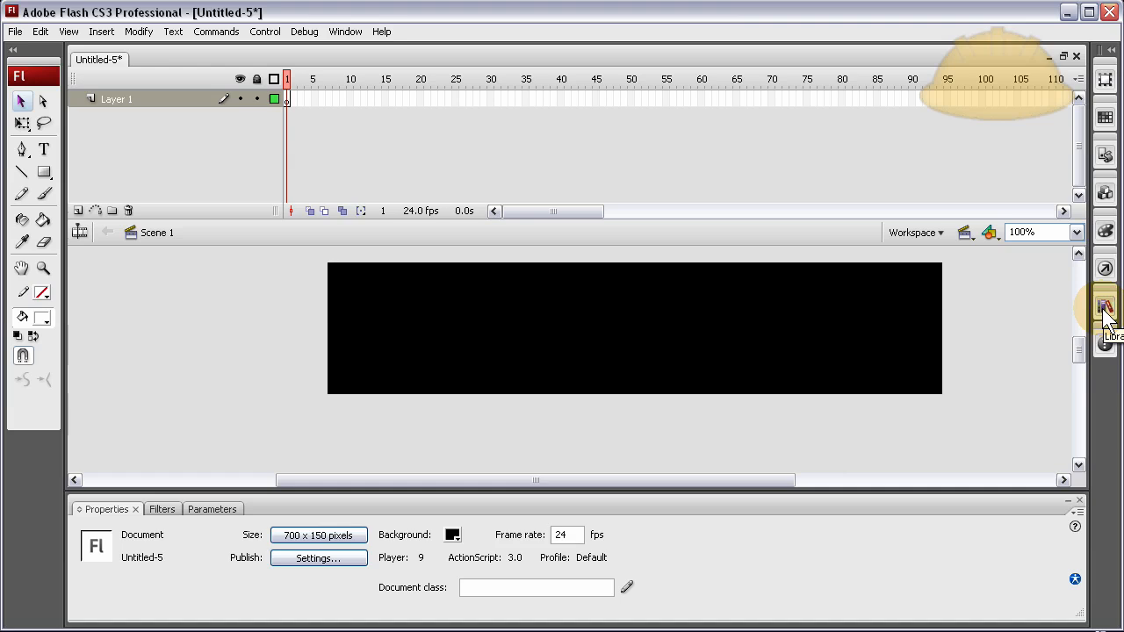
- Place the flash3D.swf clip from the Library on the stage, test it, and close the preview
click(1105, 305)
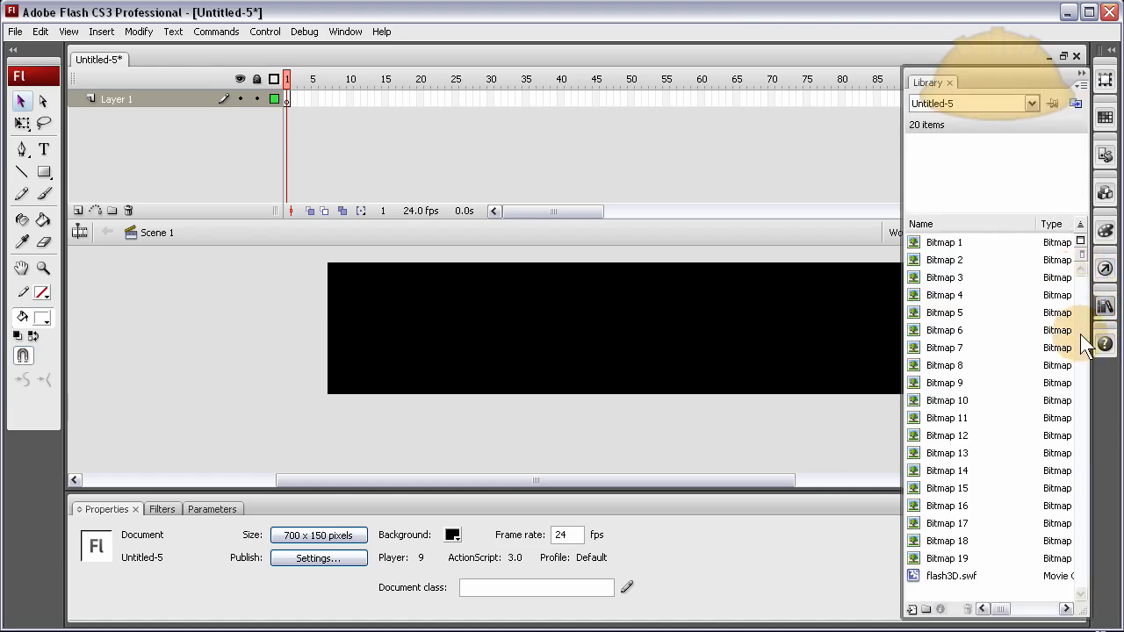
mouse_move(944, 584)
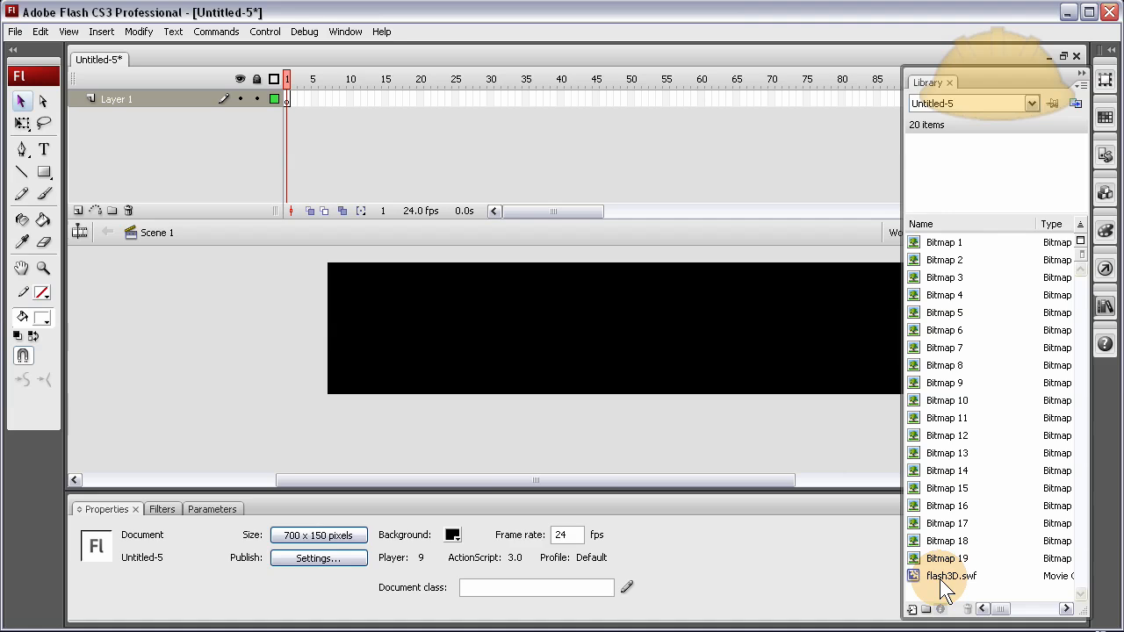
click(951, 575)
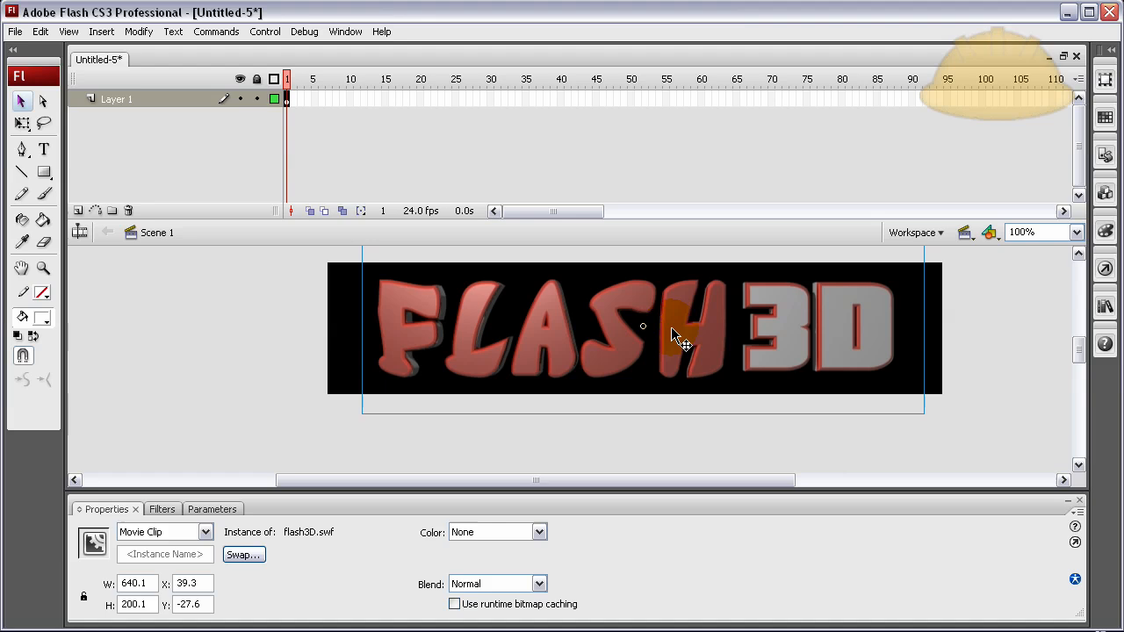
click(244, 341)
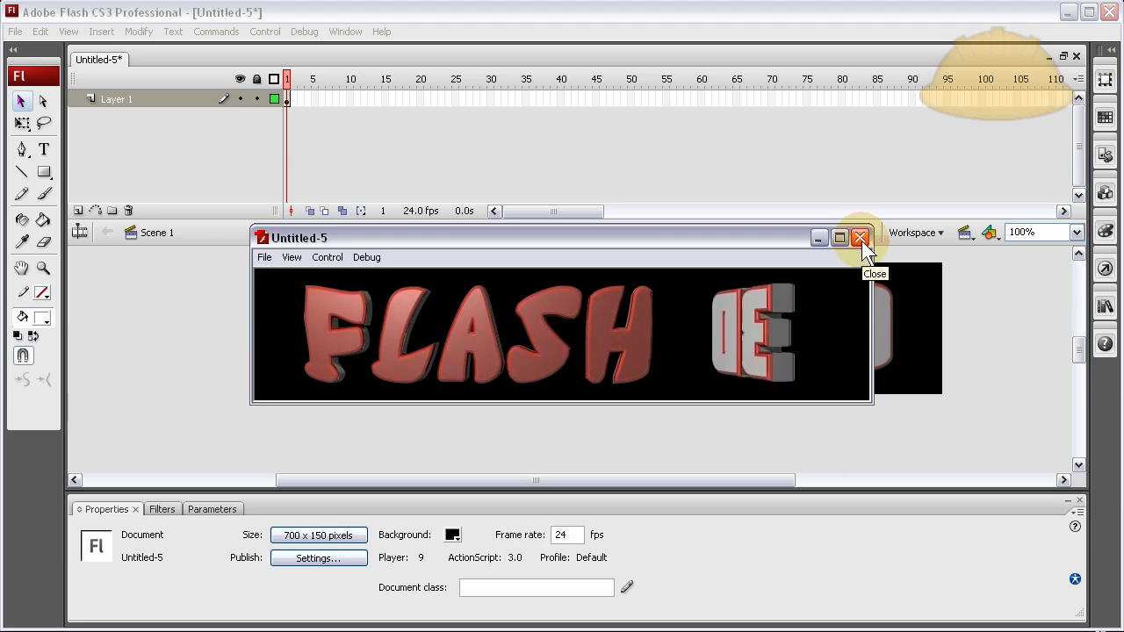
click(859, 238)
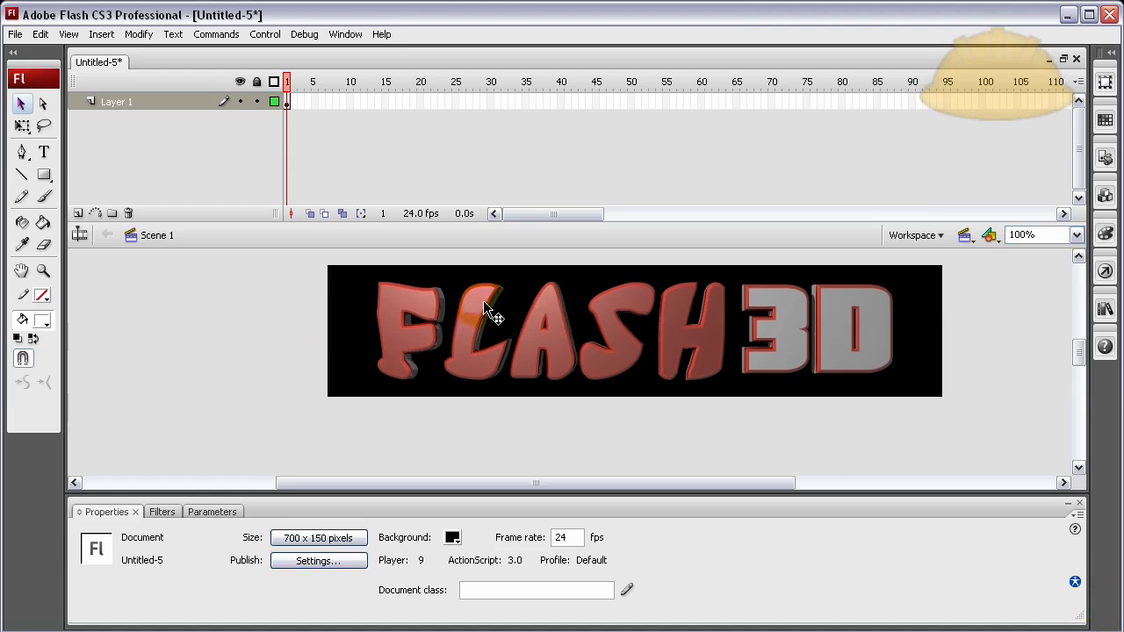
- Select the logo instance and enter mylogo_mc as its instance name
click(491, 316)
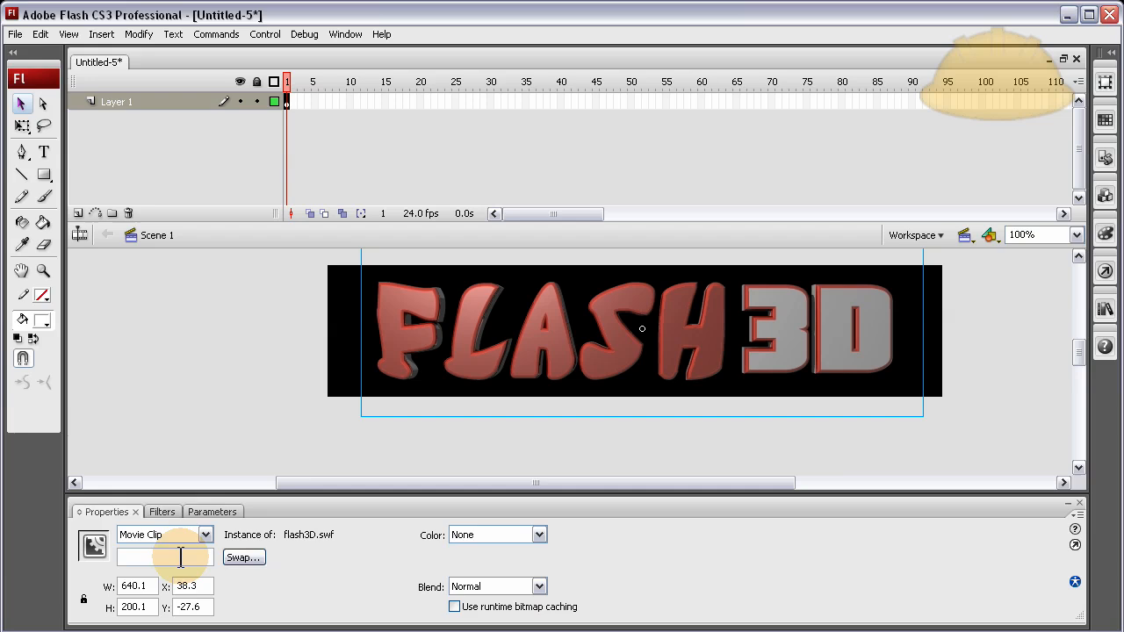
text(myl)
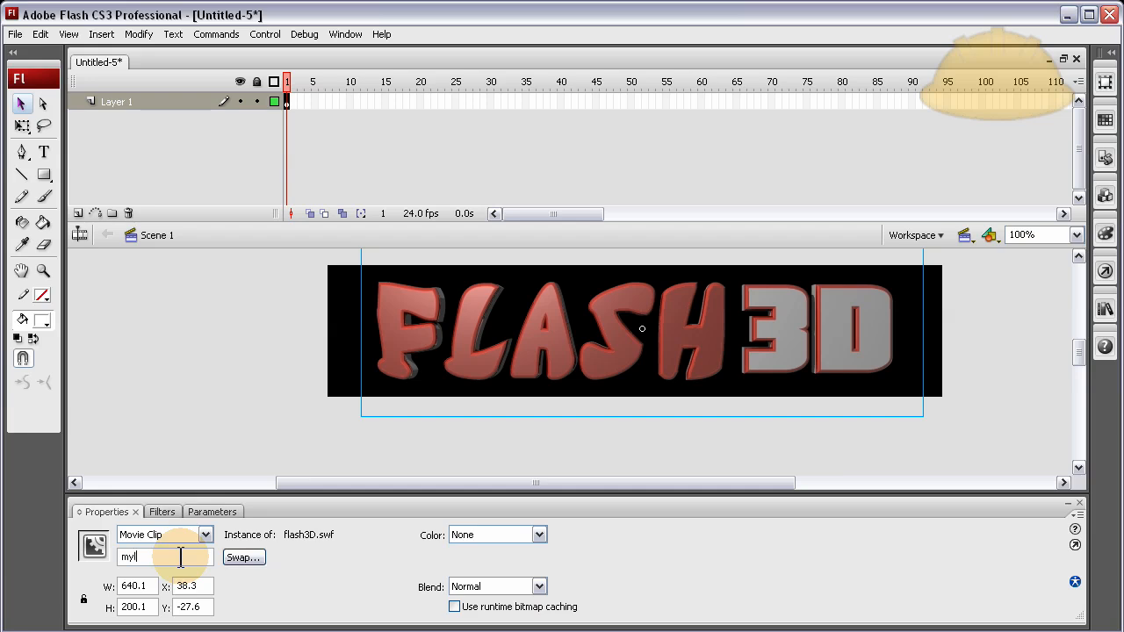
text(oag)
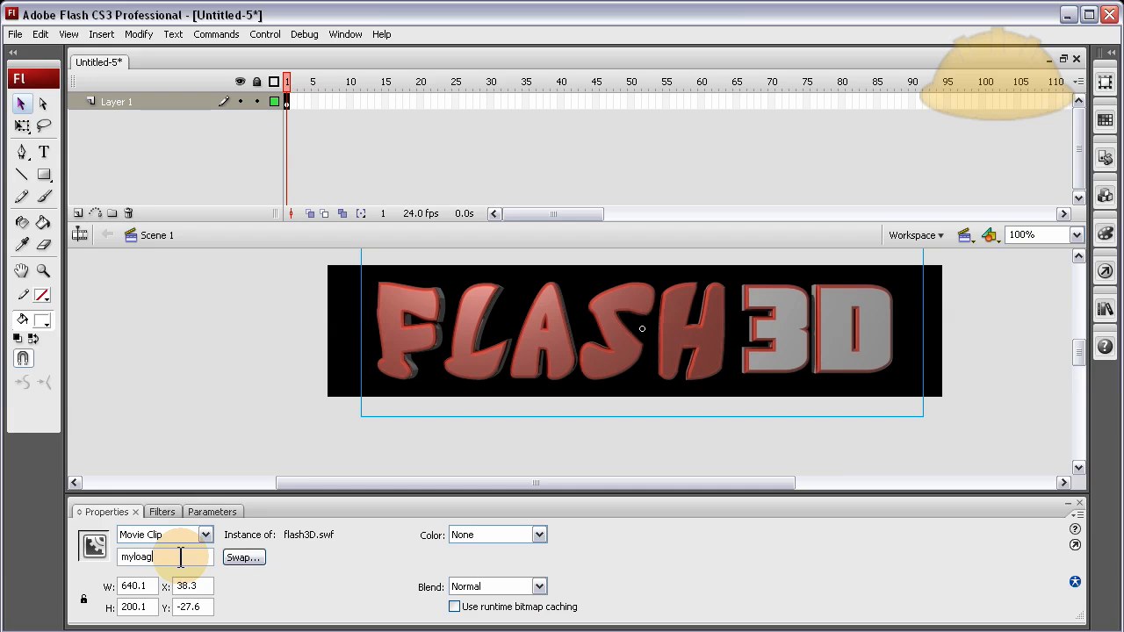
text(mylogo)
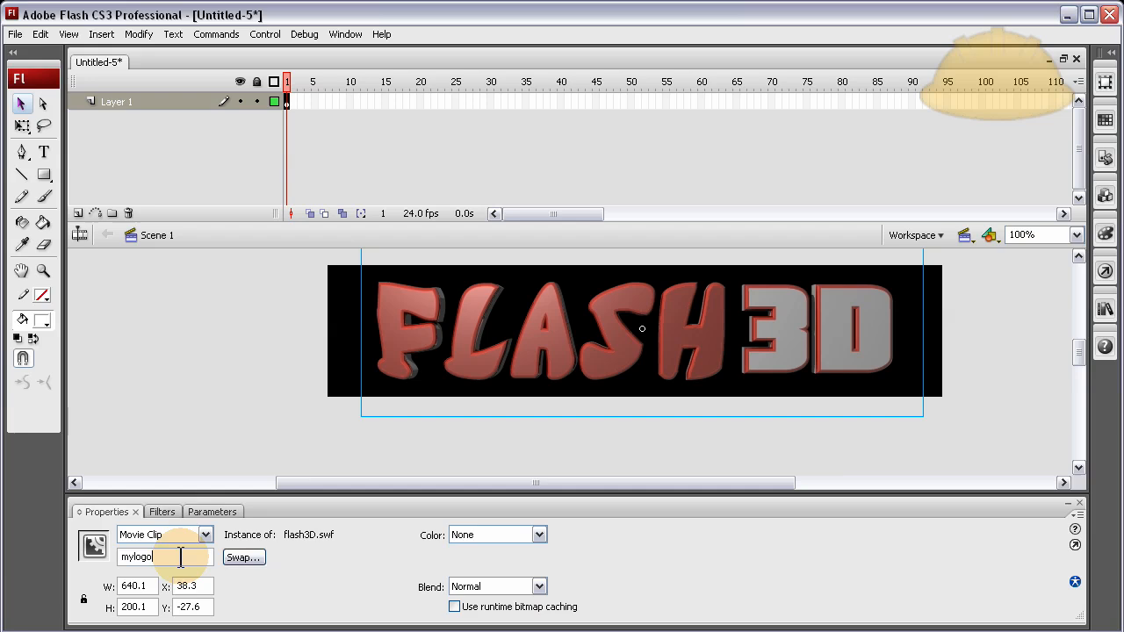
text(_mc)
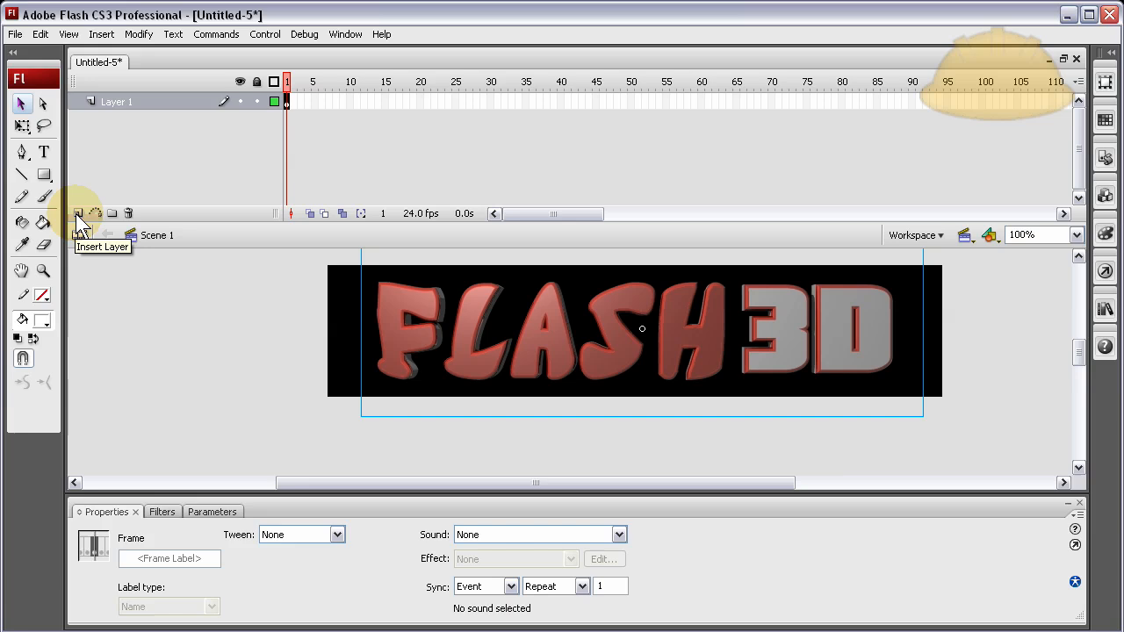
- Insert Layer 2 above Layer 1 and rename it as3
click(78, 213)
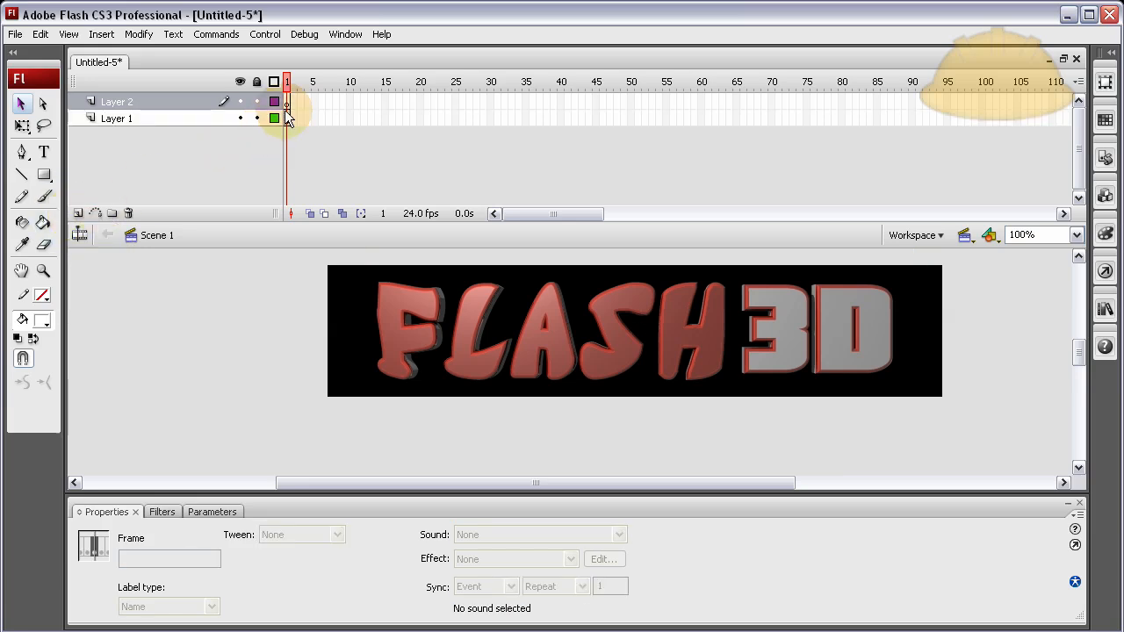
double_click(121, 101)
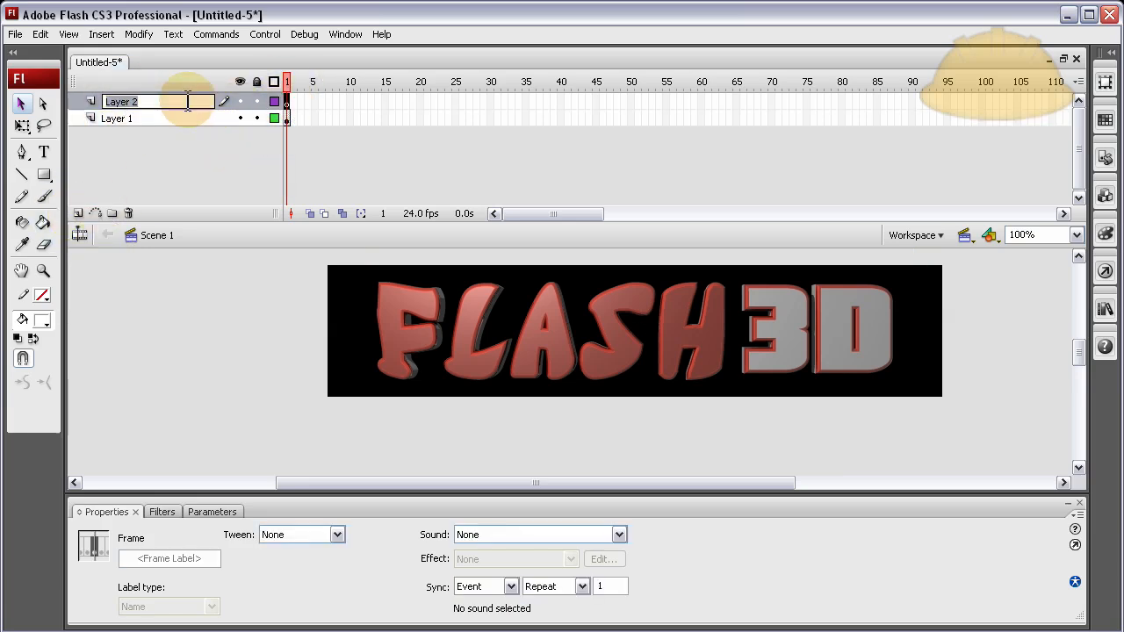
text(as3)
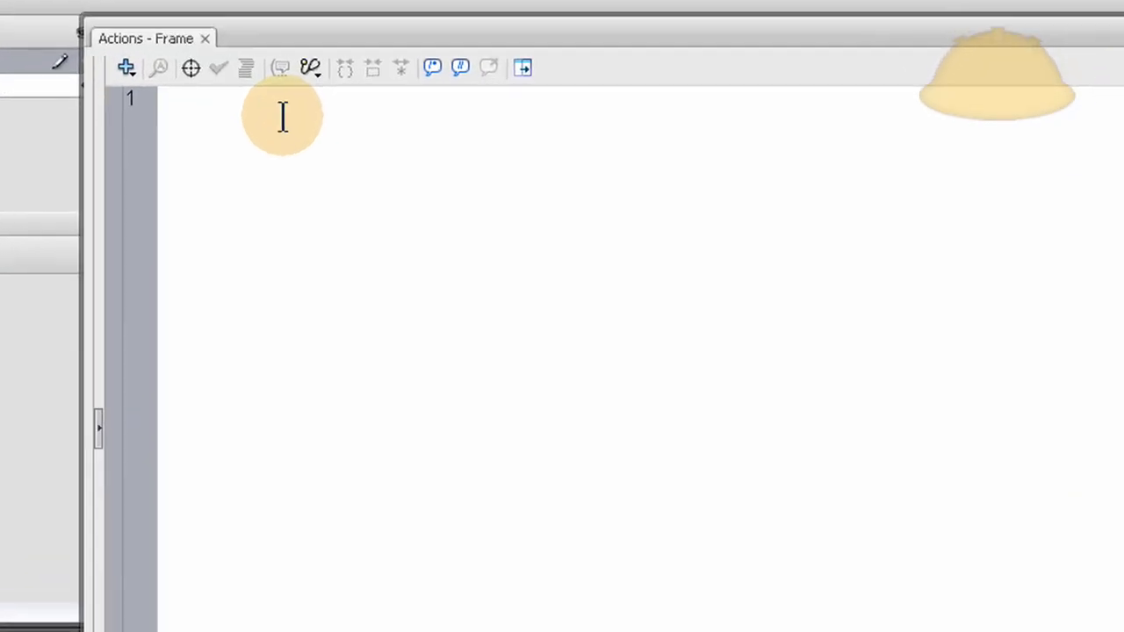
- Write mylogo_mc.addEventListener(MouseEvent.ROLL_OVER, logoSpin) in the Actions panel
text(my)
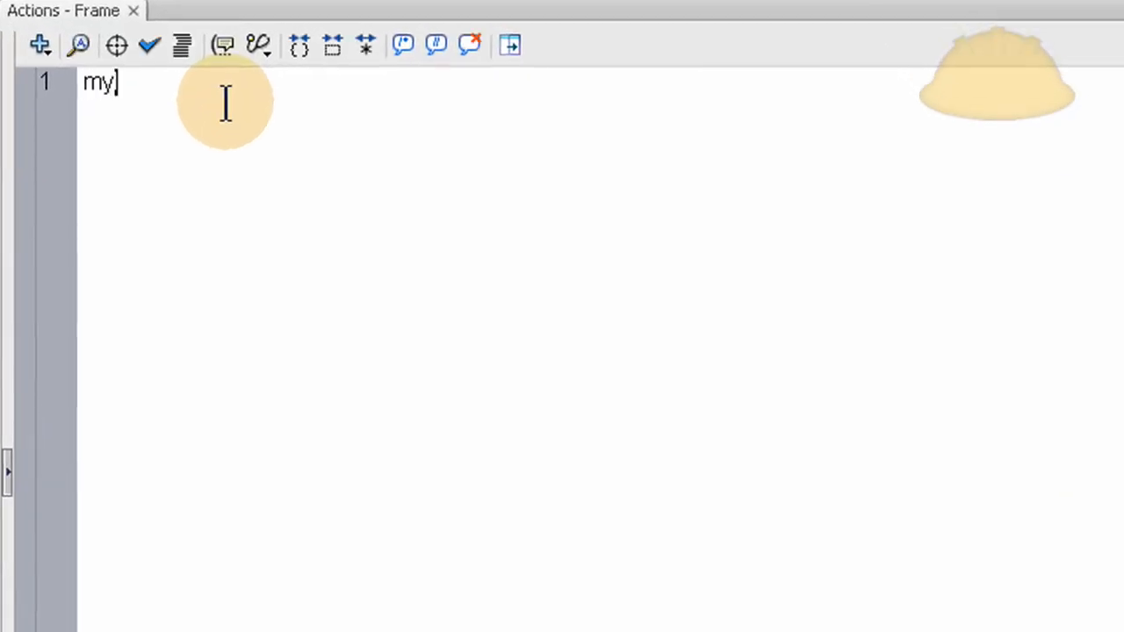
text(logo_)
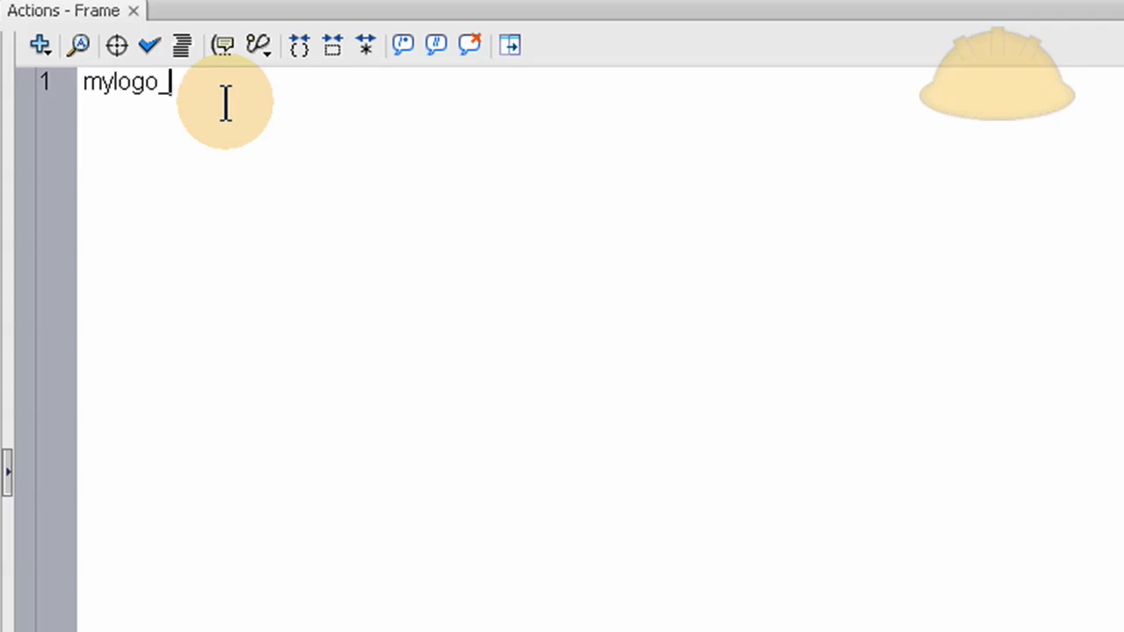
text(mc)
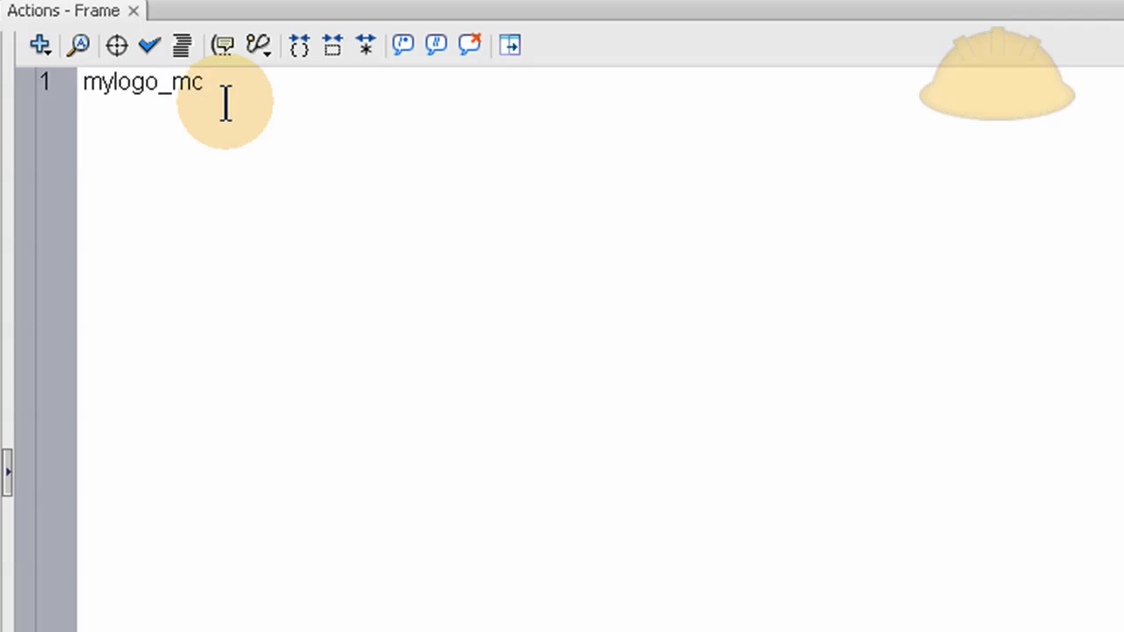
text(.addEventListener)
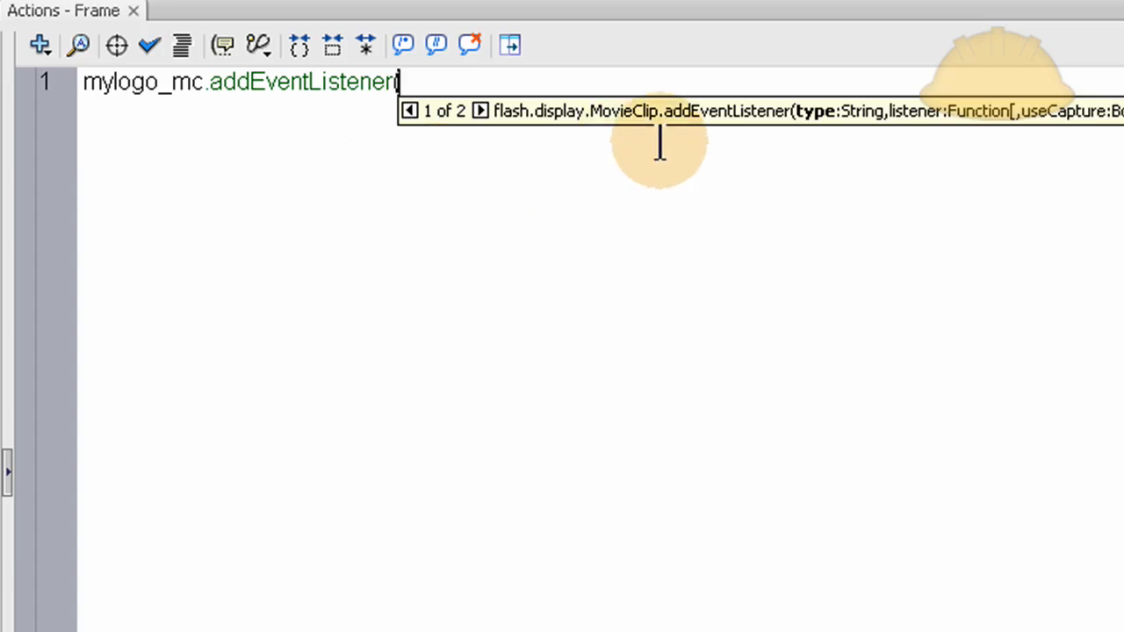
text((MouseE)
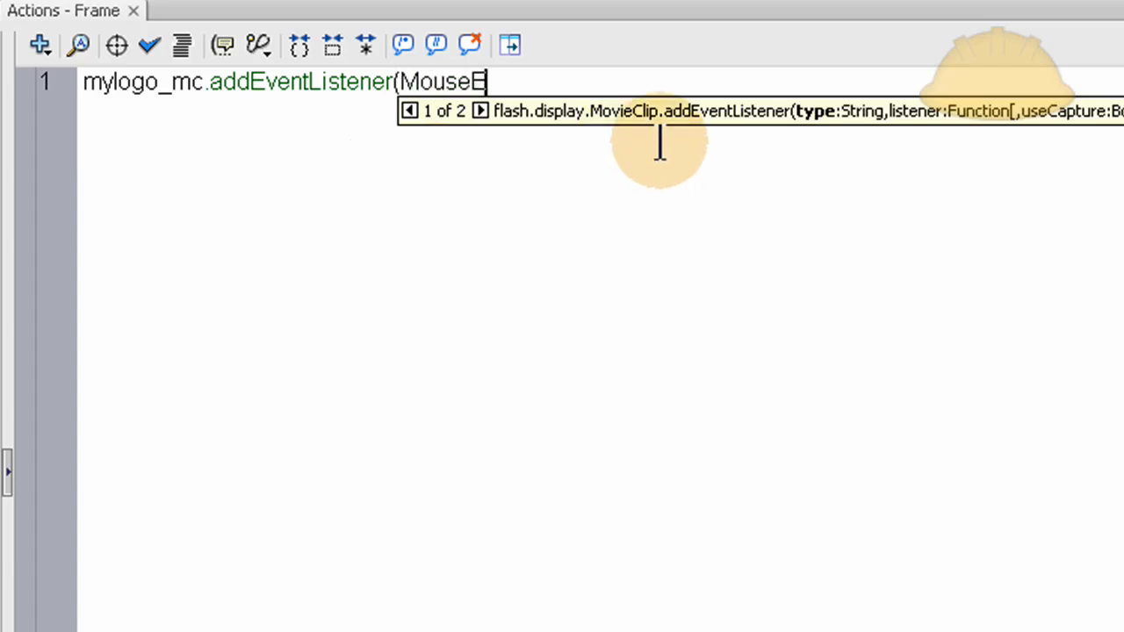
text(vent)
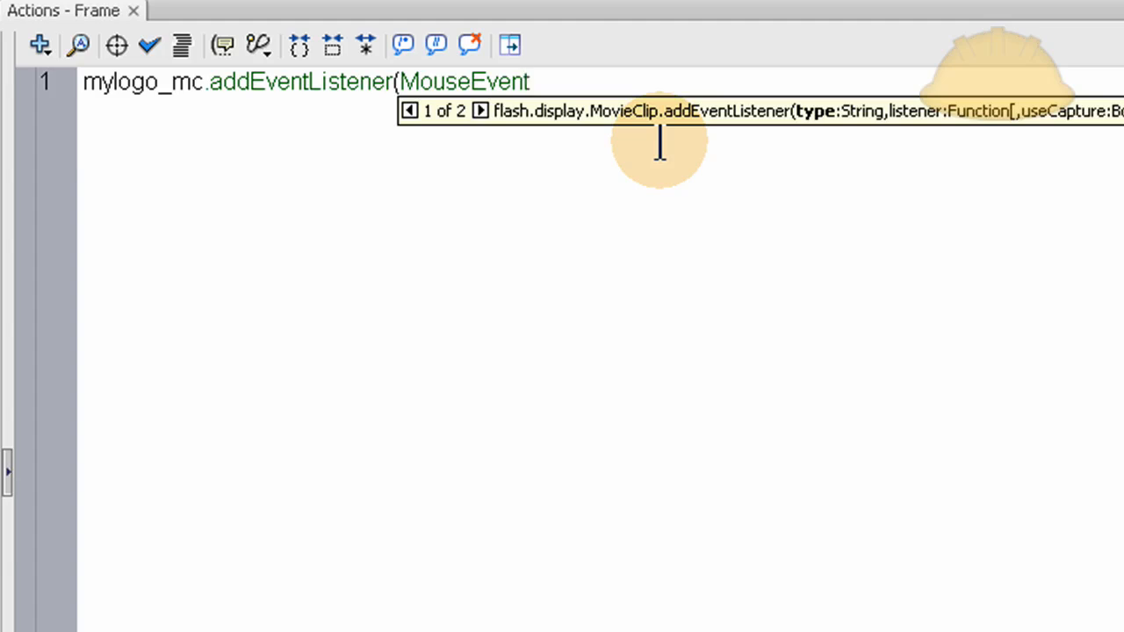
text(.)
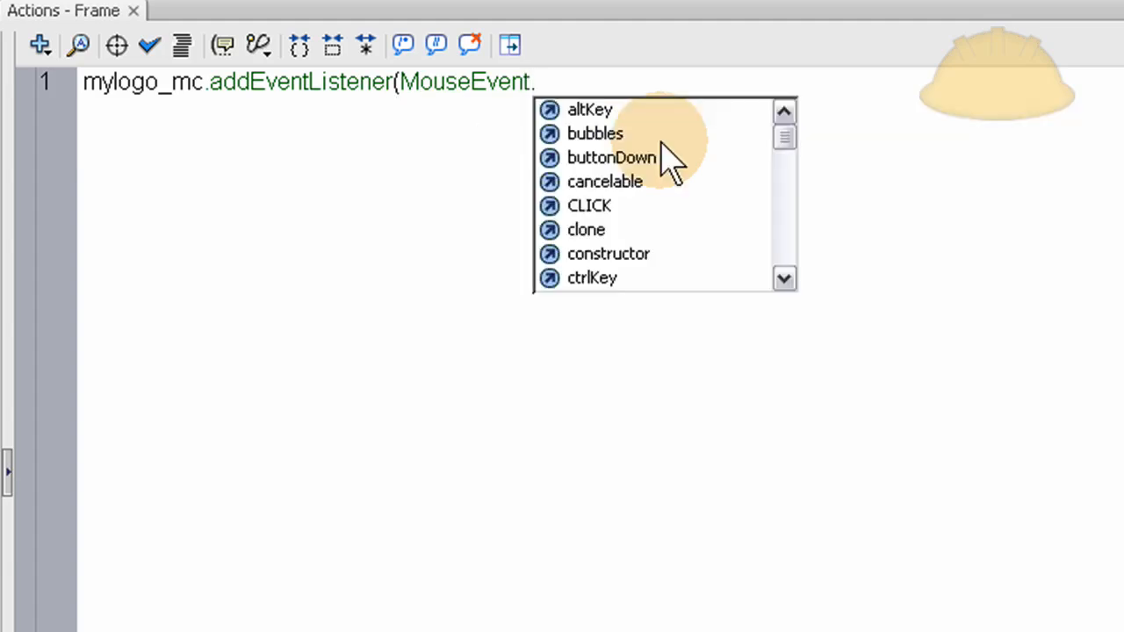
text(ROLL_OVER)
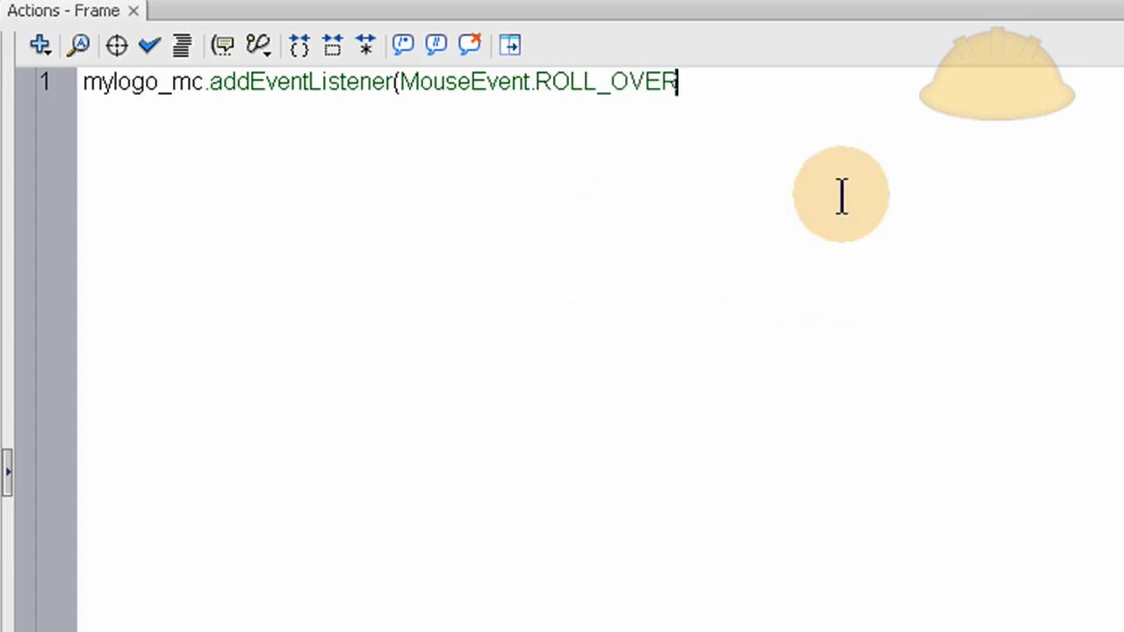
text(,)
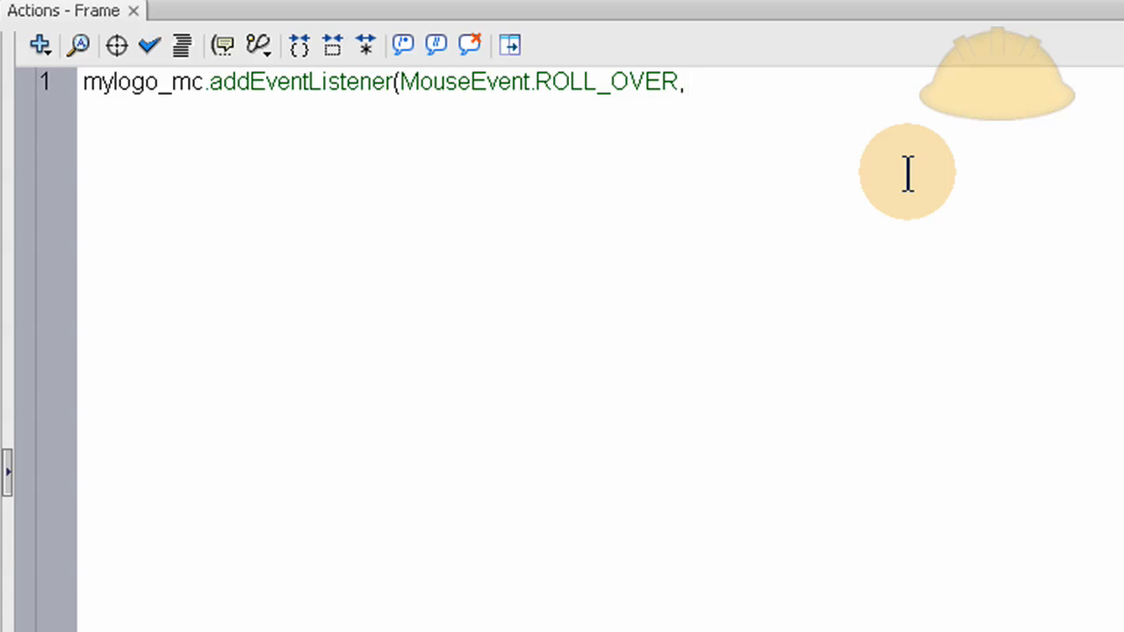
click(689, 83)
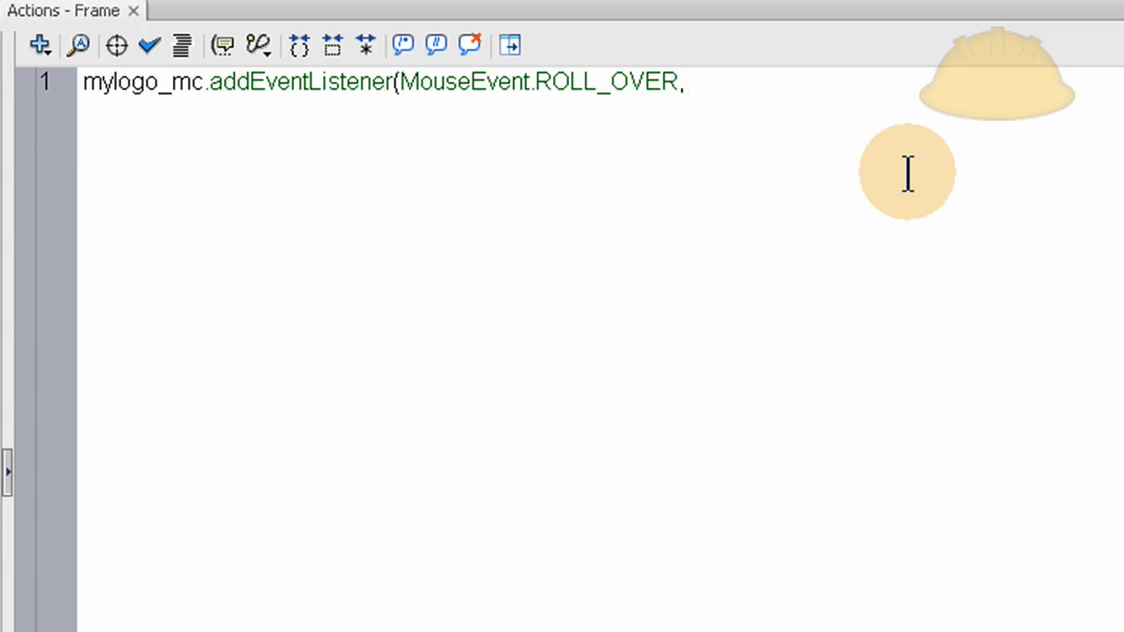
text(logoS)
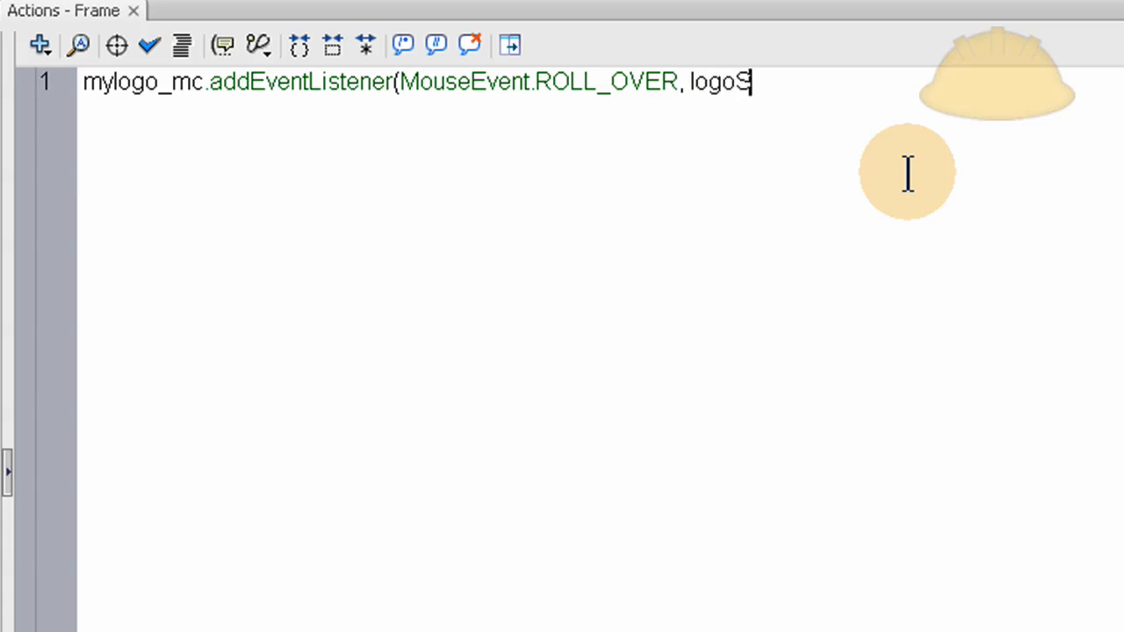
text(pin)
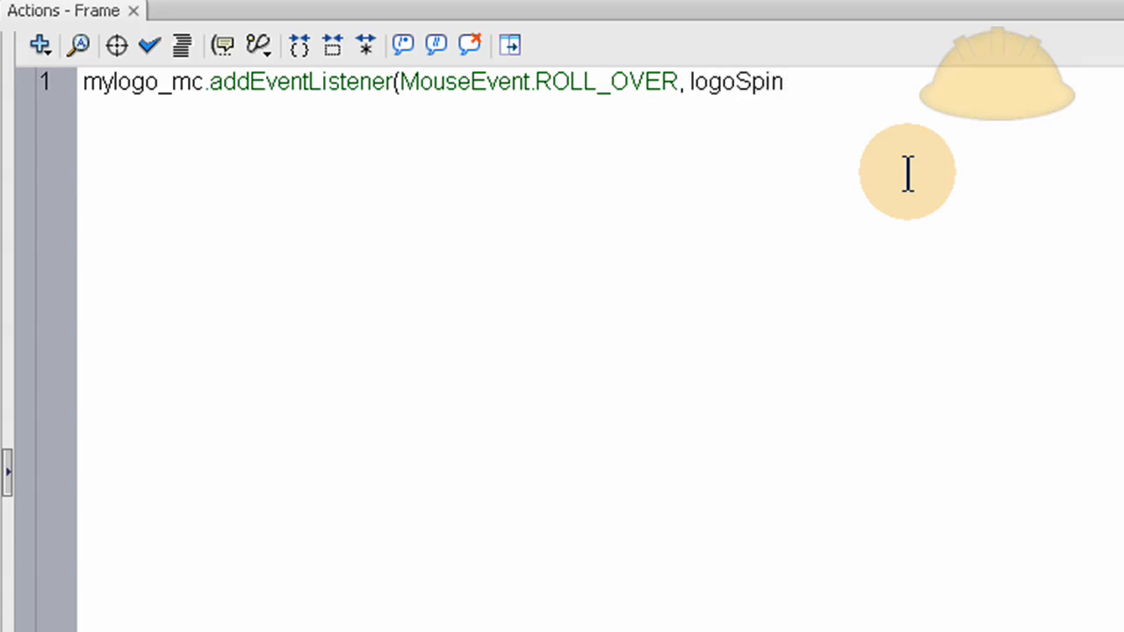
text())
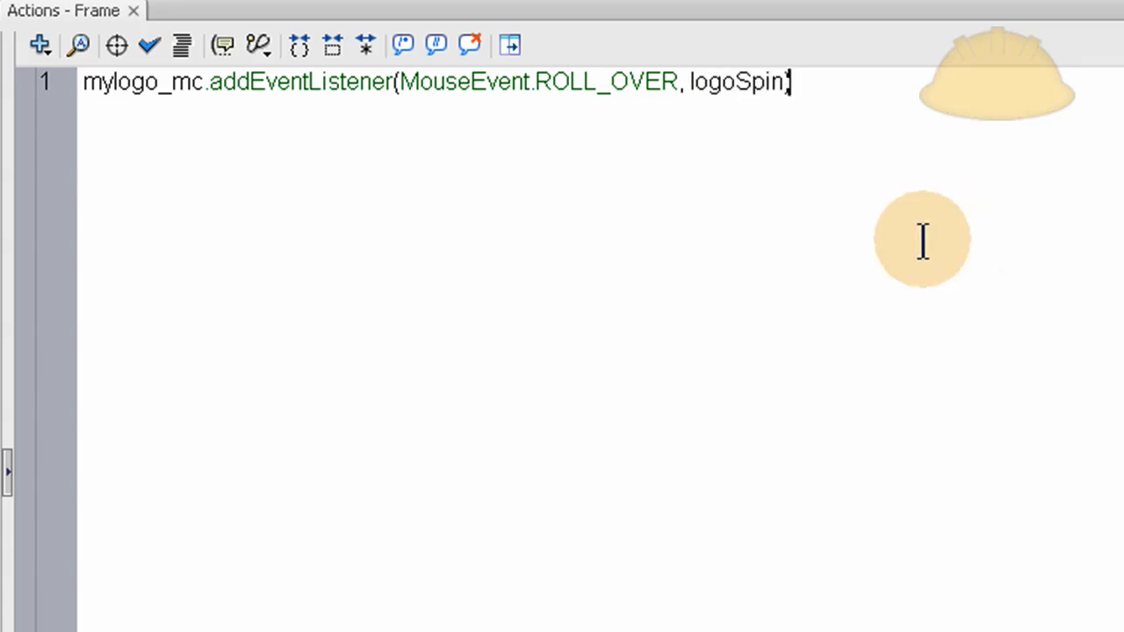
text())
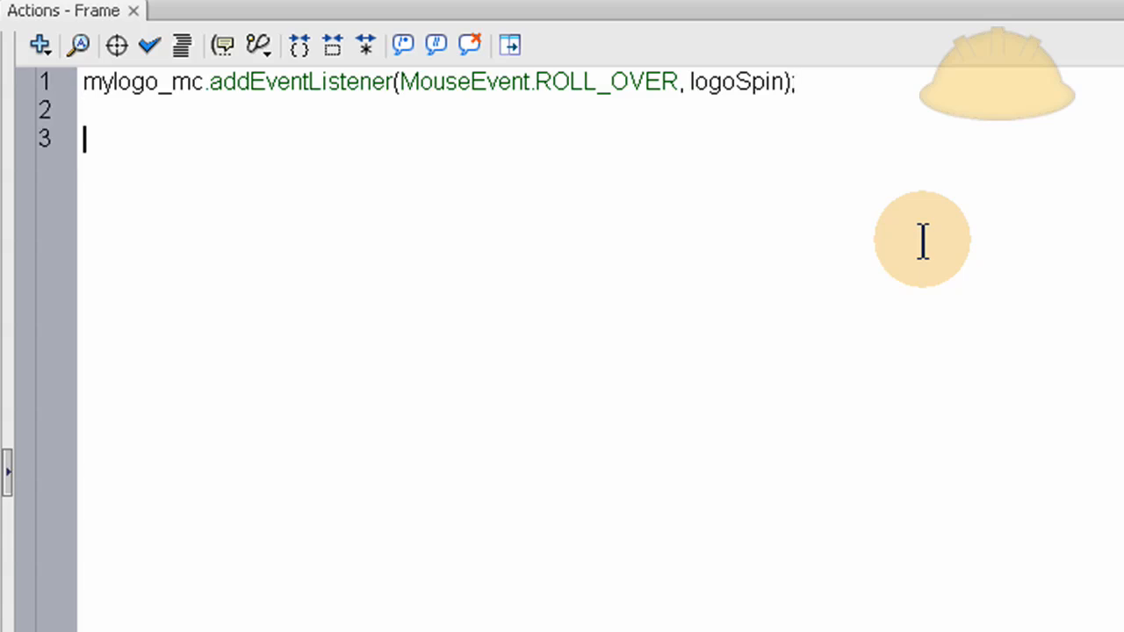
- Type the function logoSpin(event:MouseEvent):void declaration below the listener
text(funct)
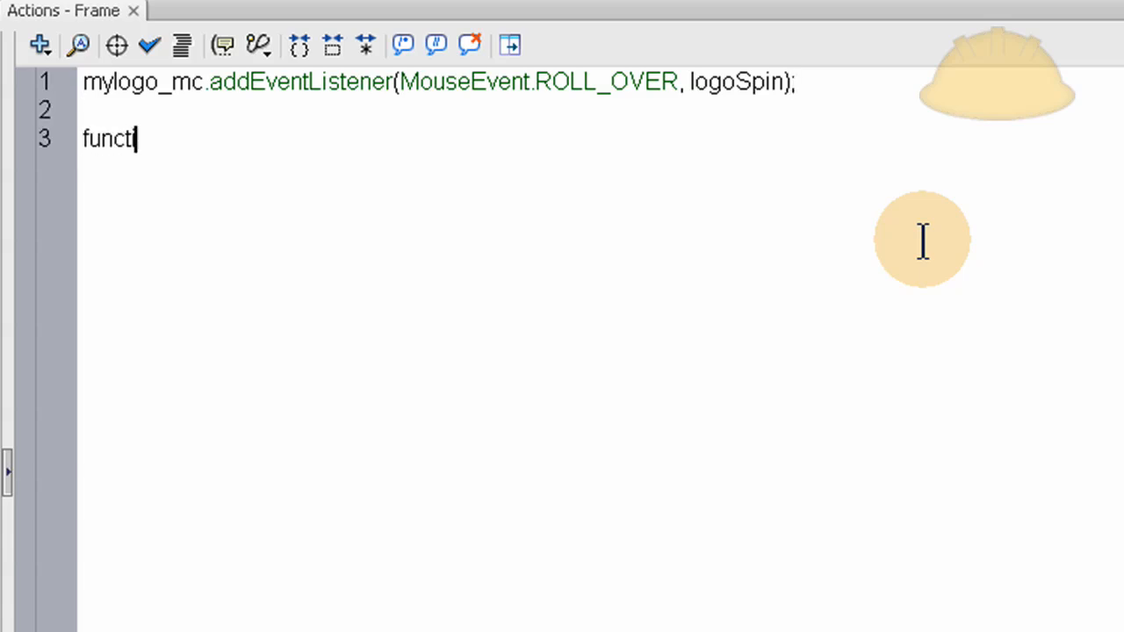
text(ion)
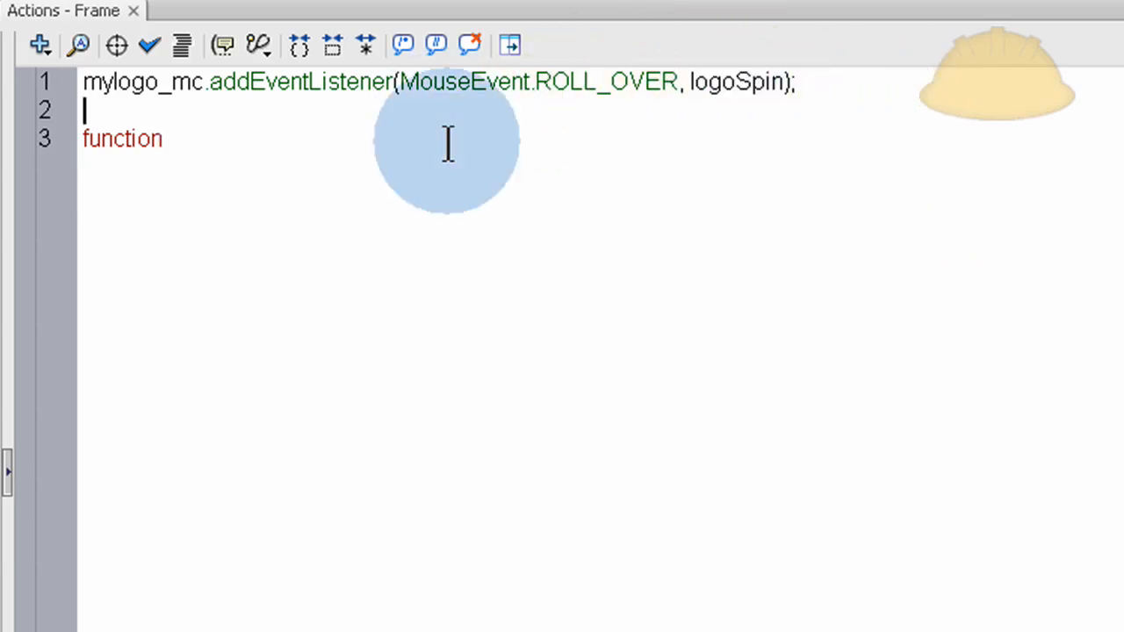
text(logoSpin)
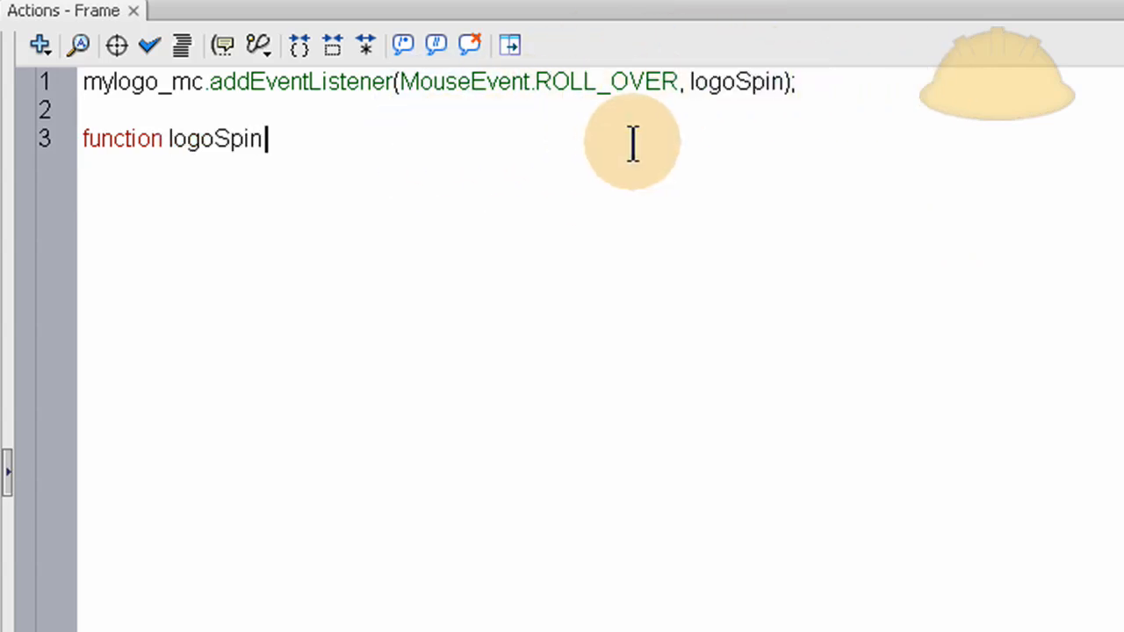
text(())
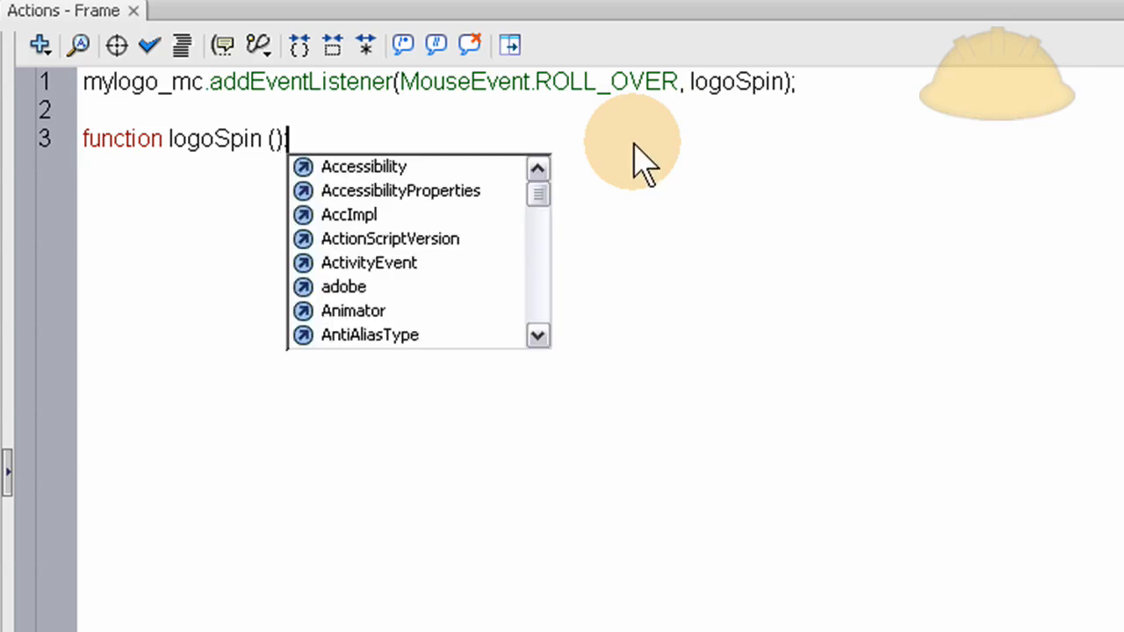
text(:void {)
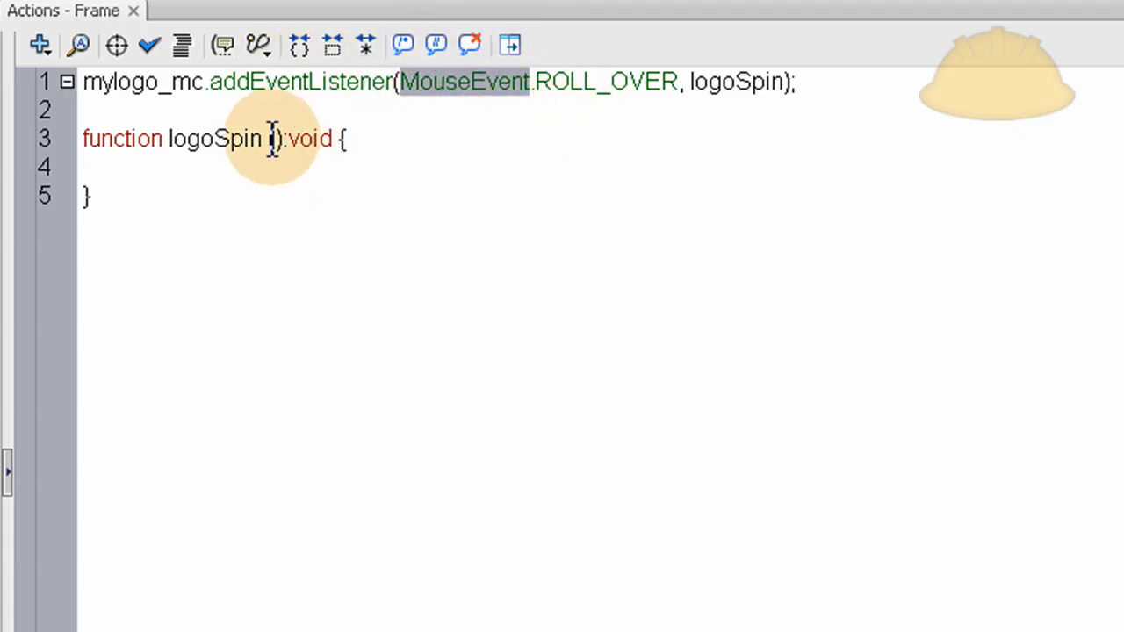
text(event)
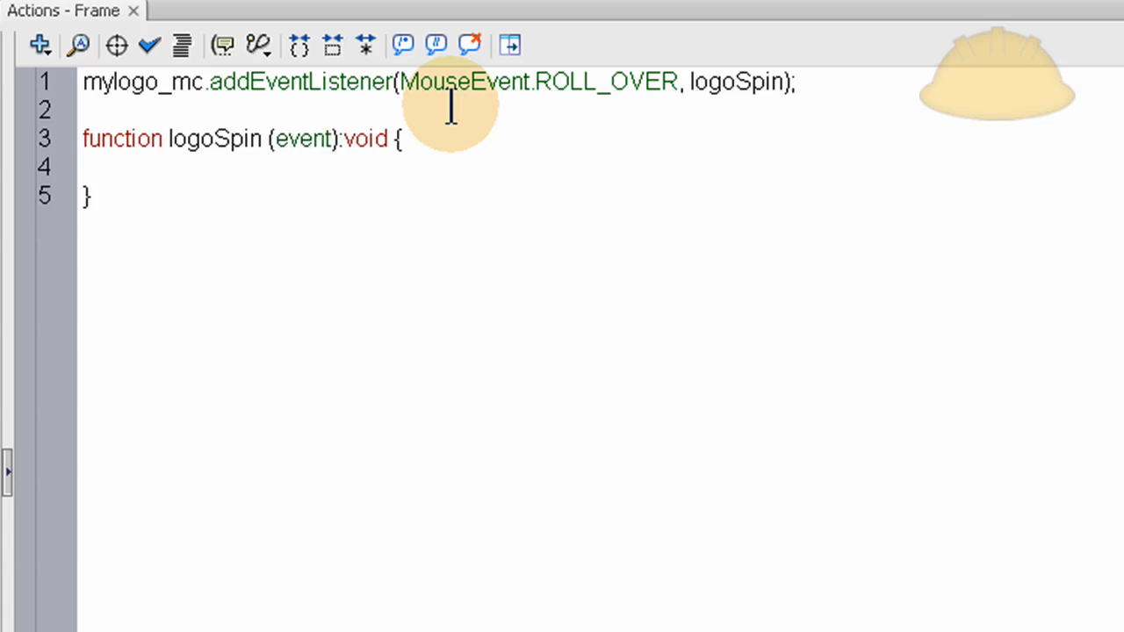
click(329, 138)
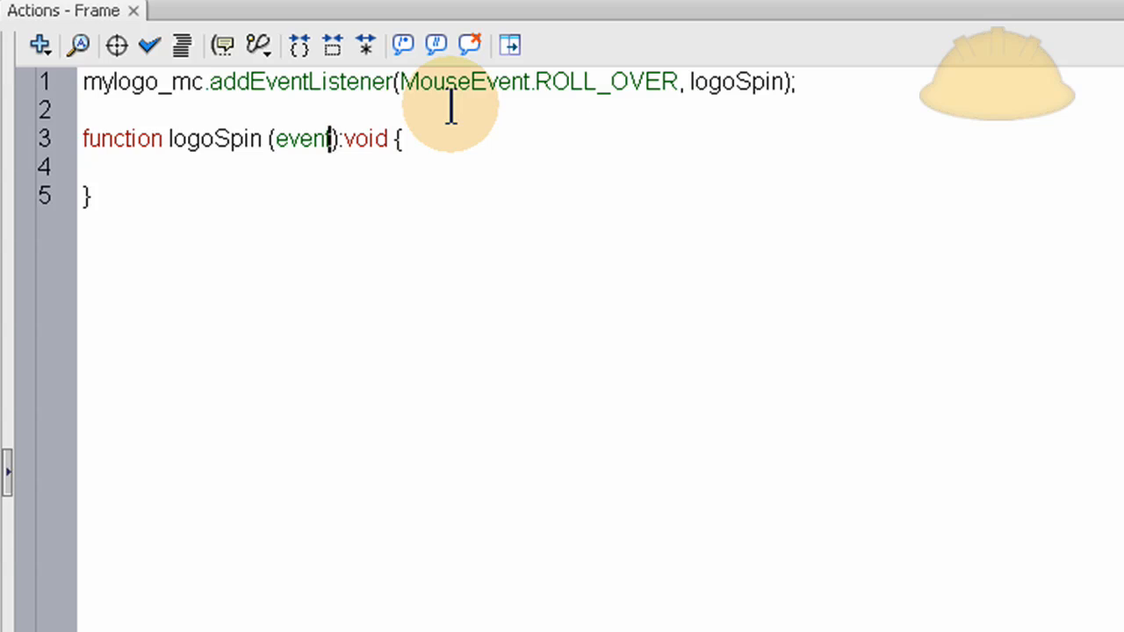
double_click(302, 138)
text(:MouseEvent)
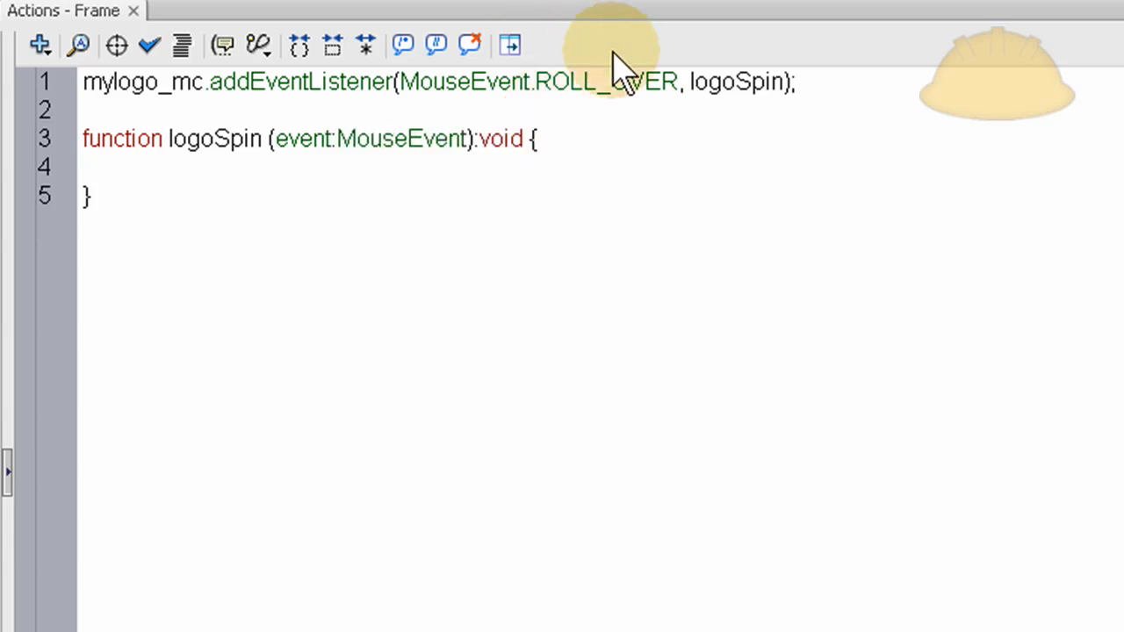
mouse_move(487, 167)
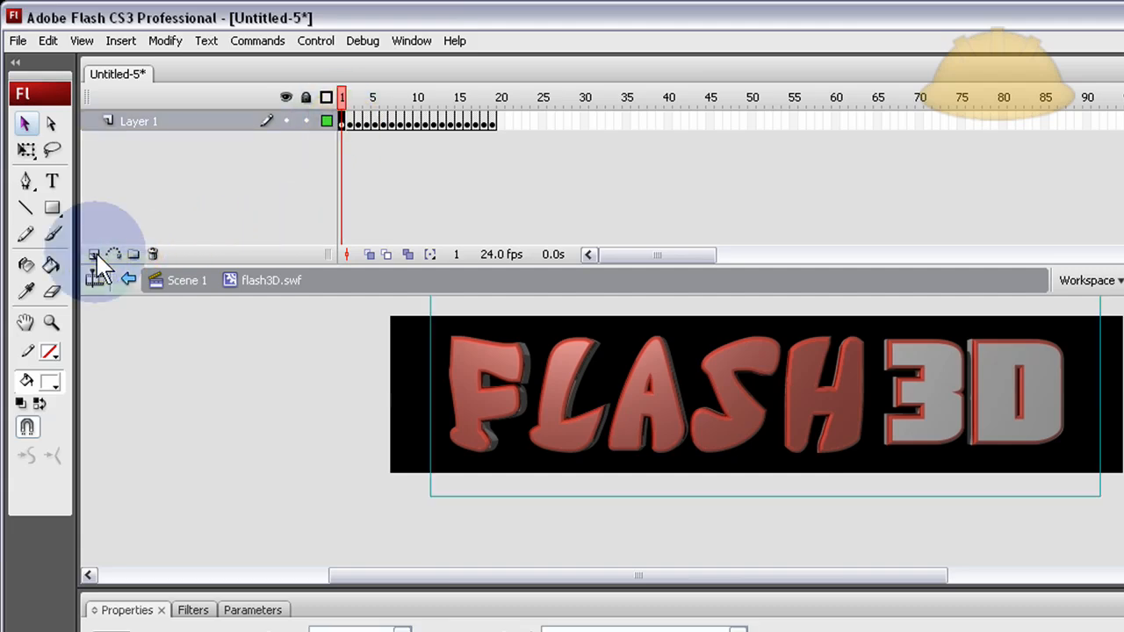
- Add a new layer inside the flash3D.swf clip and script stop() on its first frame
click(94, 253)
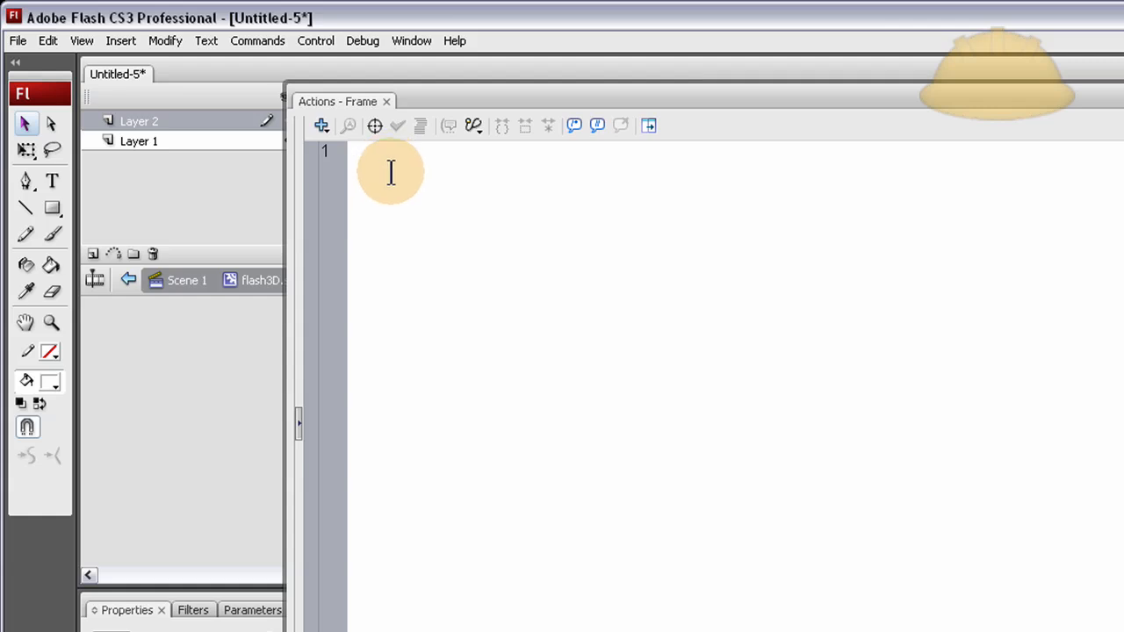
text(stop())
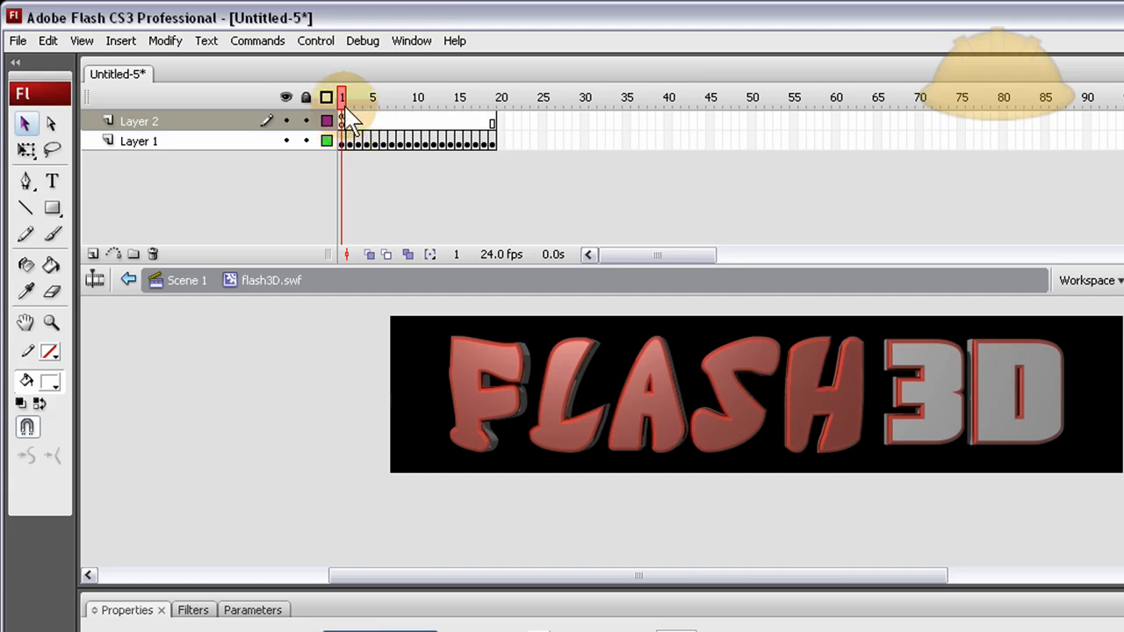
click(458, 97)
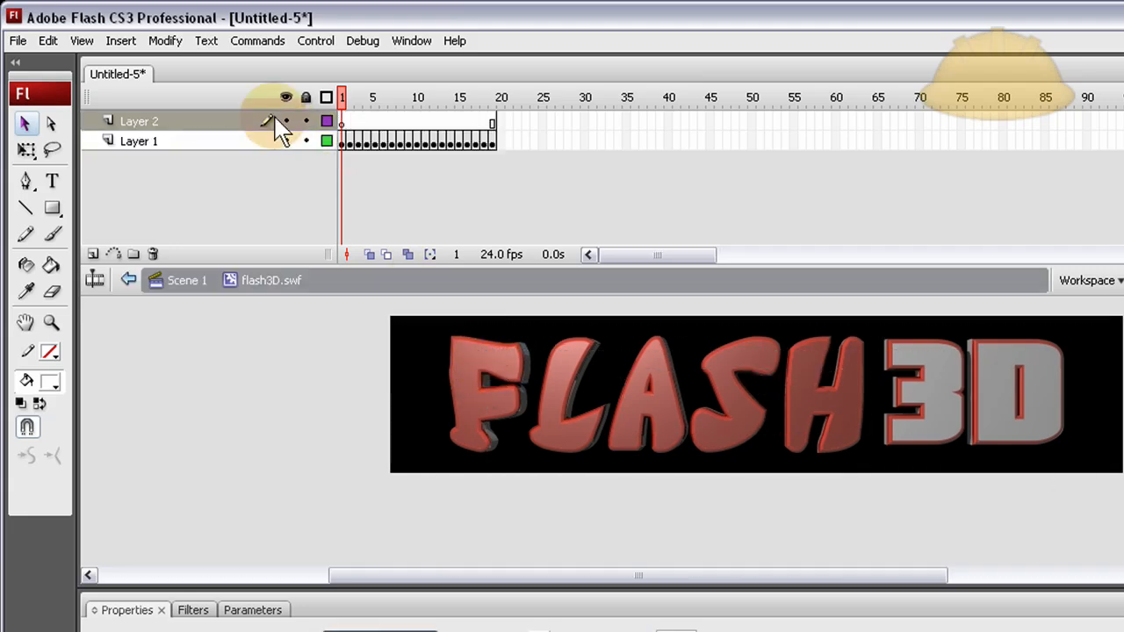
click(152, 253)
text(as3)
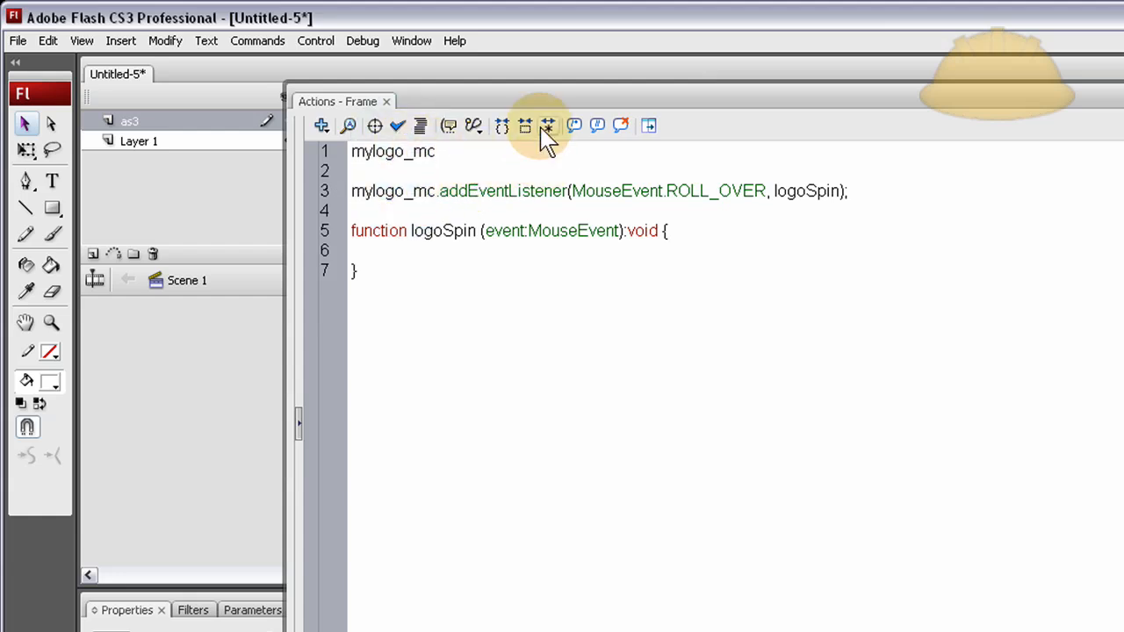
- Add mylogo_mc.stop(); at the start and make logoSpin call play()
text(.stop();)
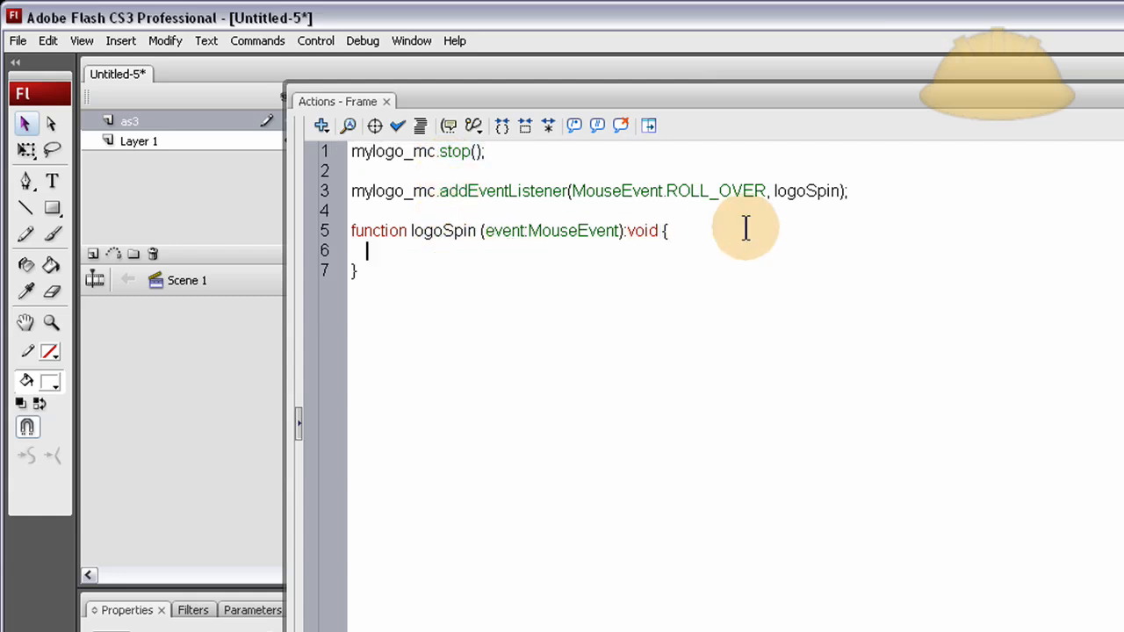
text(mylogo_mc.stop();)
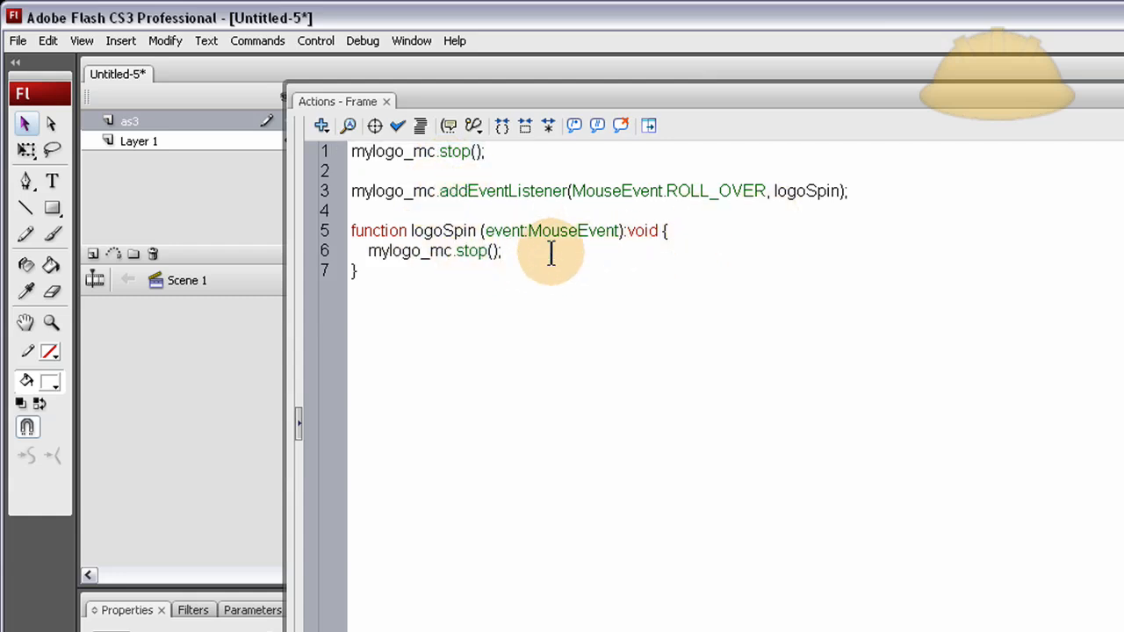
mouse_move(465, 250)
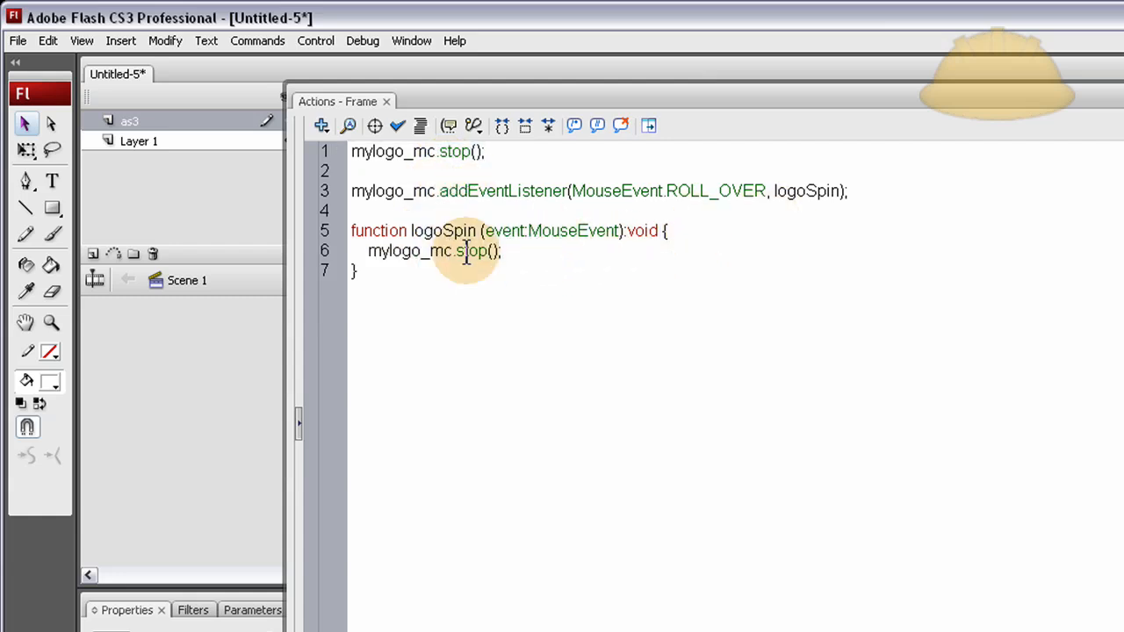
text(play)
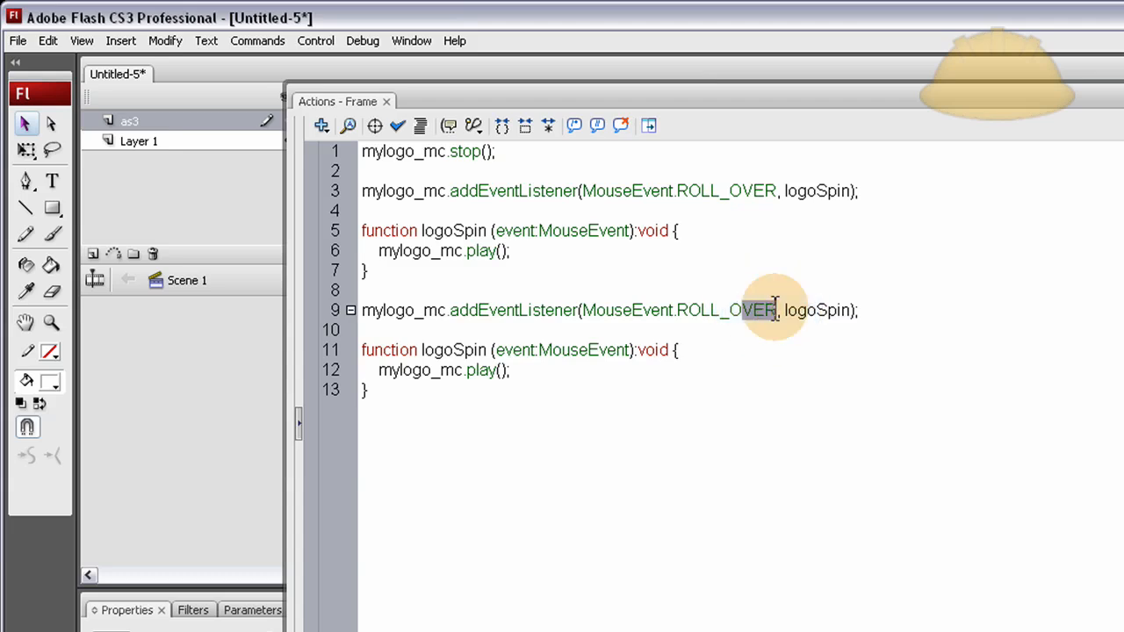
- Change the duplicated listener to ROLL_OUT and rename its handler logoStop
text(ROLL_OUT)
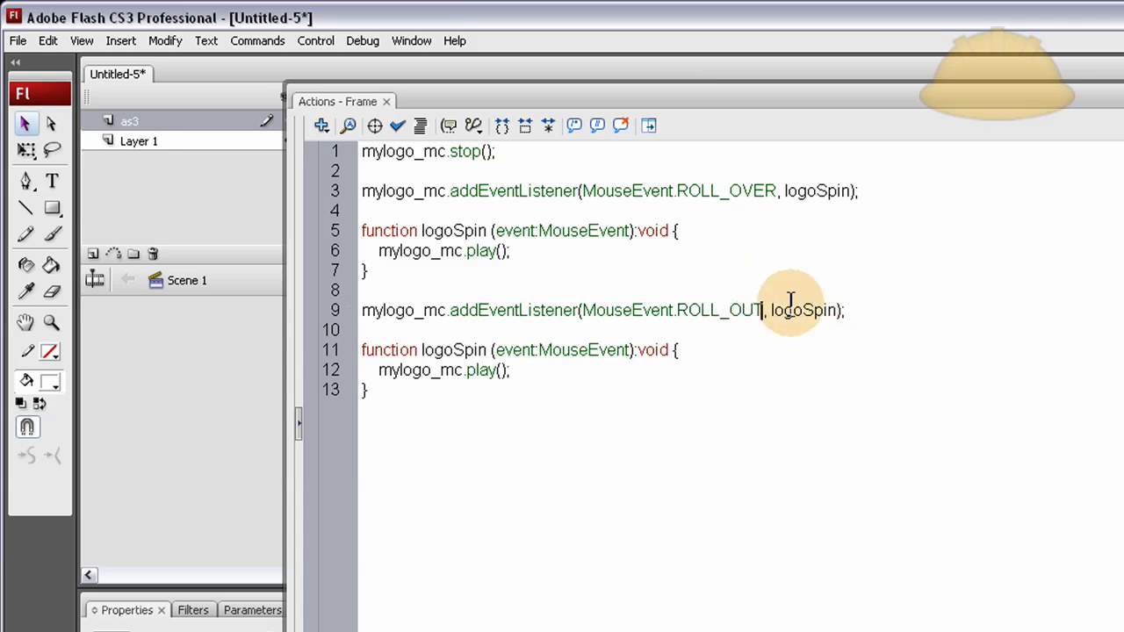
double_click(800, 310)
text(st)
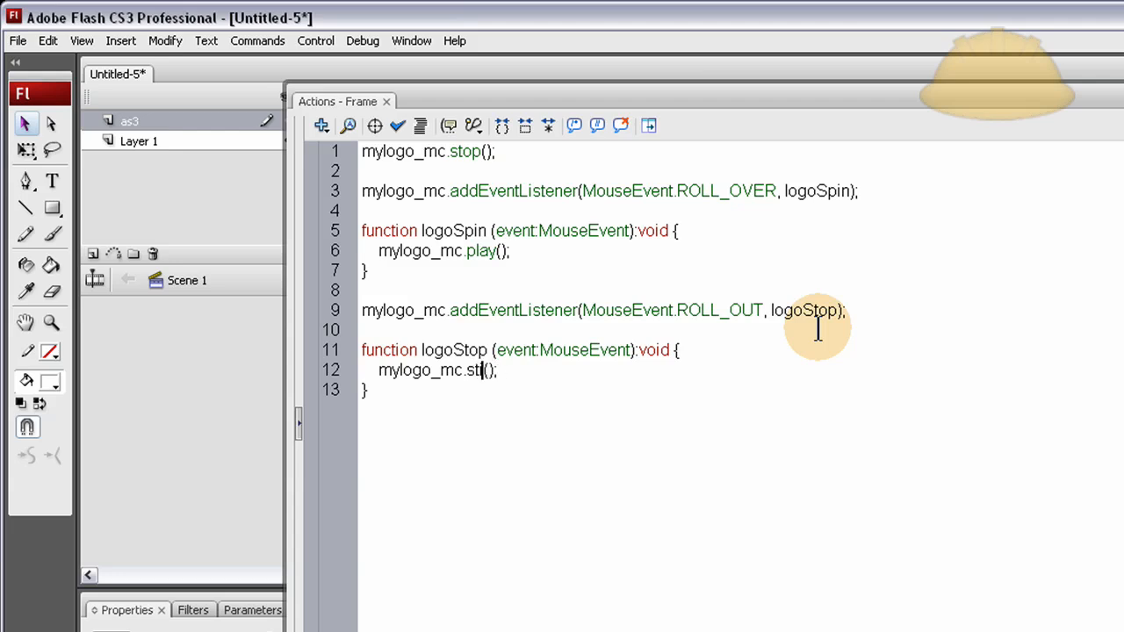
text(op)
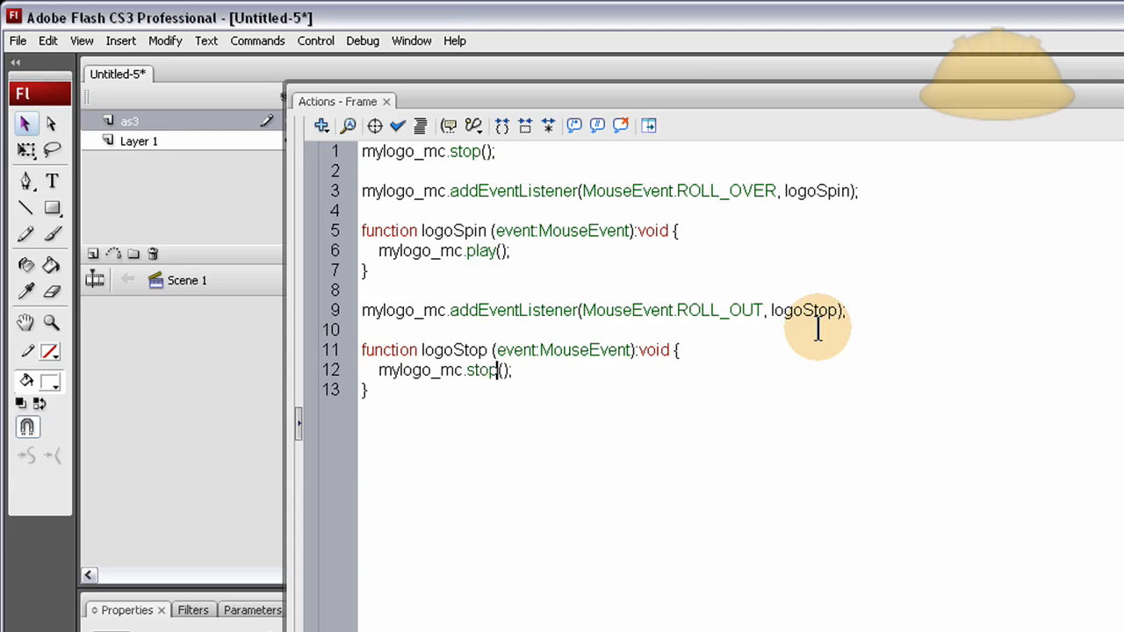
mouse_move(452, 220)
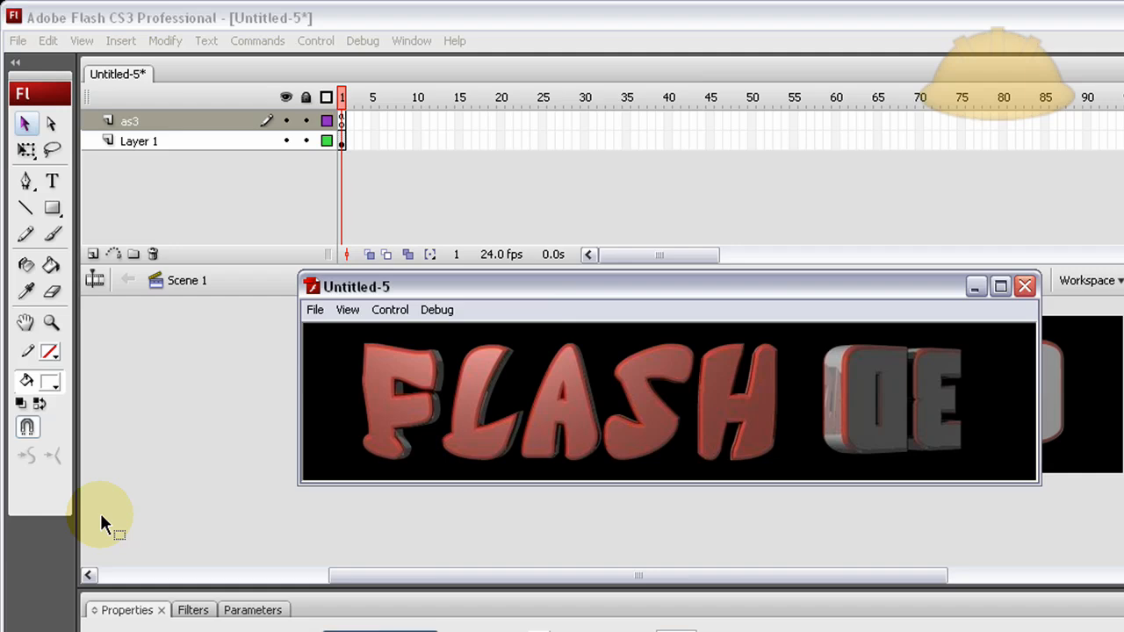
mouse_move(389, 544)
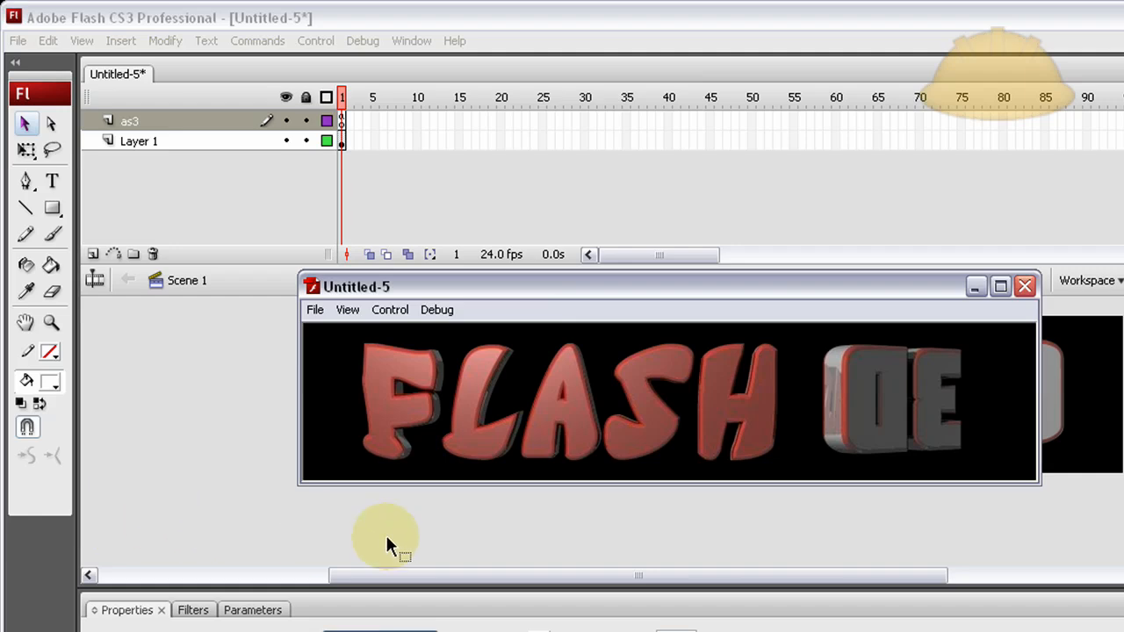
mouse_move(772, 522)
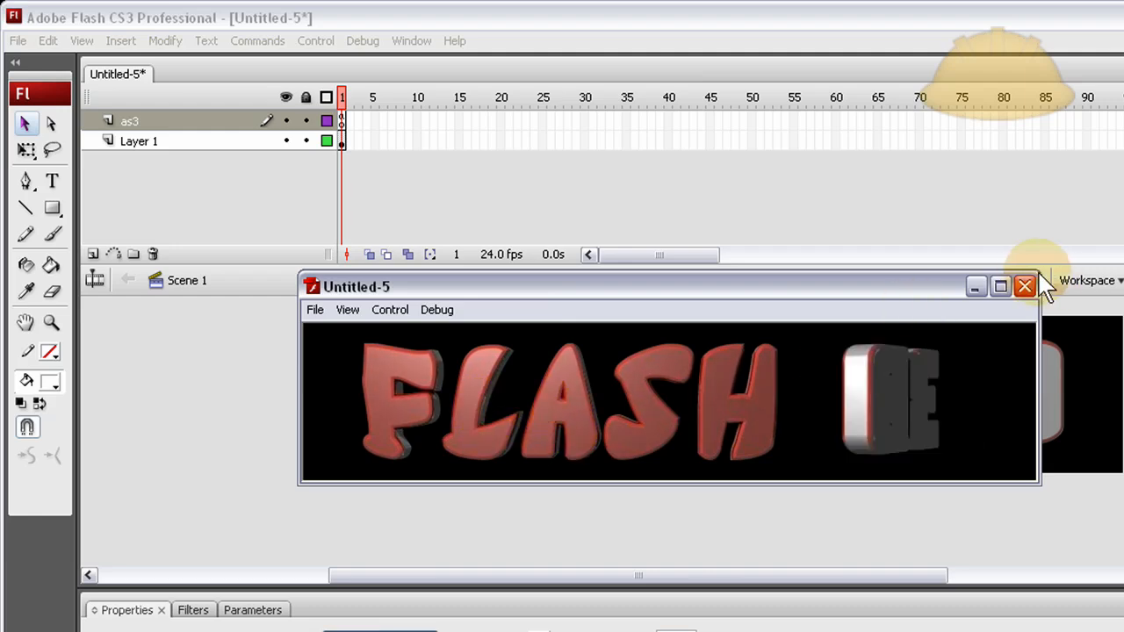
- Maximize the test player window to watch the FLASH 3D logo spin on rollover
click(1000, 286)
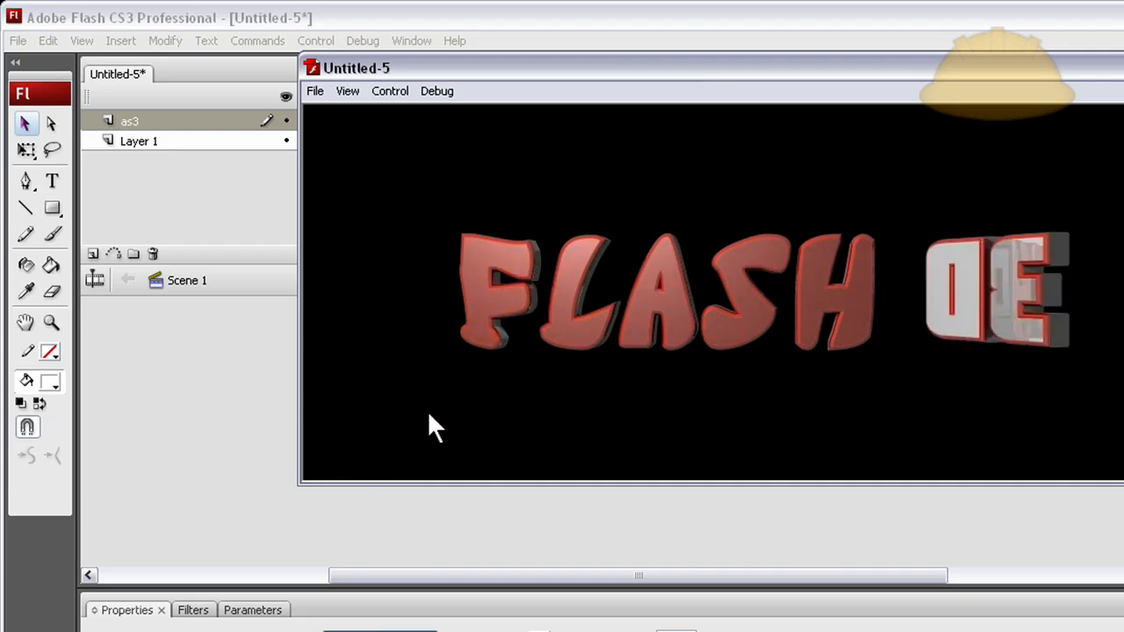
mouse_move(812, 463)
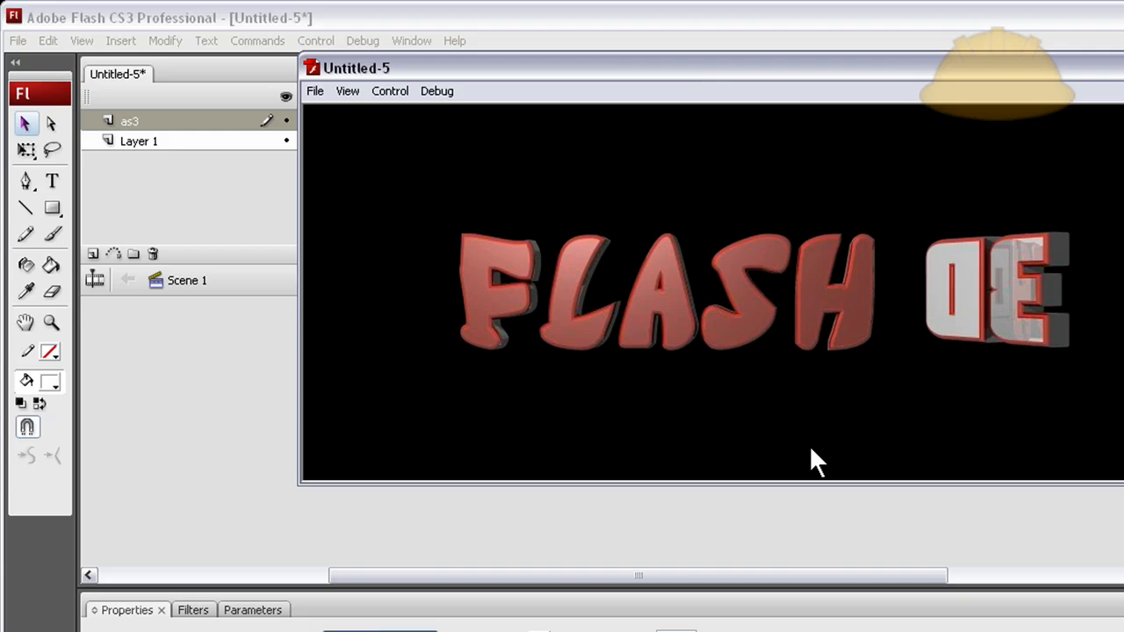
mouse_move(996, 420)
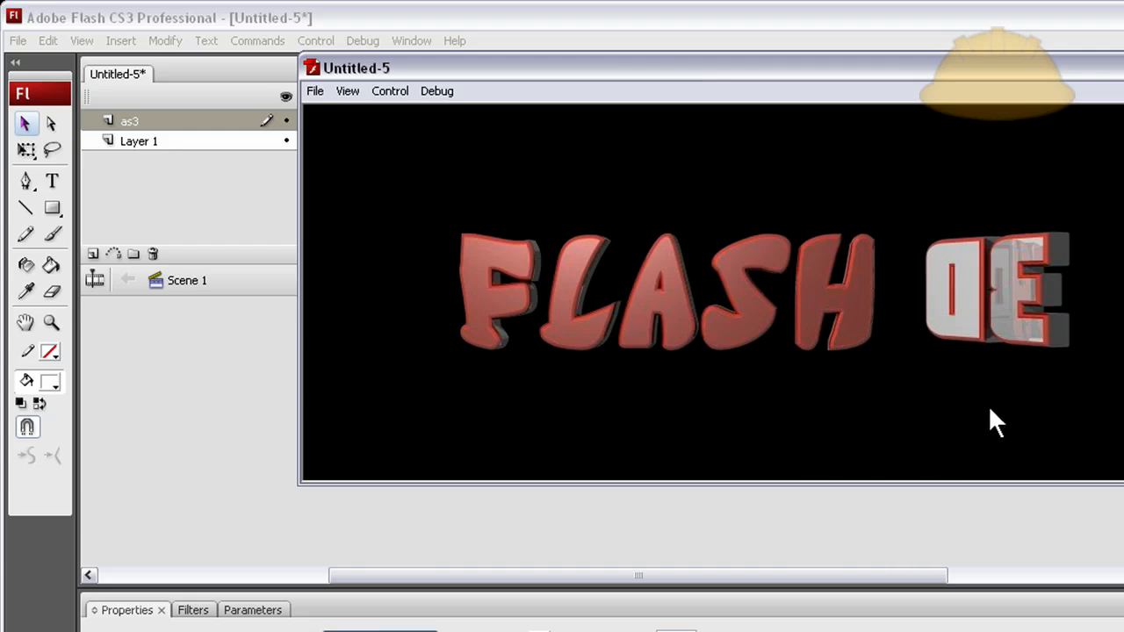
mouse_move(1027, 439)
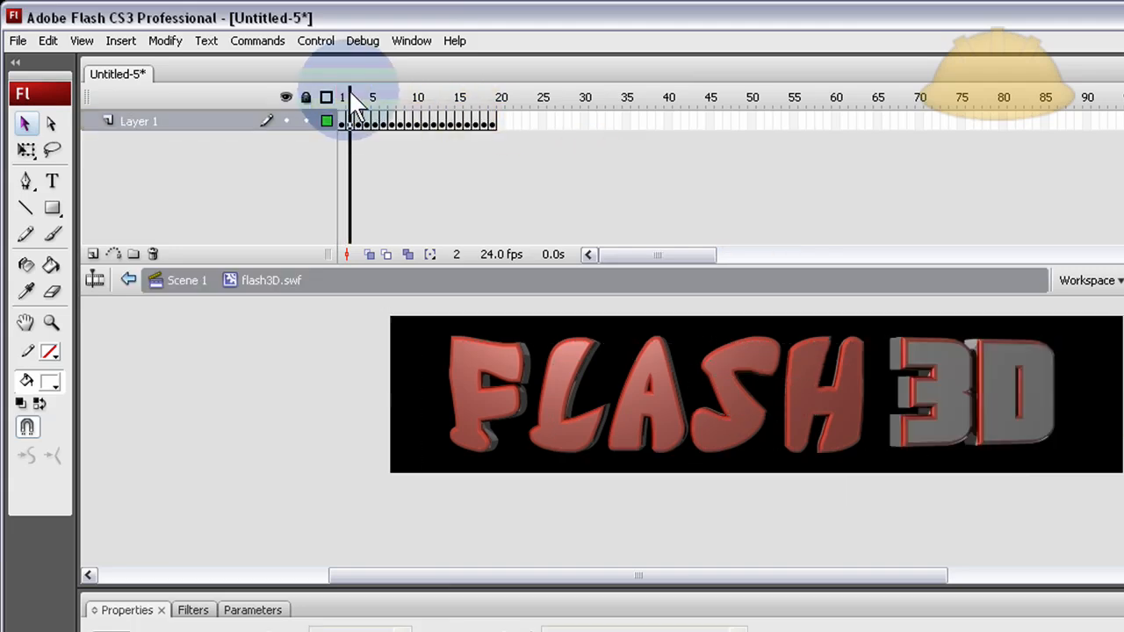
- Scrub the flash3D.swf timeline playhead from frame 2 to frame 19
click(492, 96)
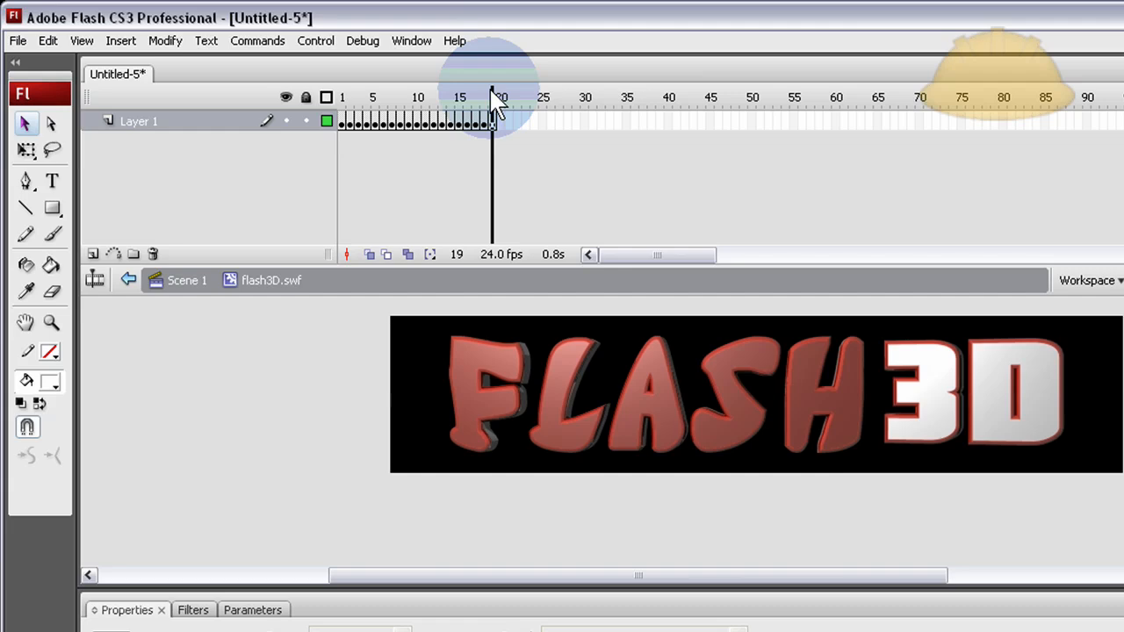